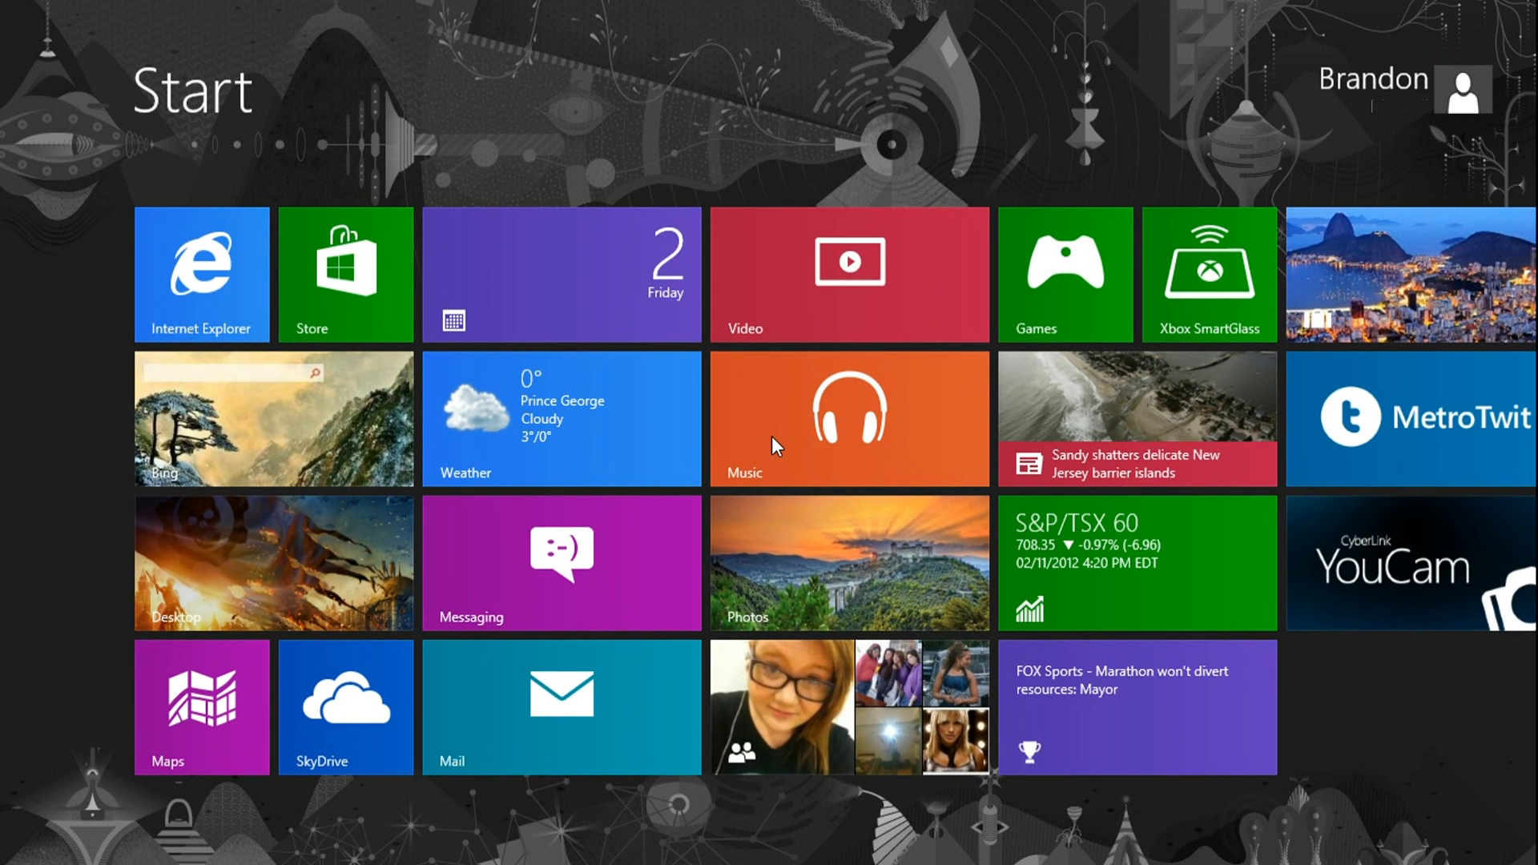
Search Start for 'disk' and launch 'Create and format hard disk partitions' from the Settings results.
text(disk)
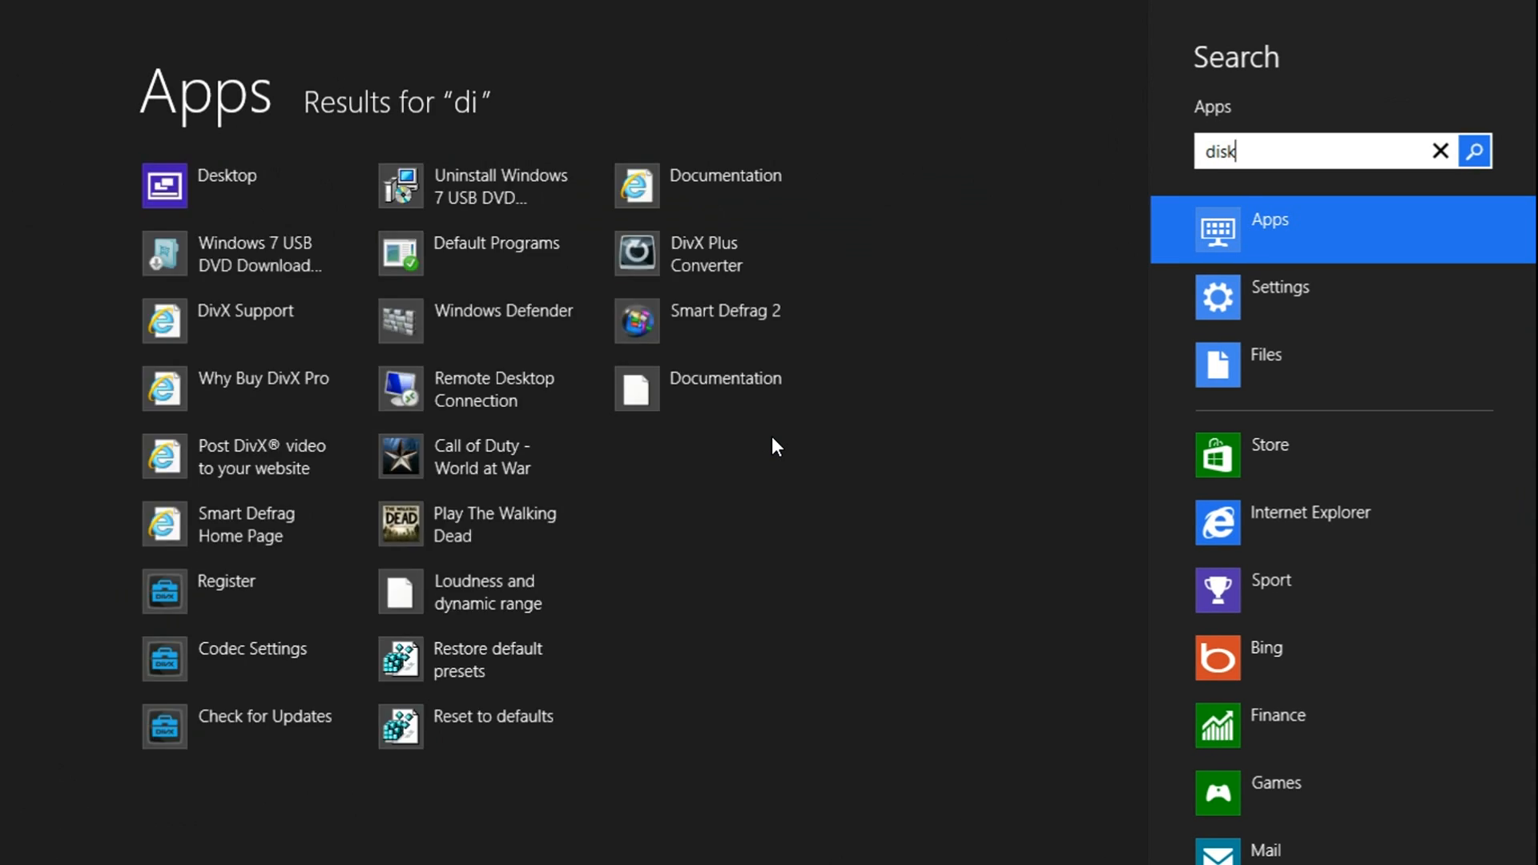
click(1277, 286)
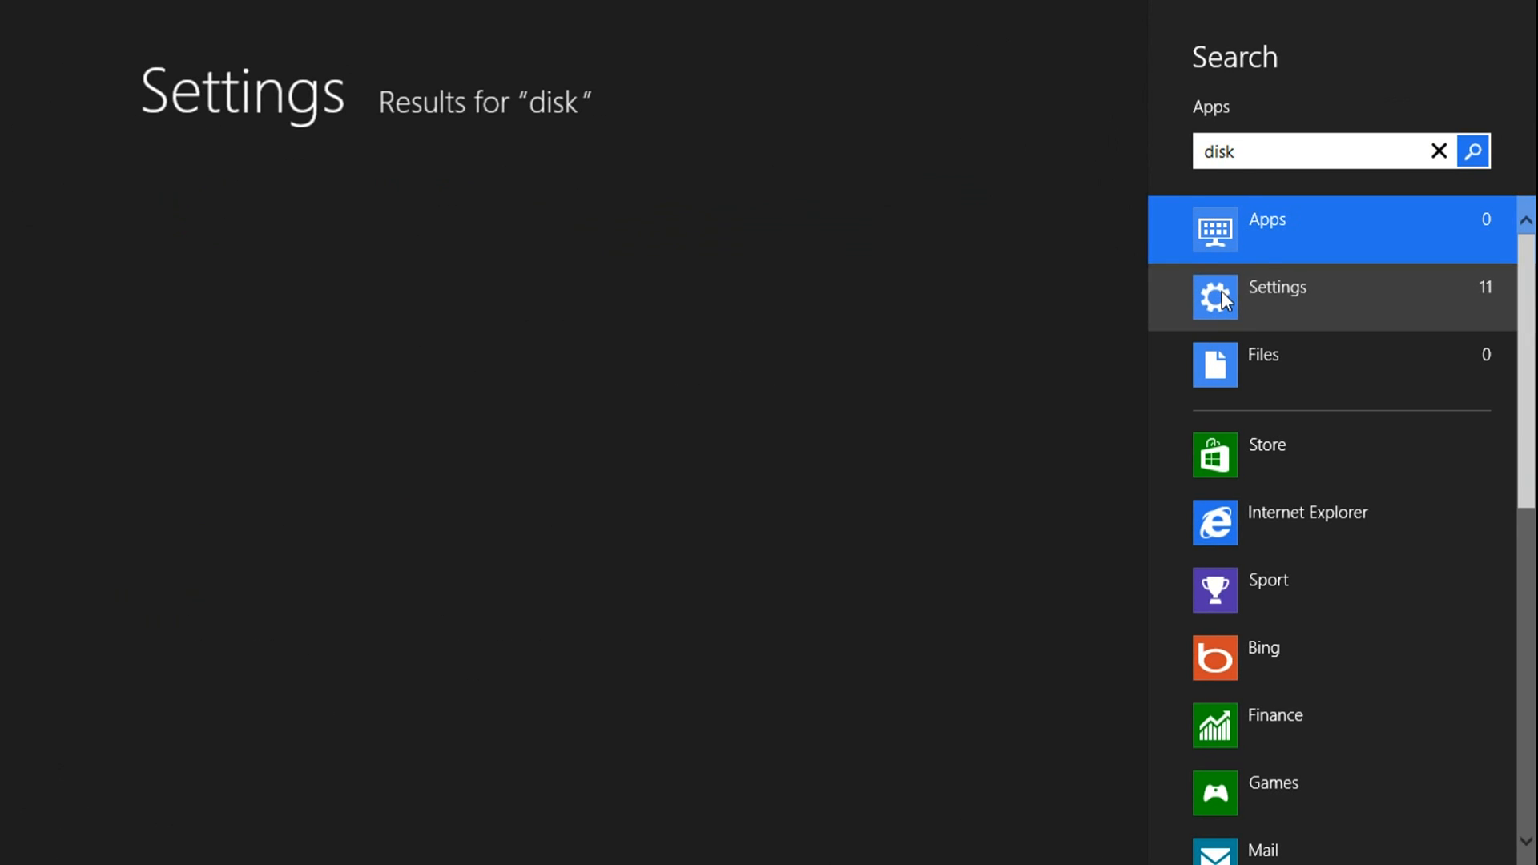
click(1277, 292)
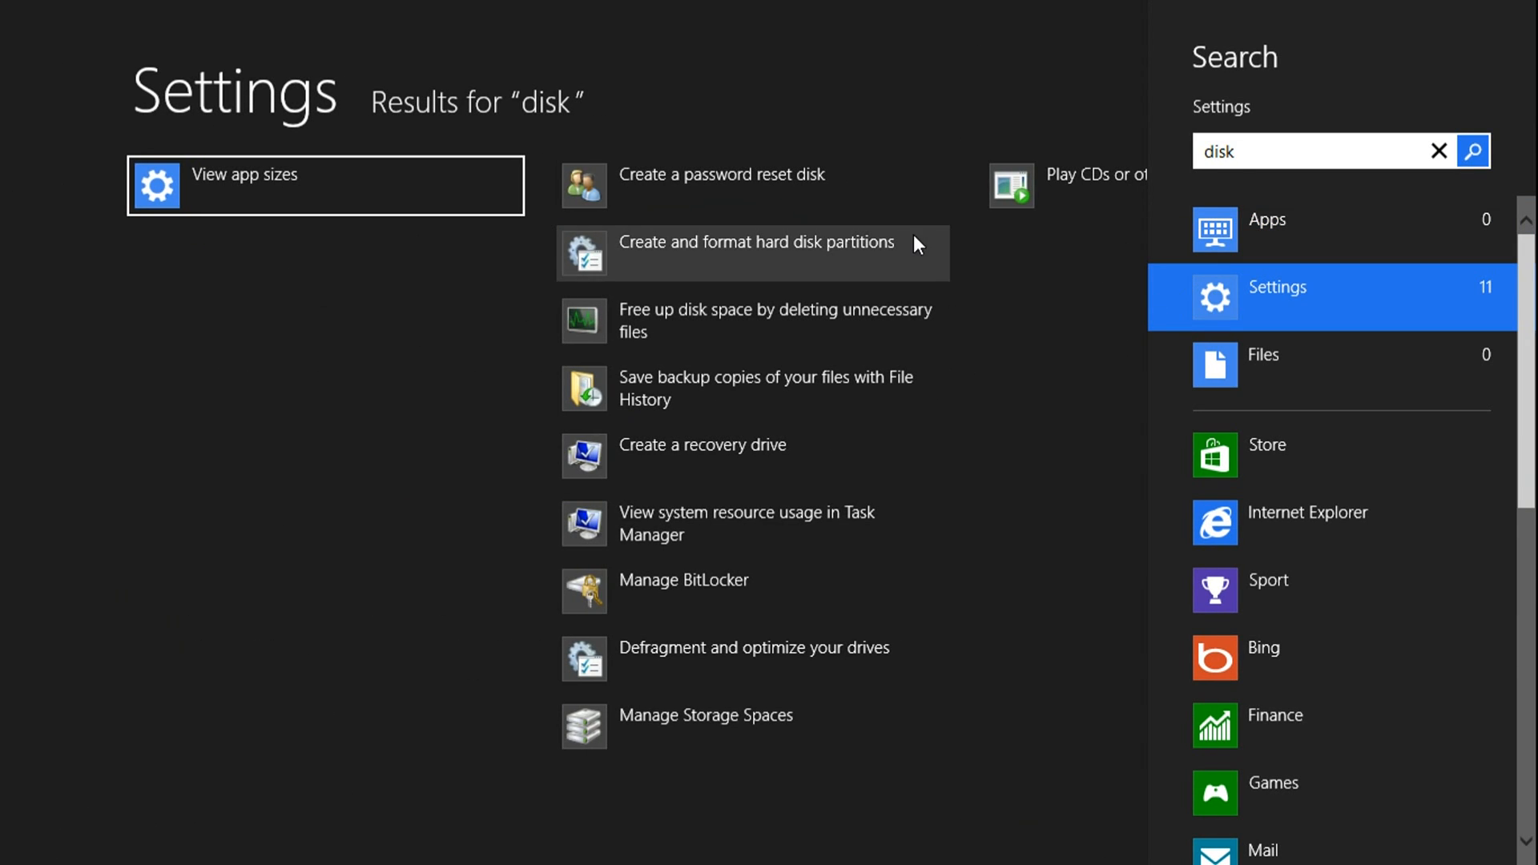
mouse_move(725, 264)
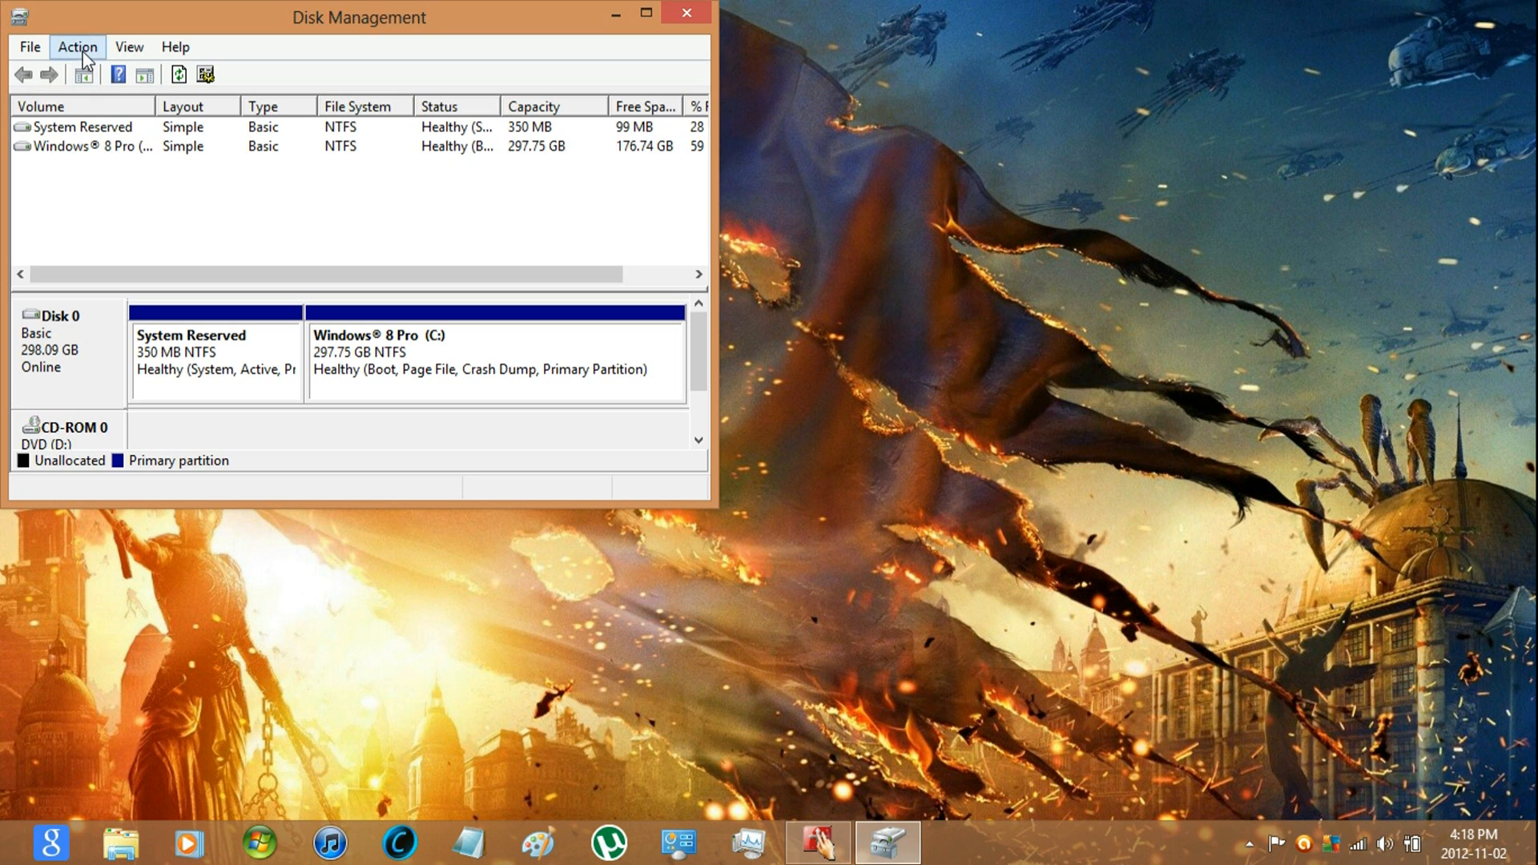
Start Create VHD and set the disk file location to C:\VHD\Windows.vhd.
click(77, 46)
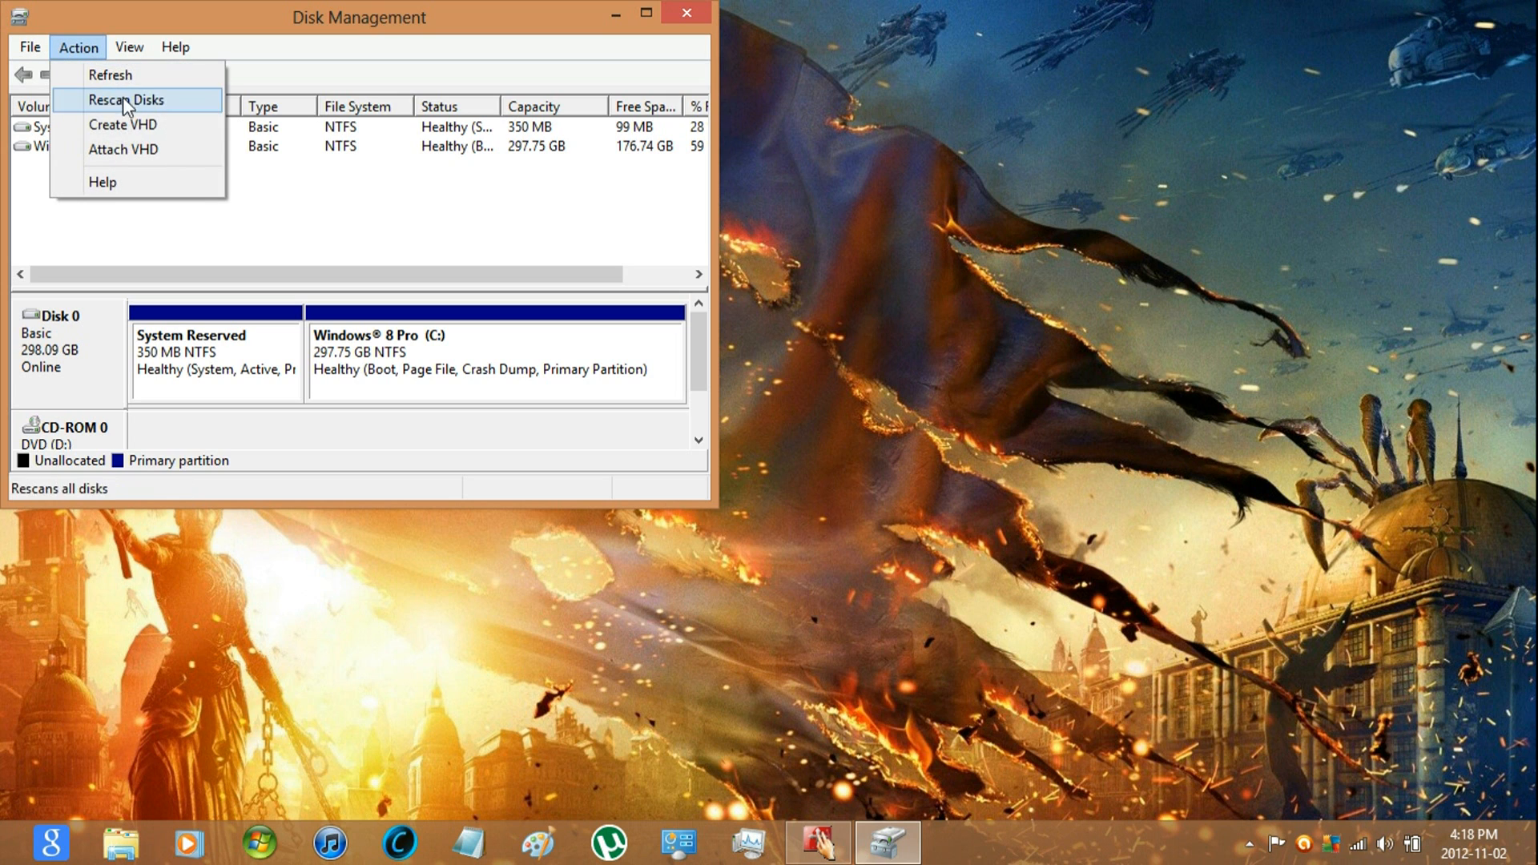
click(122, 125)
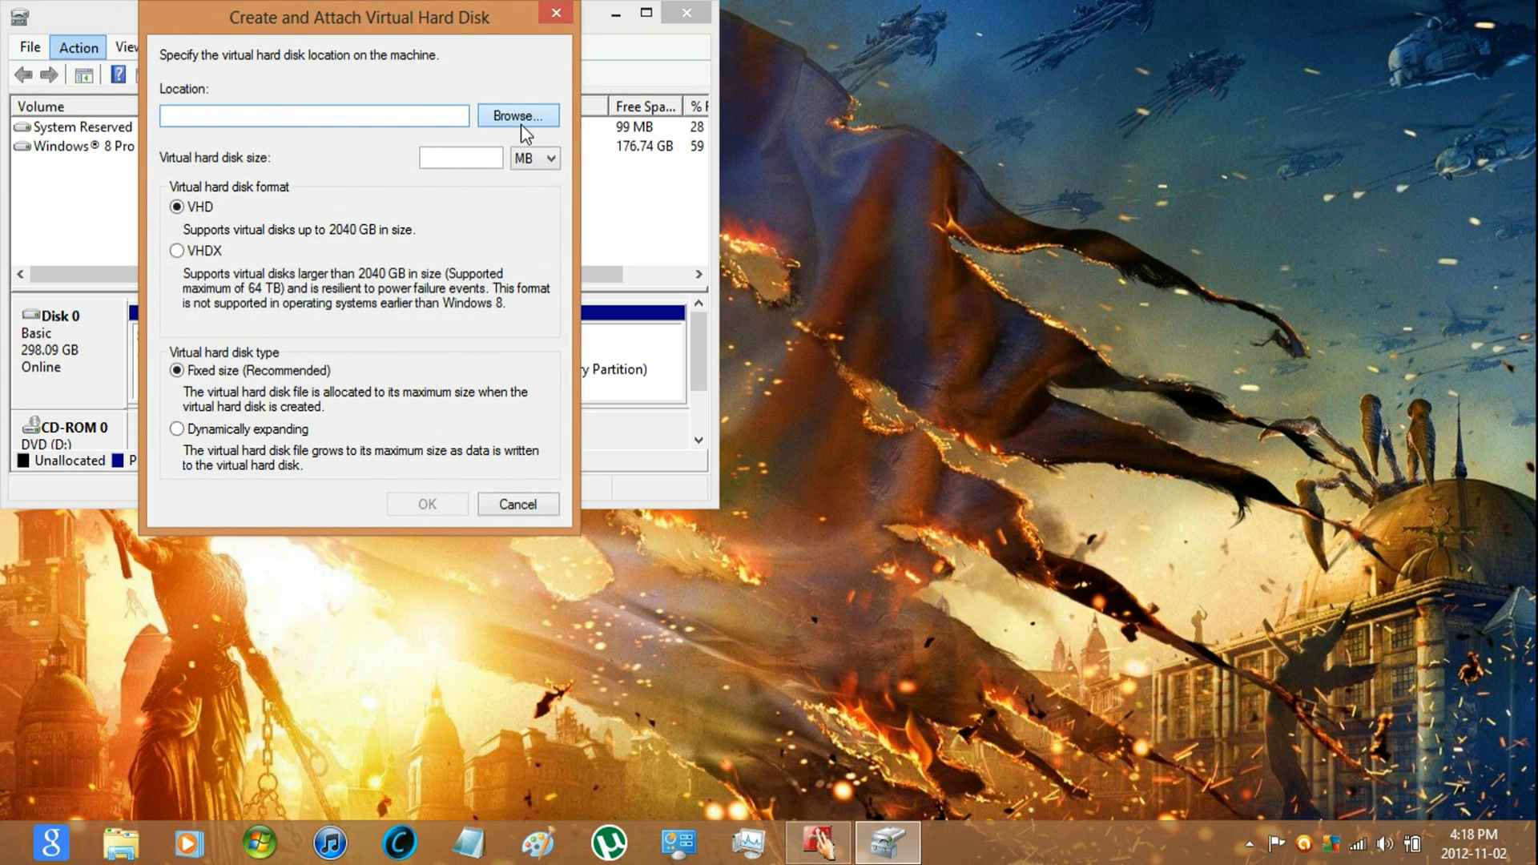
click(517, 115)
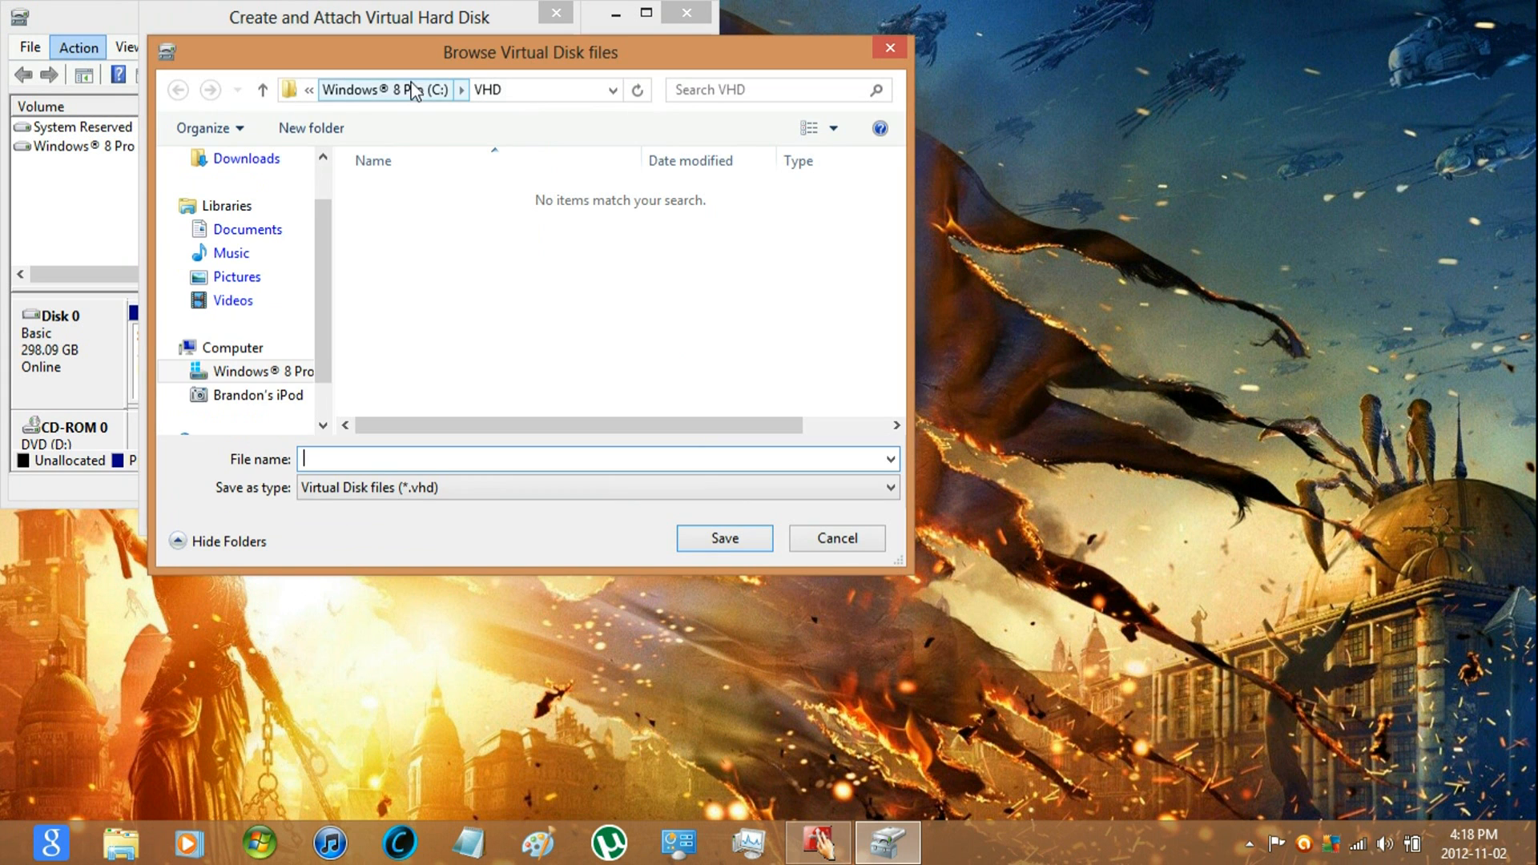
click(381, 90)
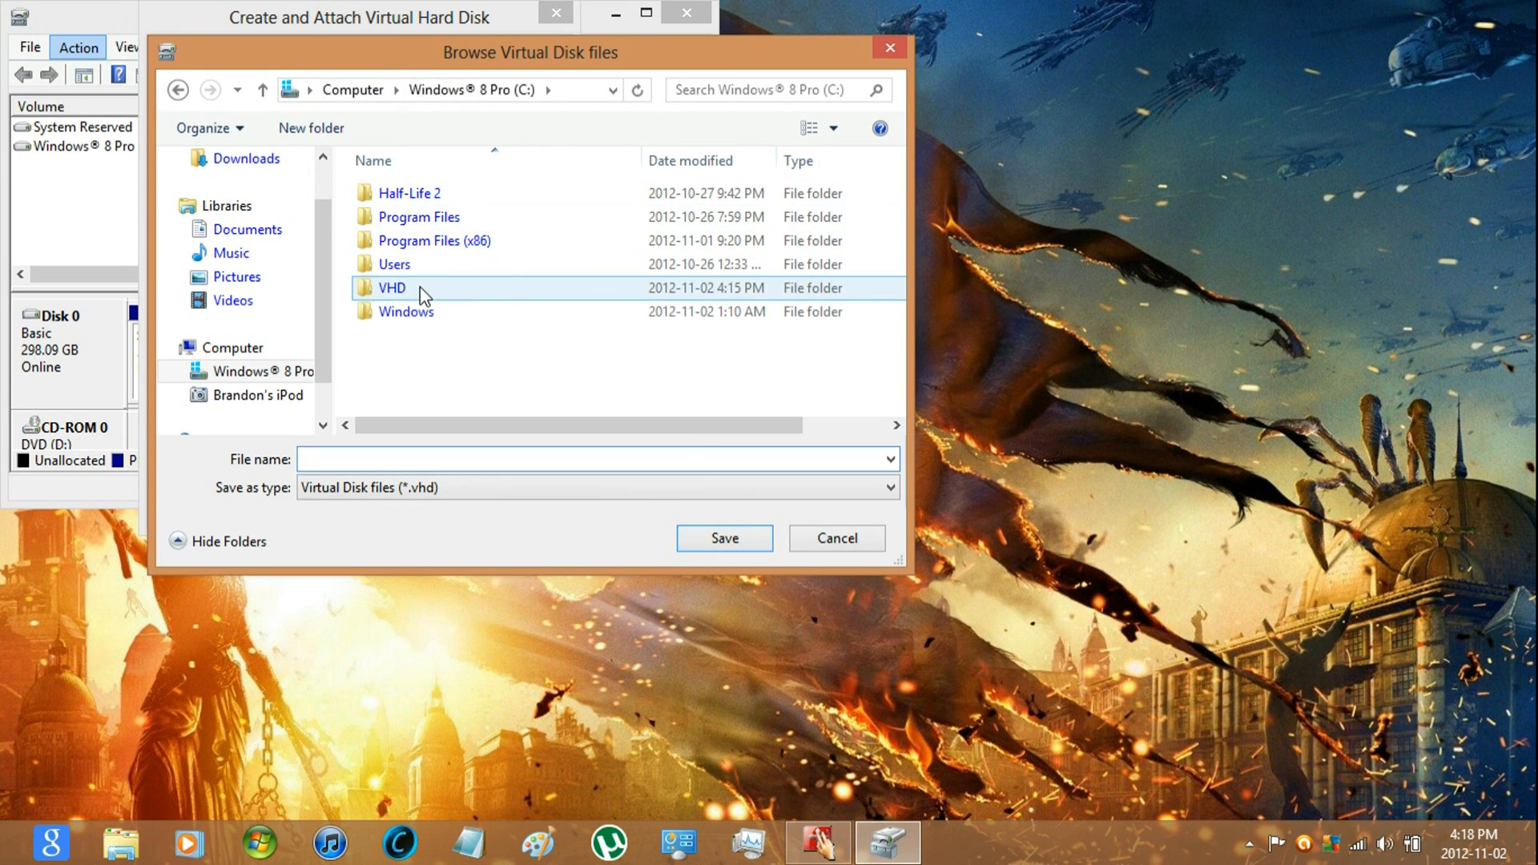
click(391, 287)
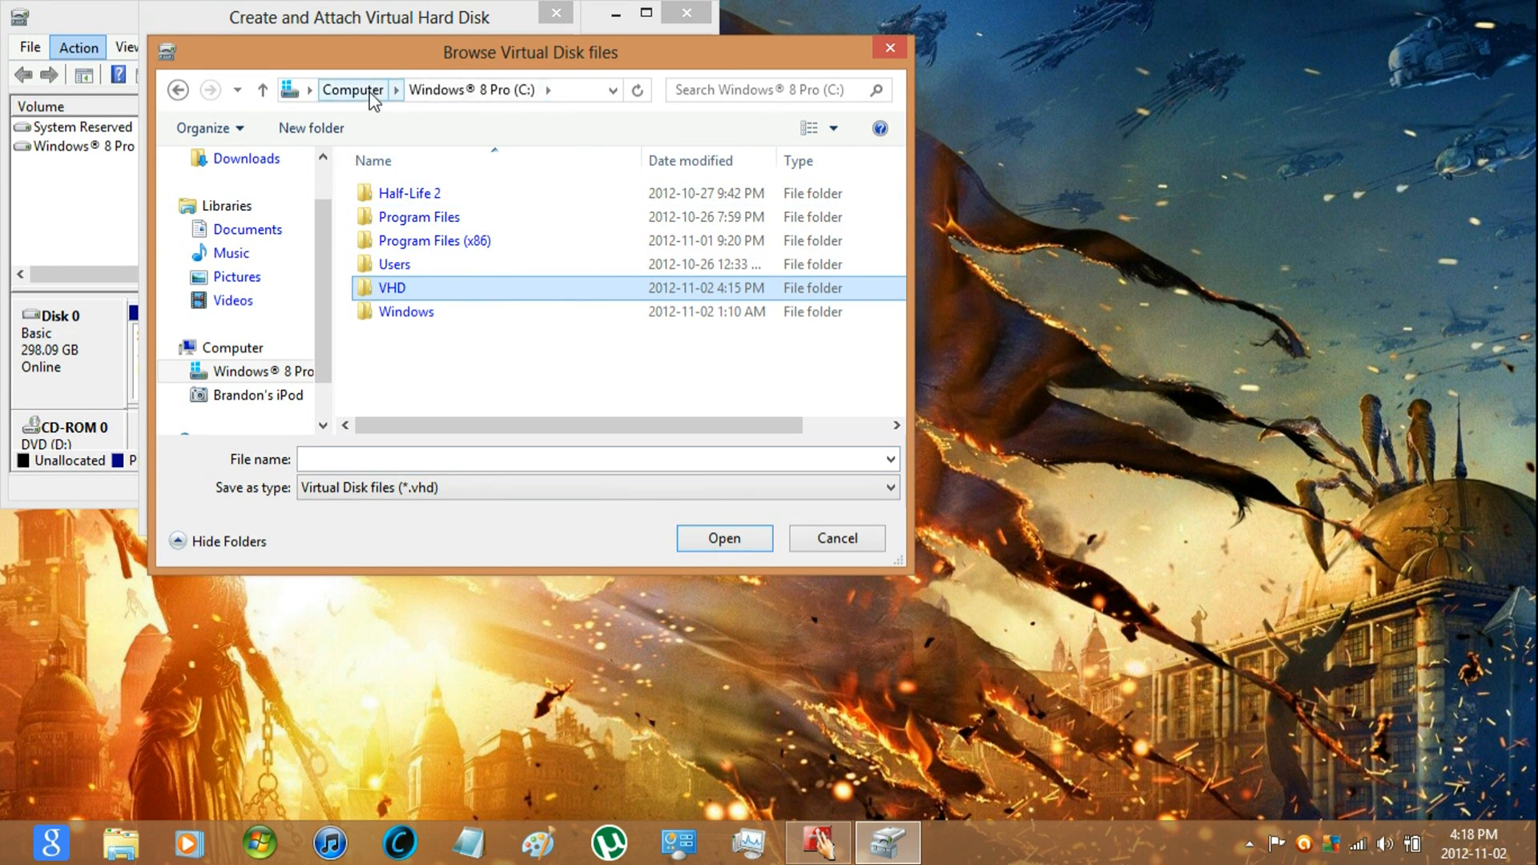
click(409, 192)
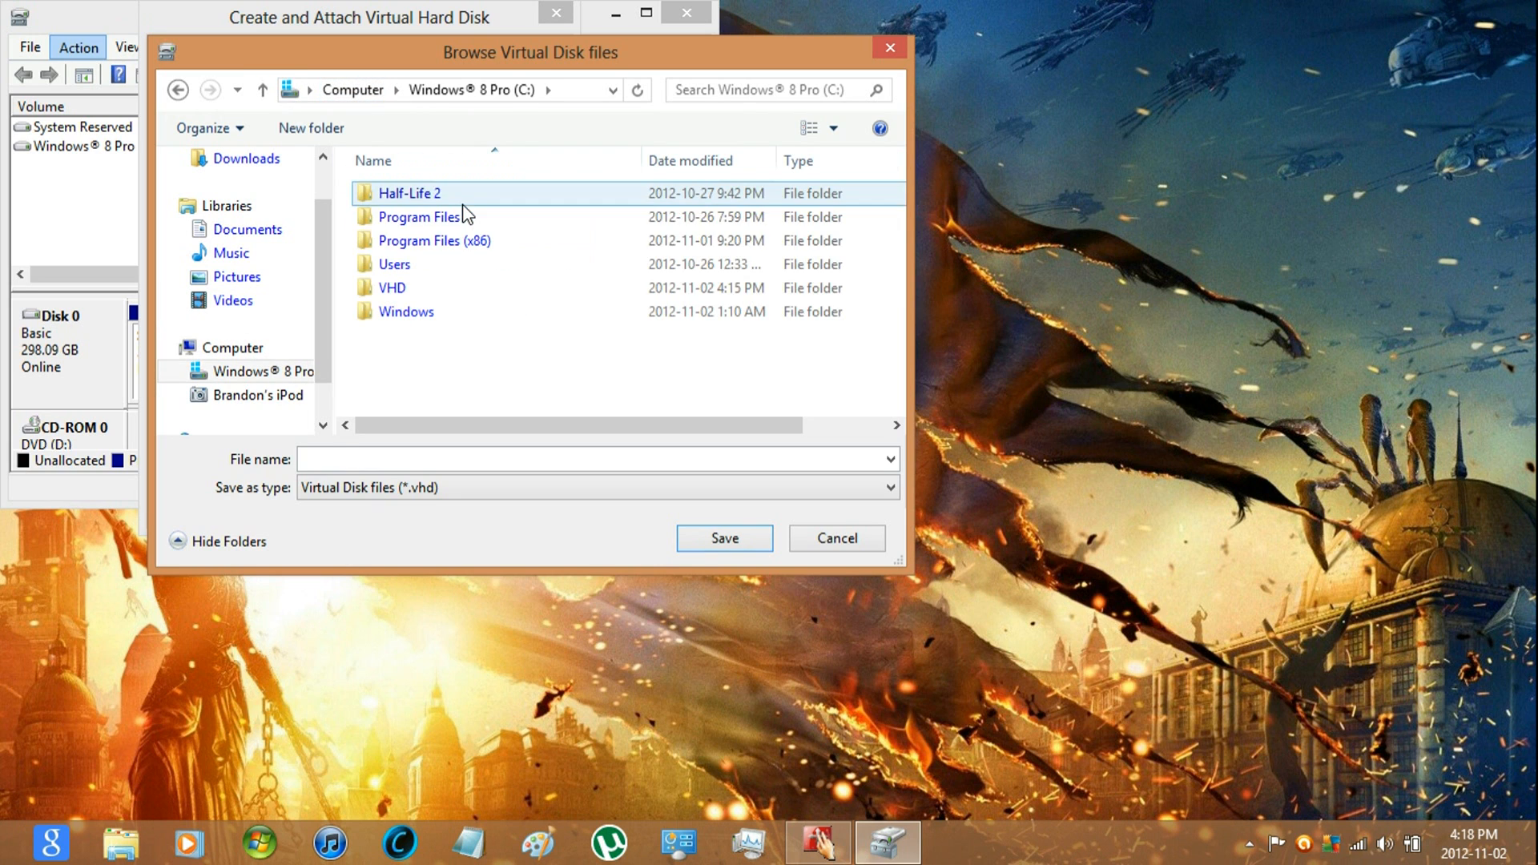
click(391, 287)
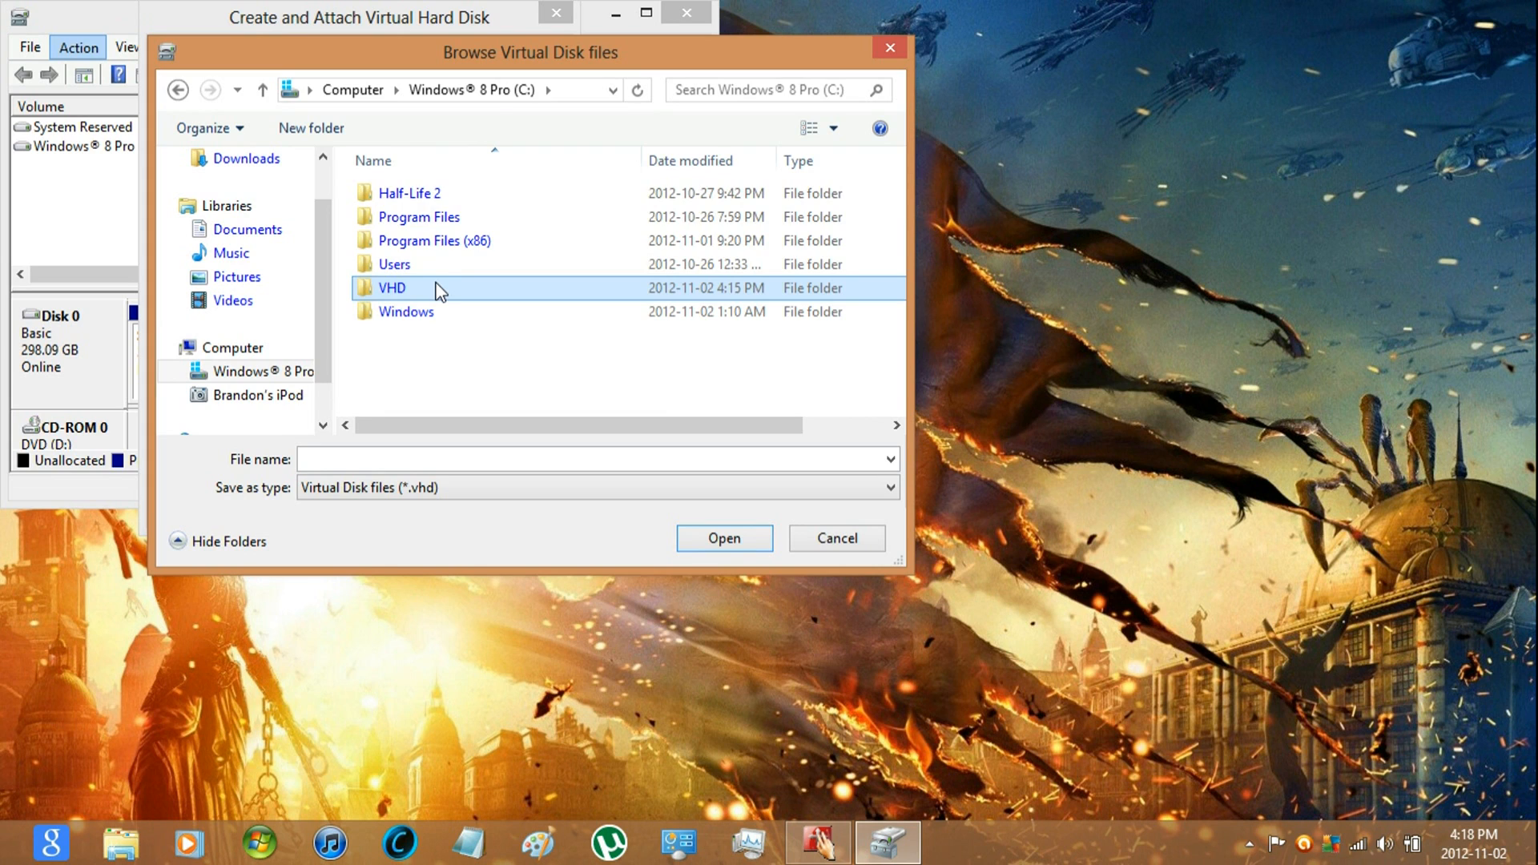
double_click(391, 287)
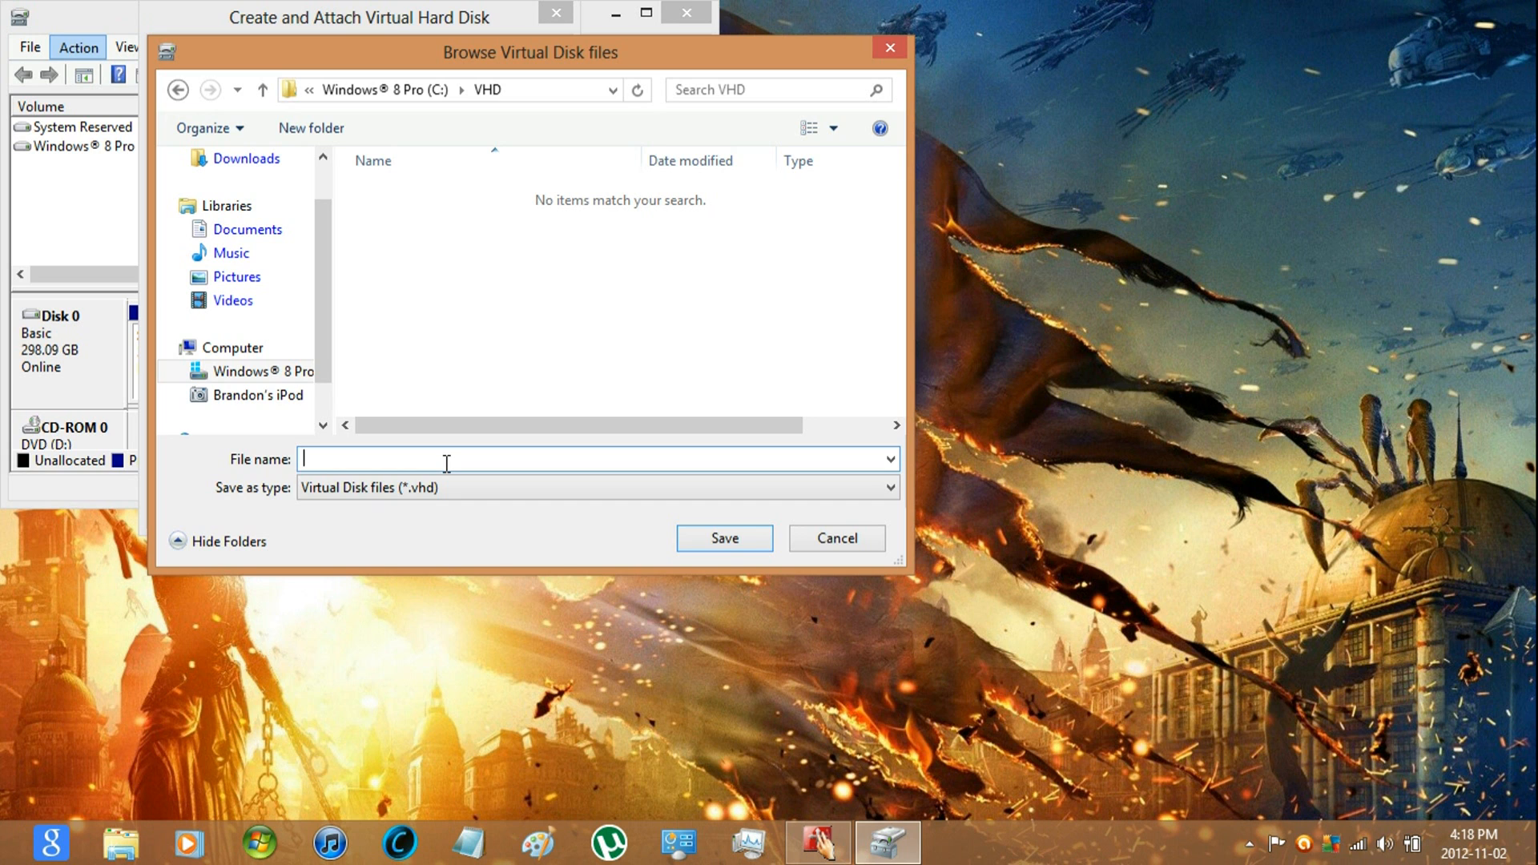
text(Wi)
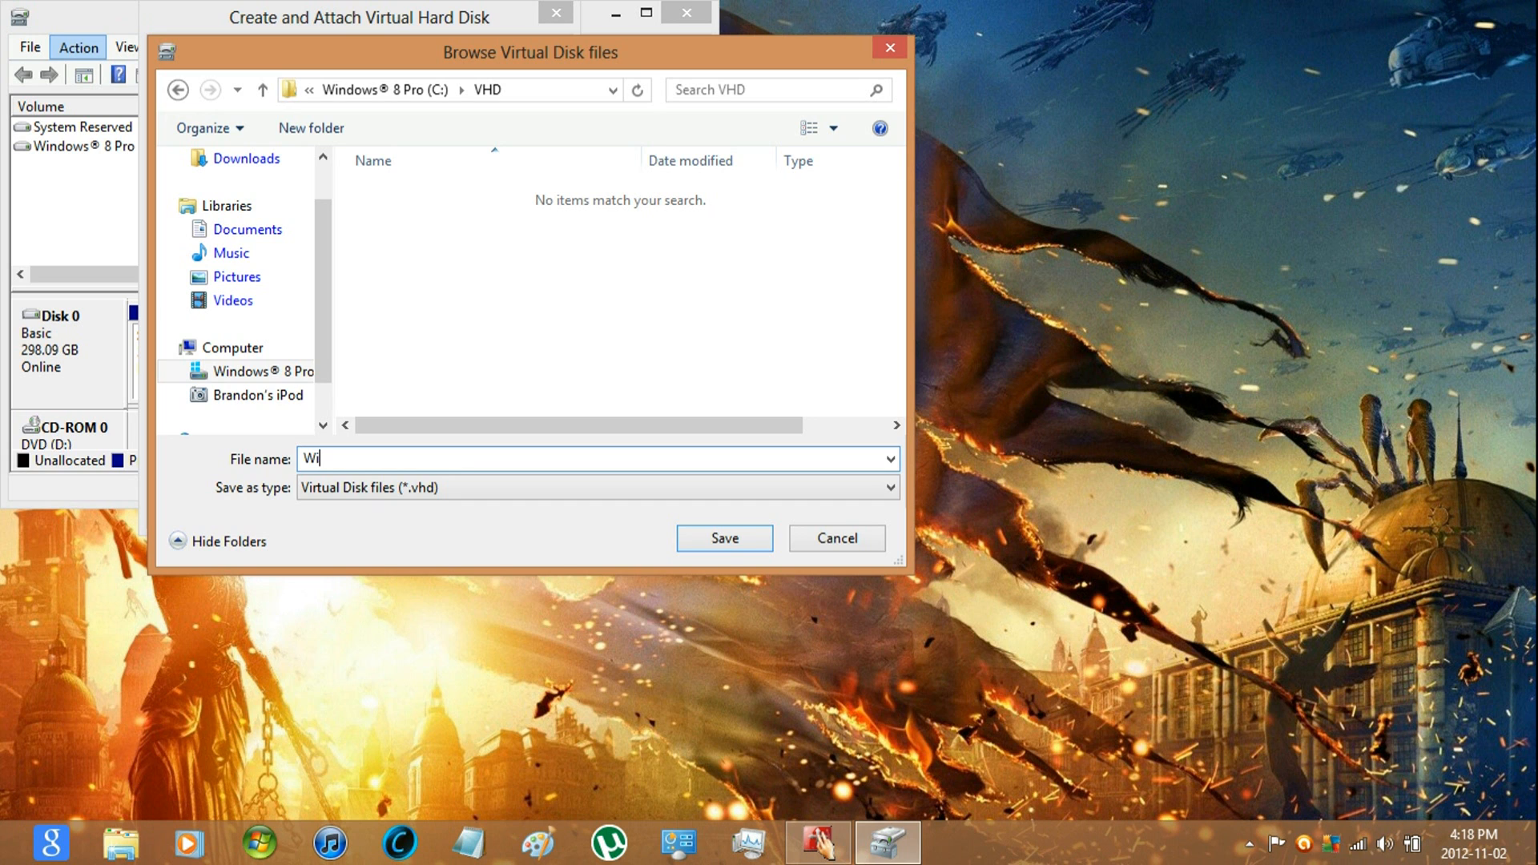
click(723, 538)
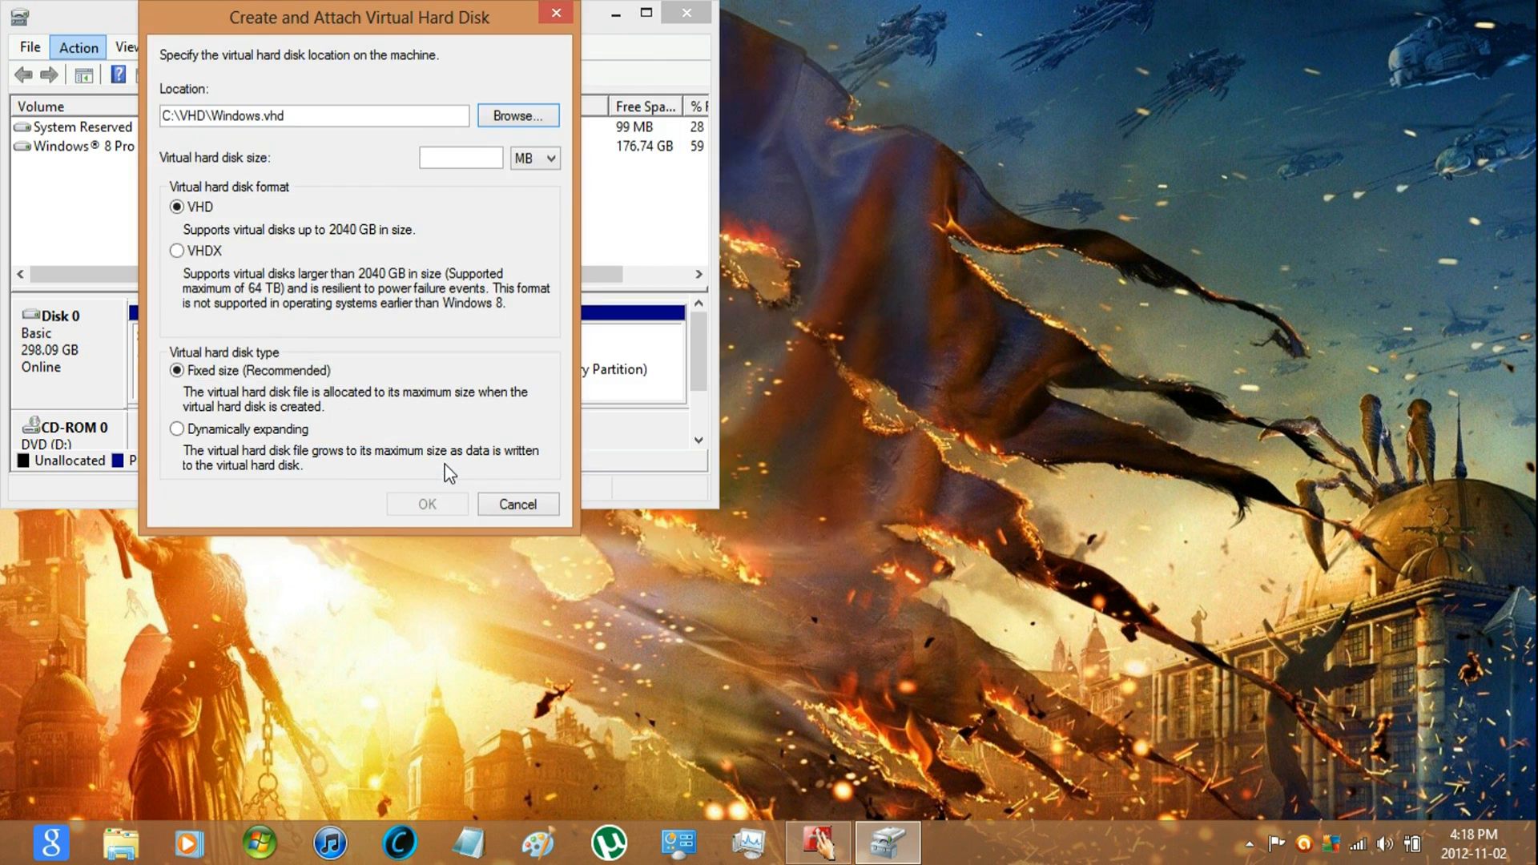
Create the virtual disk as 20 GB, dynamically expanding, so it appears as Disk 1.
click(551, 158)
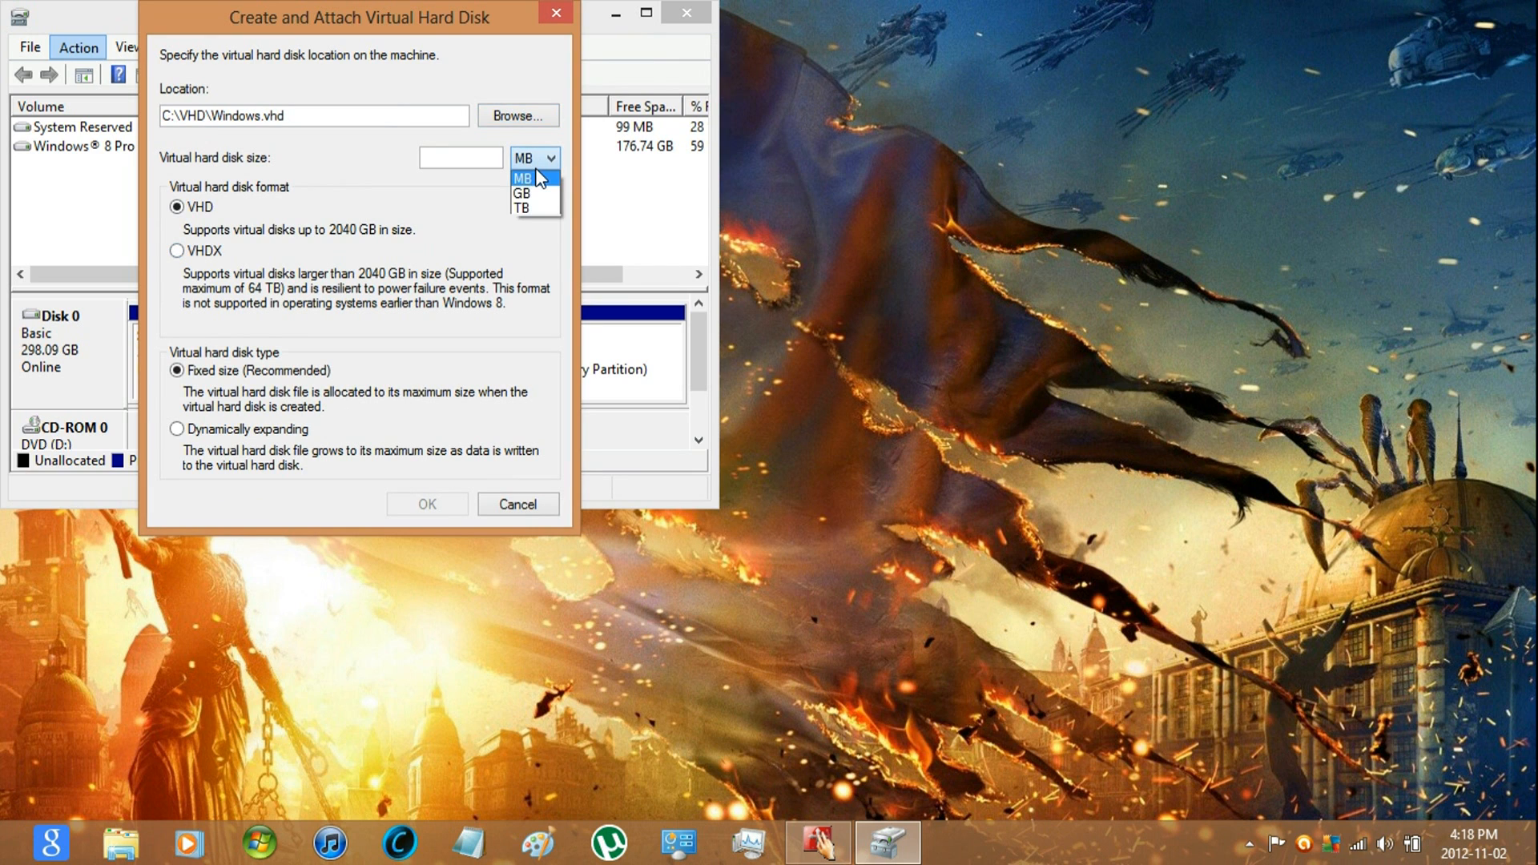
click(526, 194)
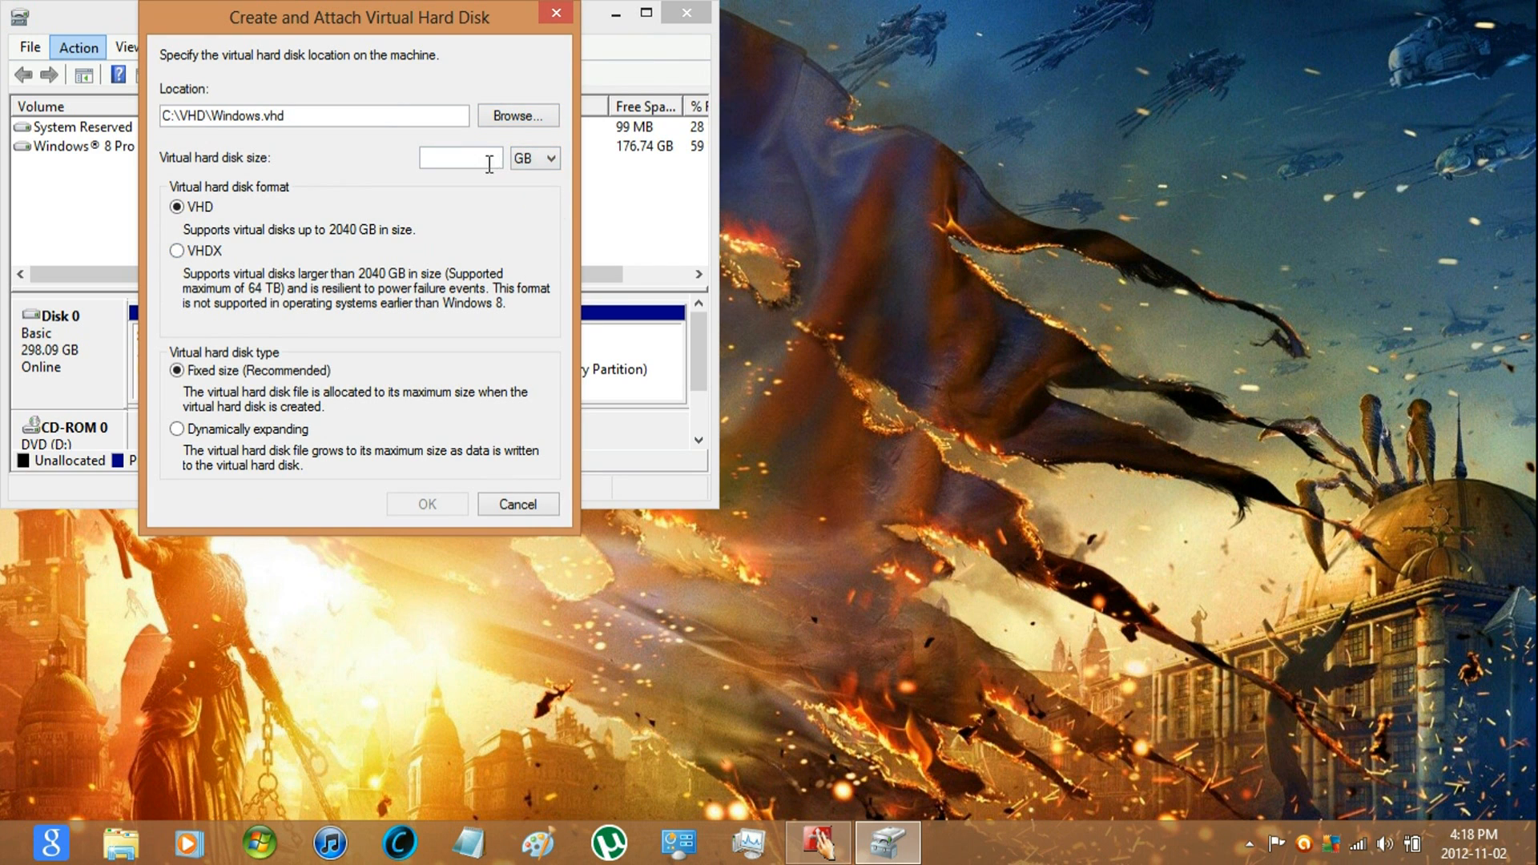
click(460, 159)
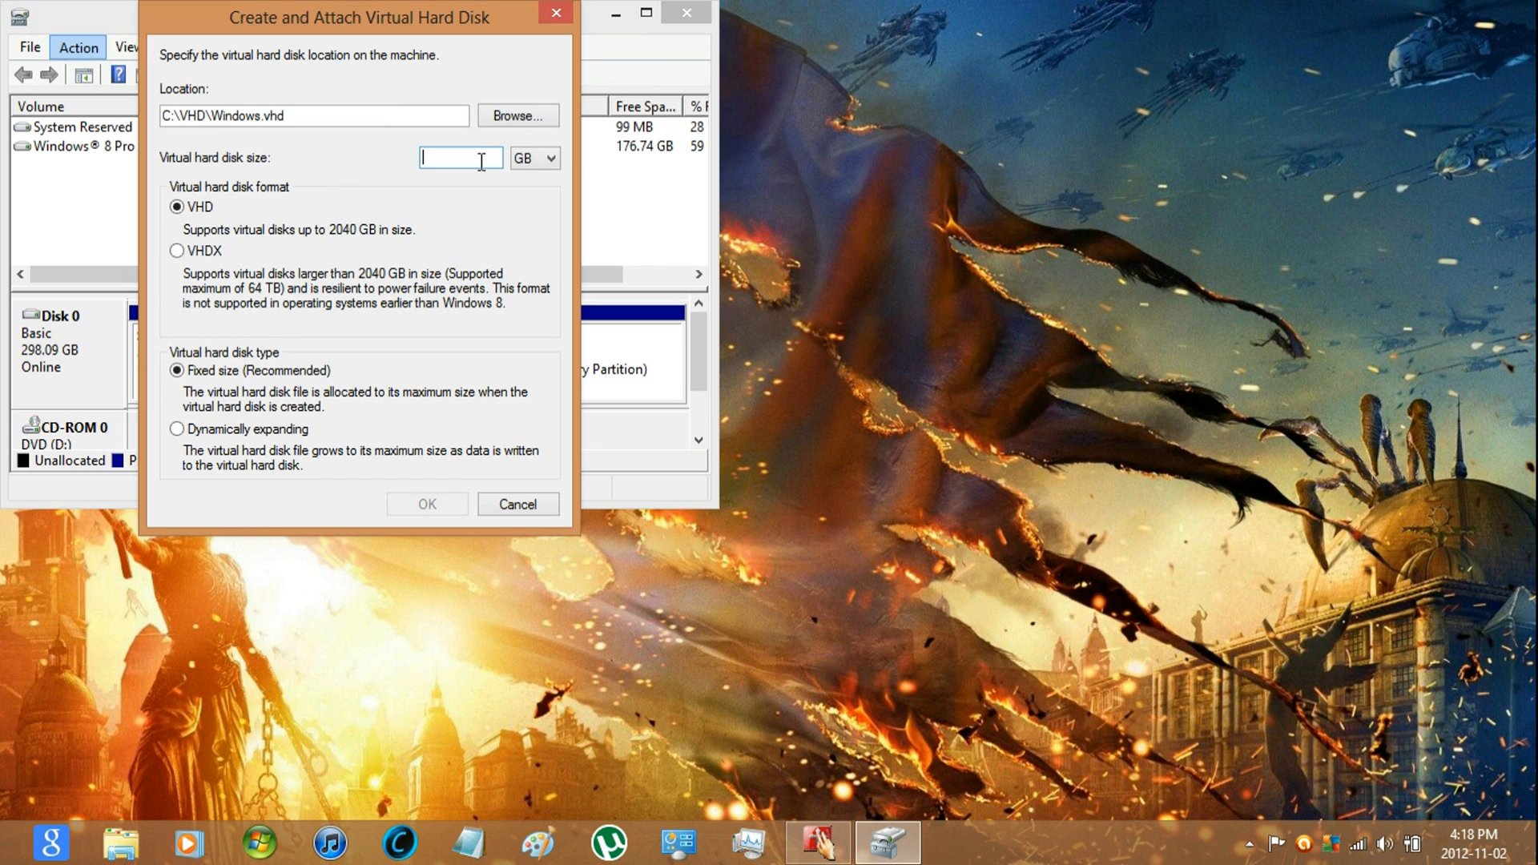
text(20.00)
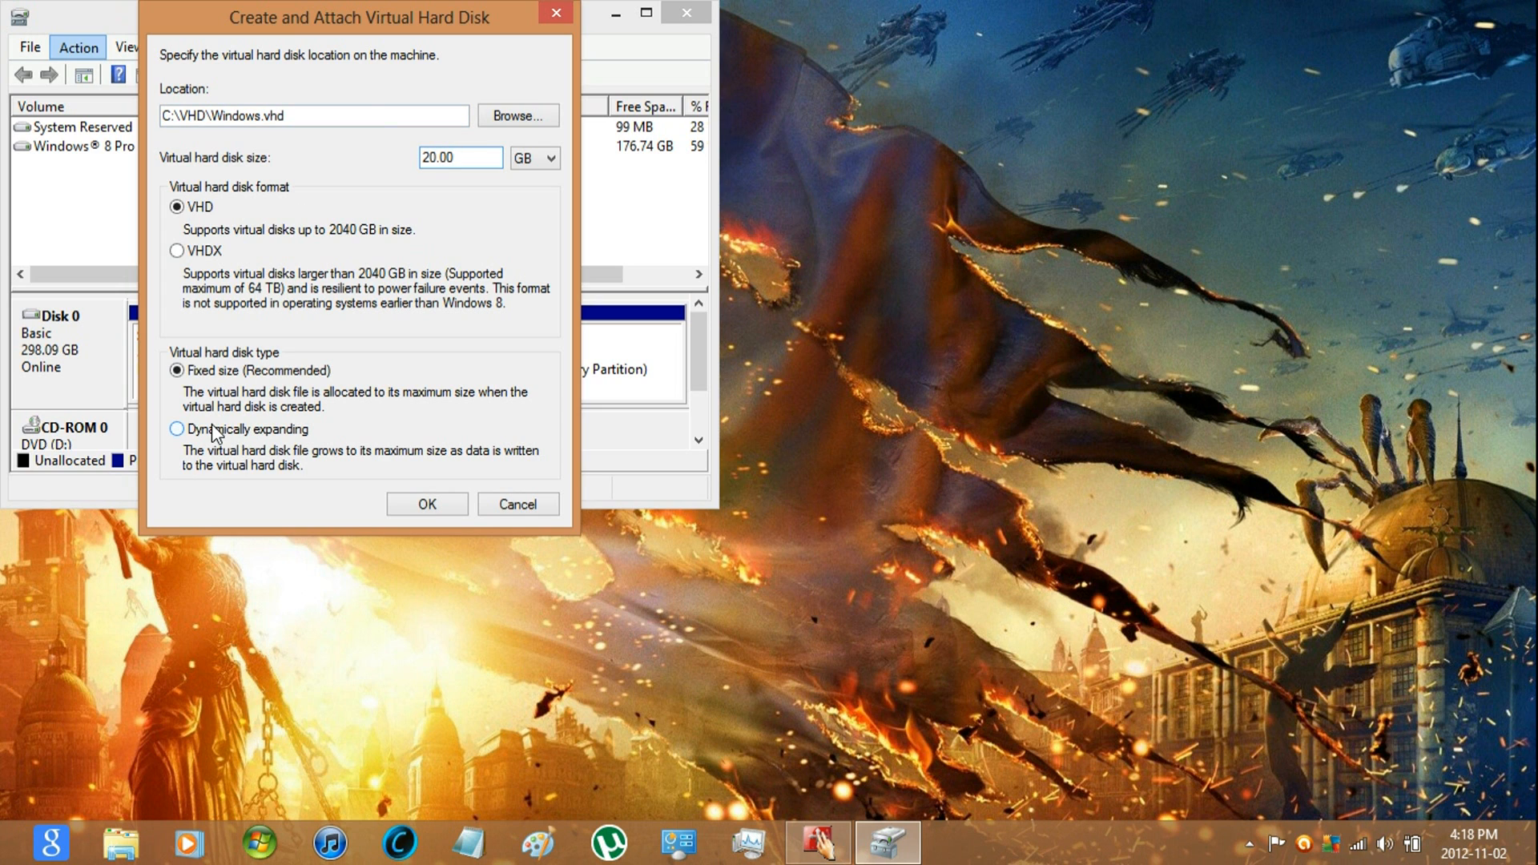
click(176, 430)
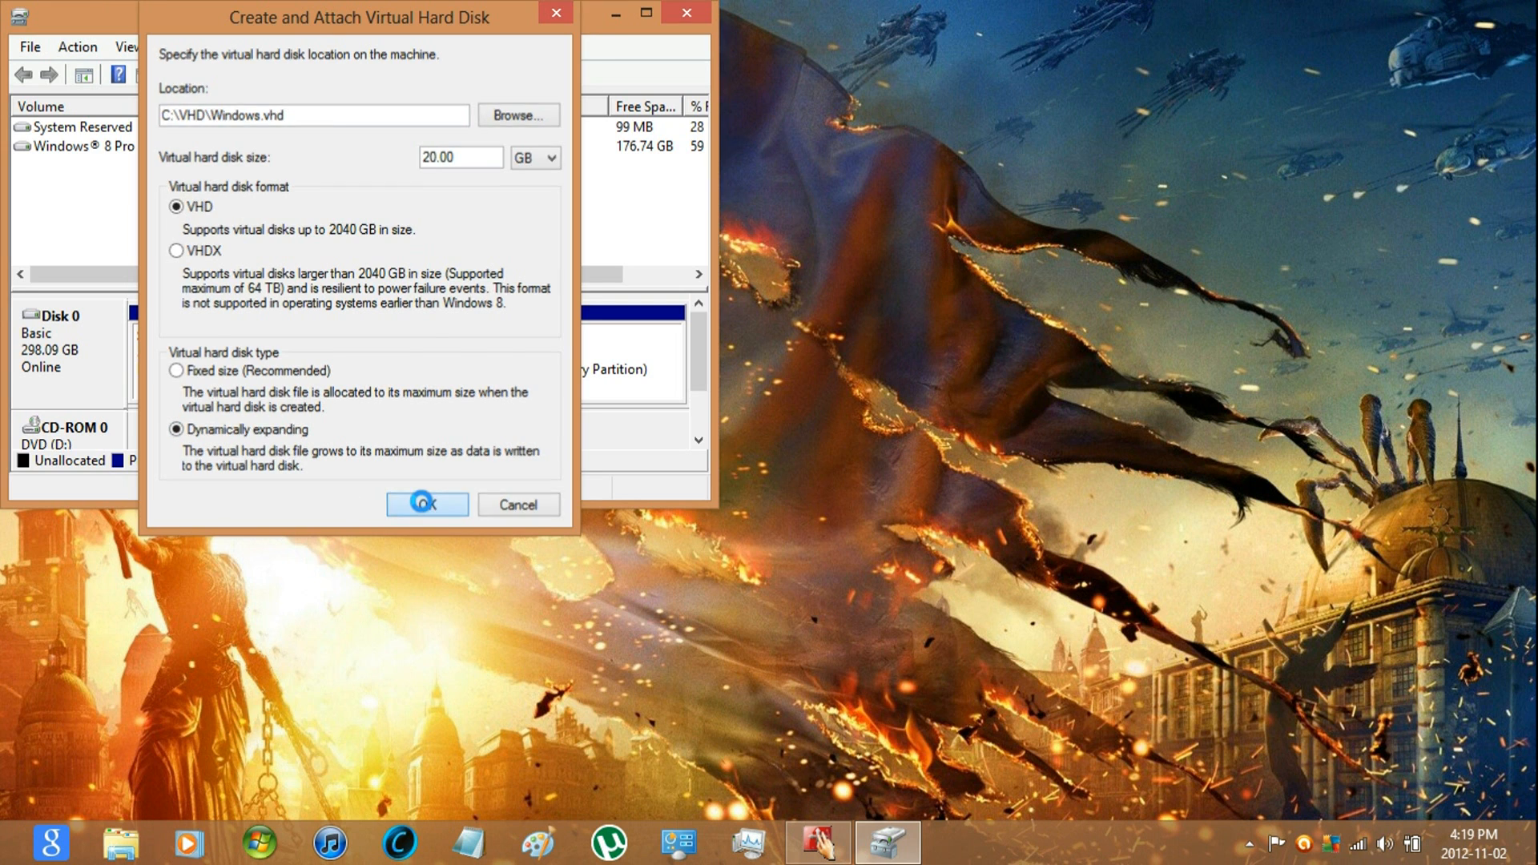
click(426, 505)
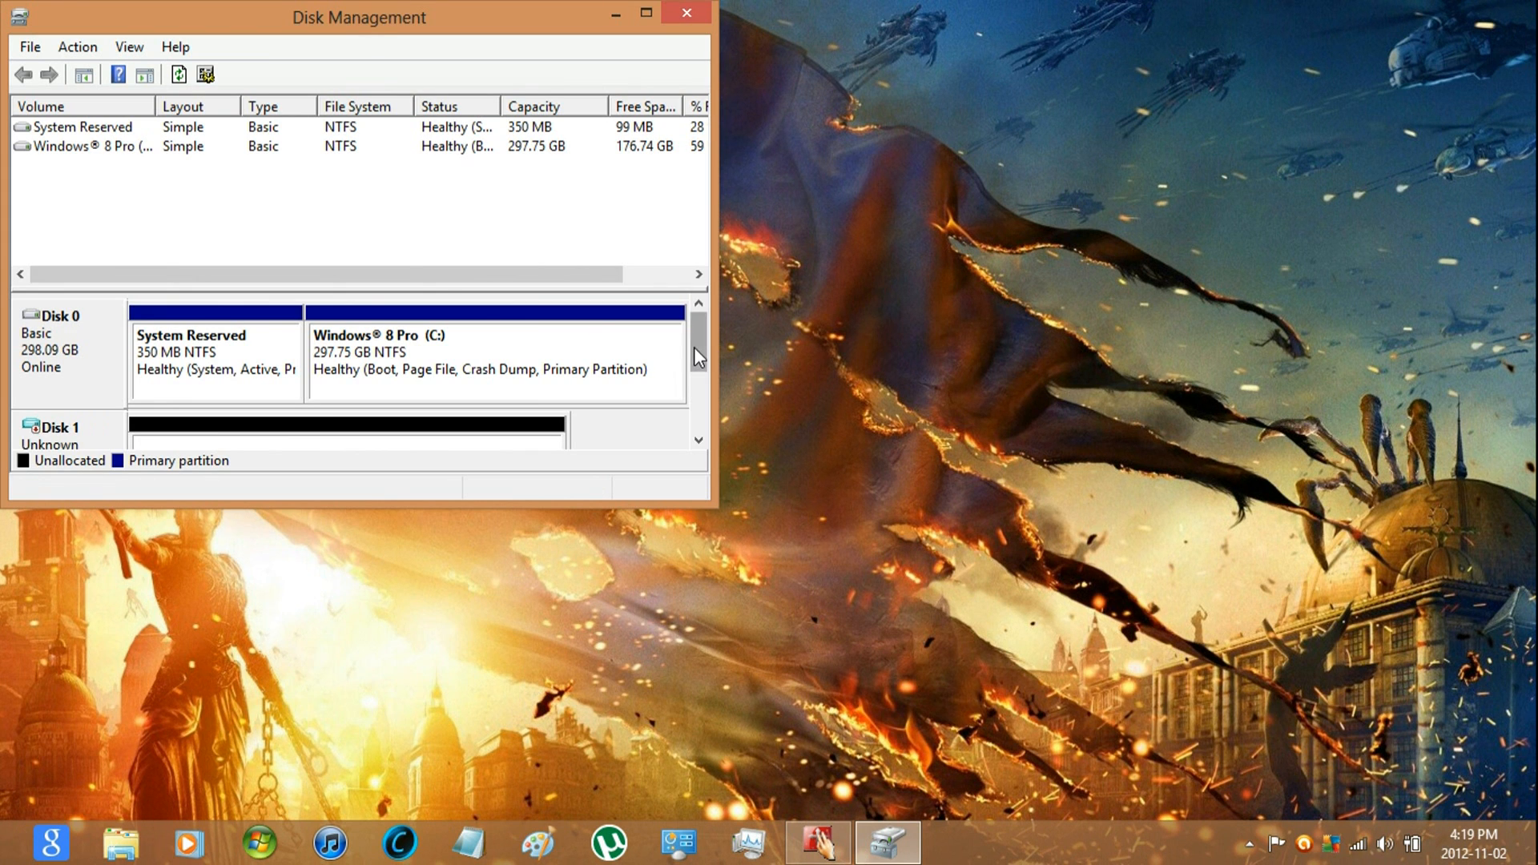
Scroll down to view the new unallocated 20 GB Disk 1 and restart into the boot menu.
scroll(down, 3)
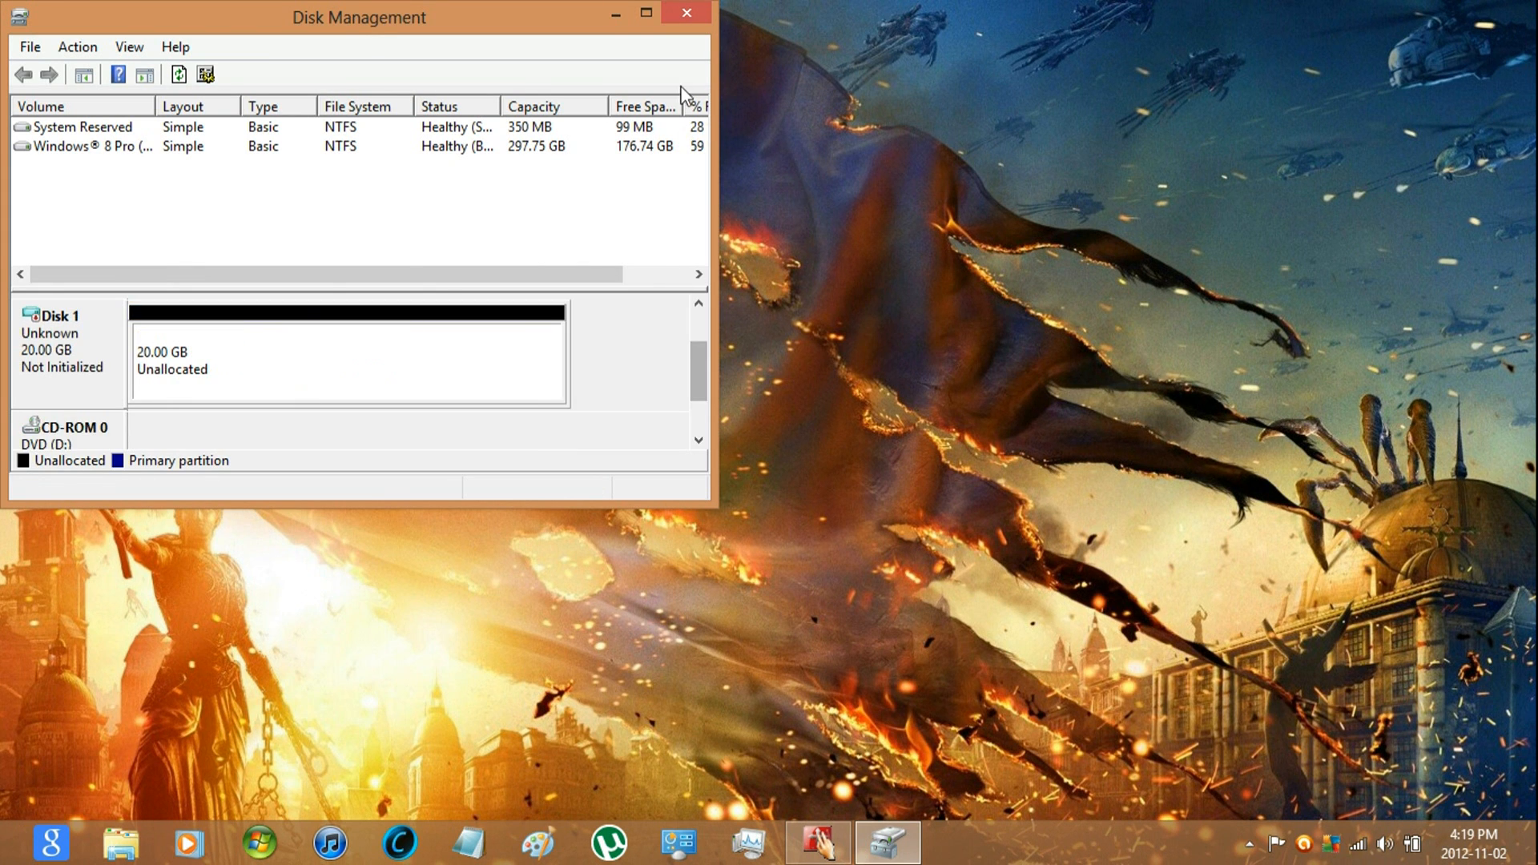
click(686, 14)
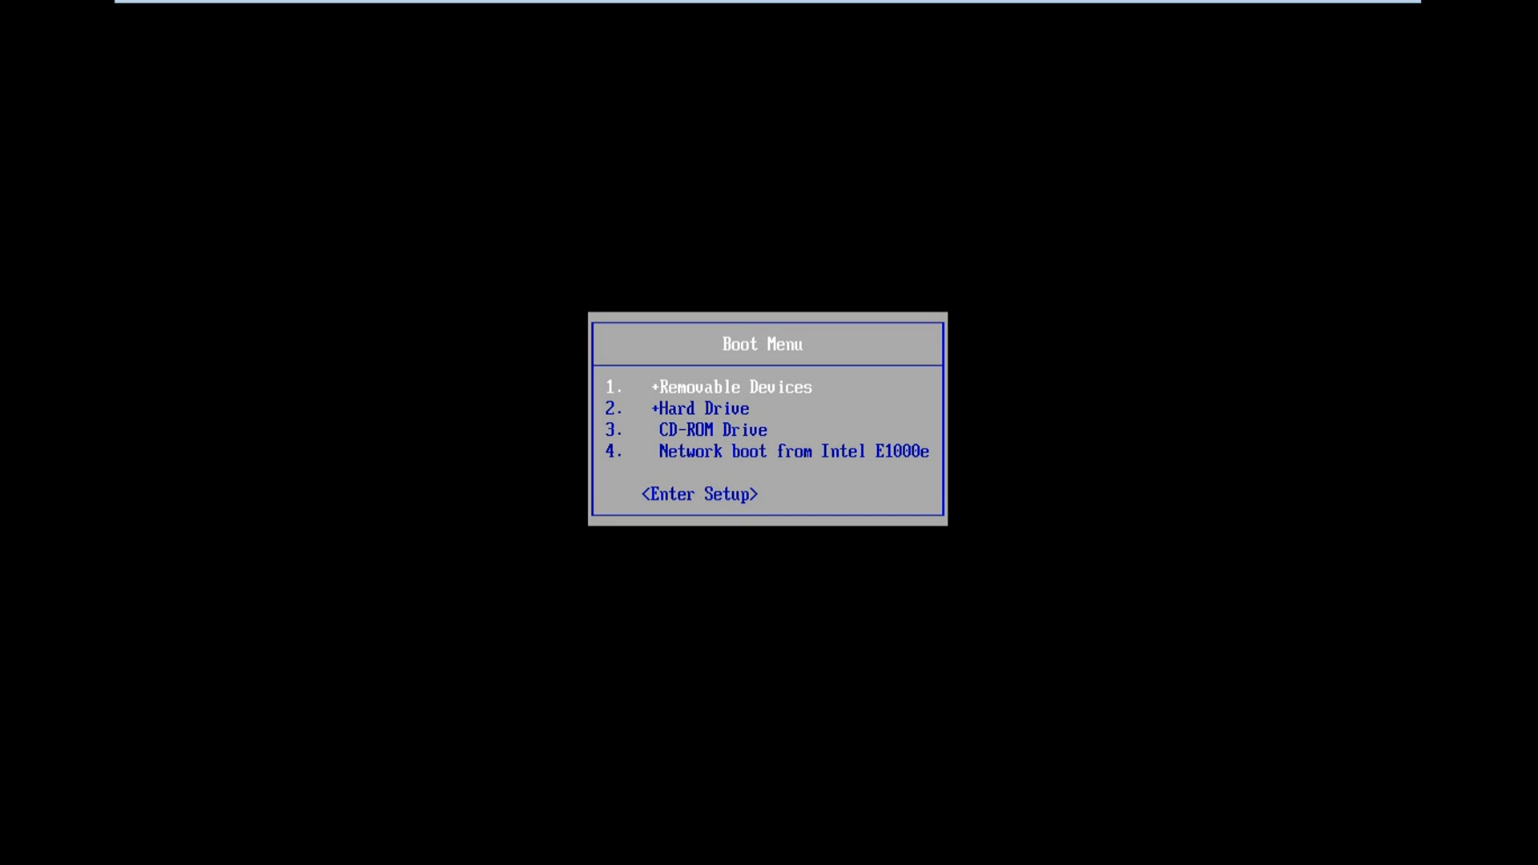
Boot from the CD-ROM drive and confirm at the 'boot from CD or DVD' prompt.
key(down)
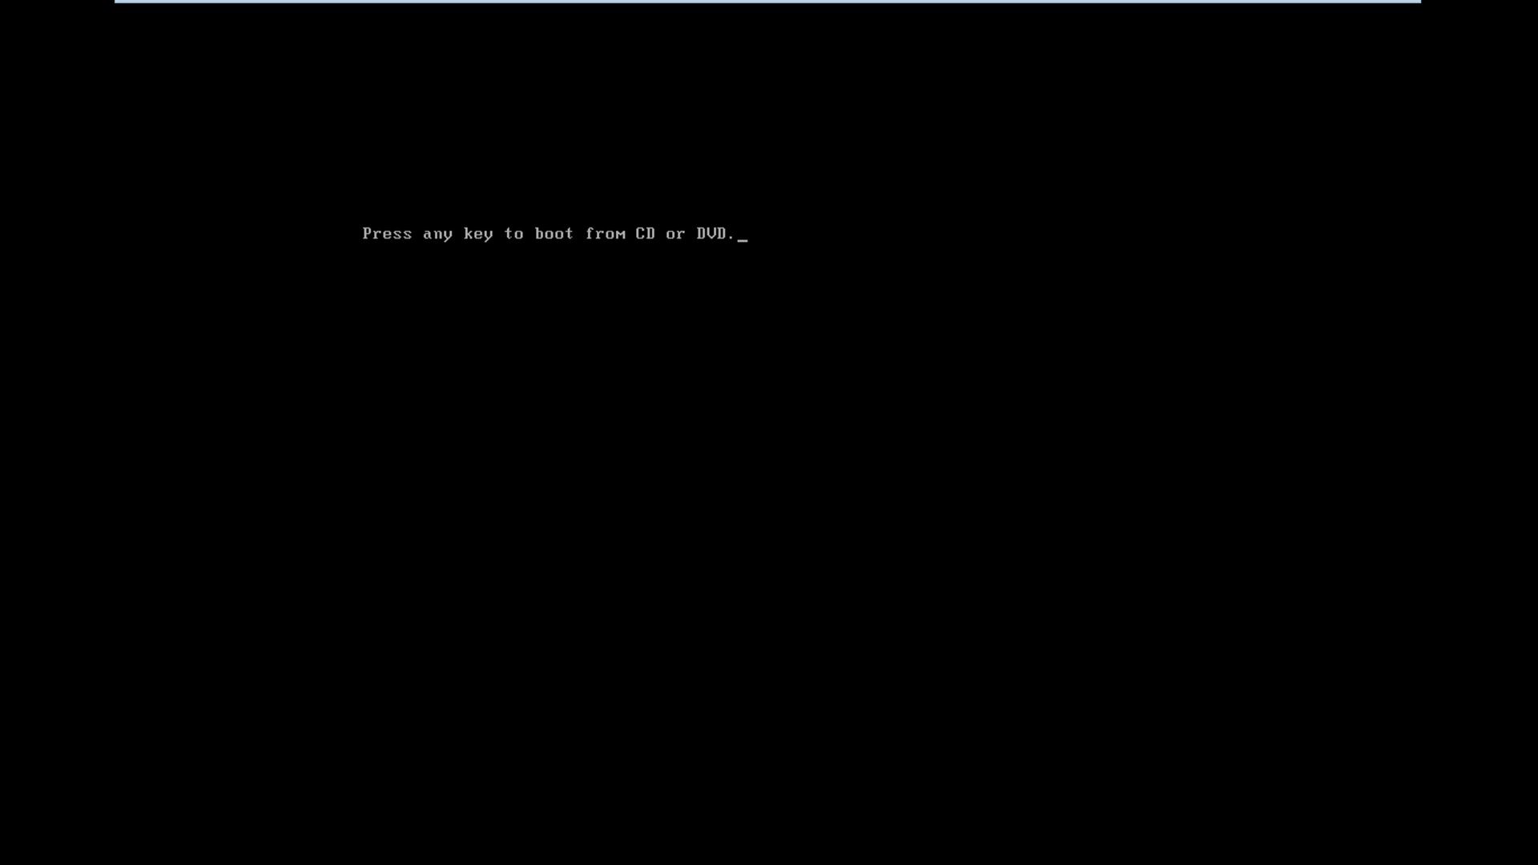
key(enter)
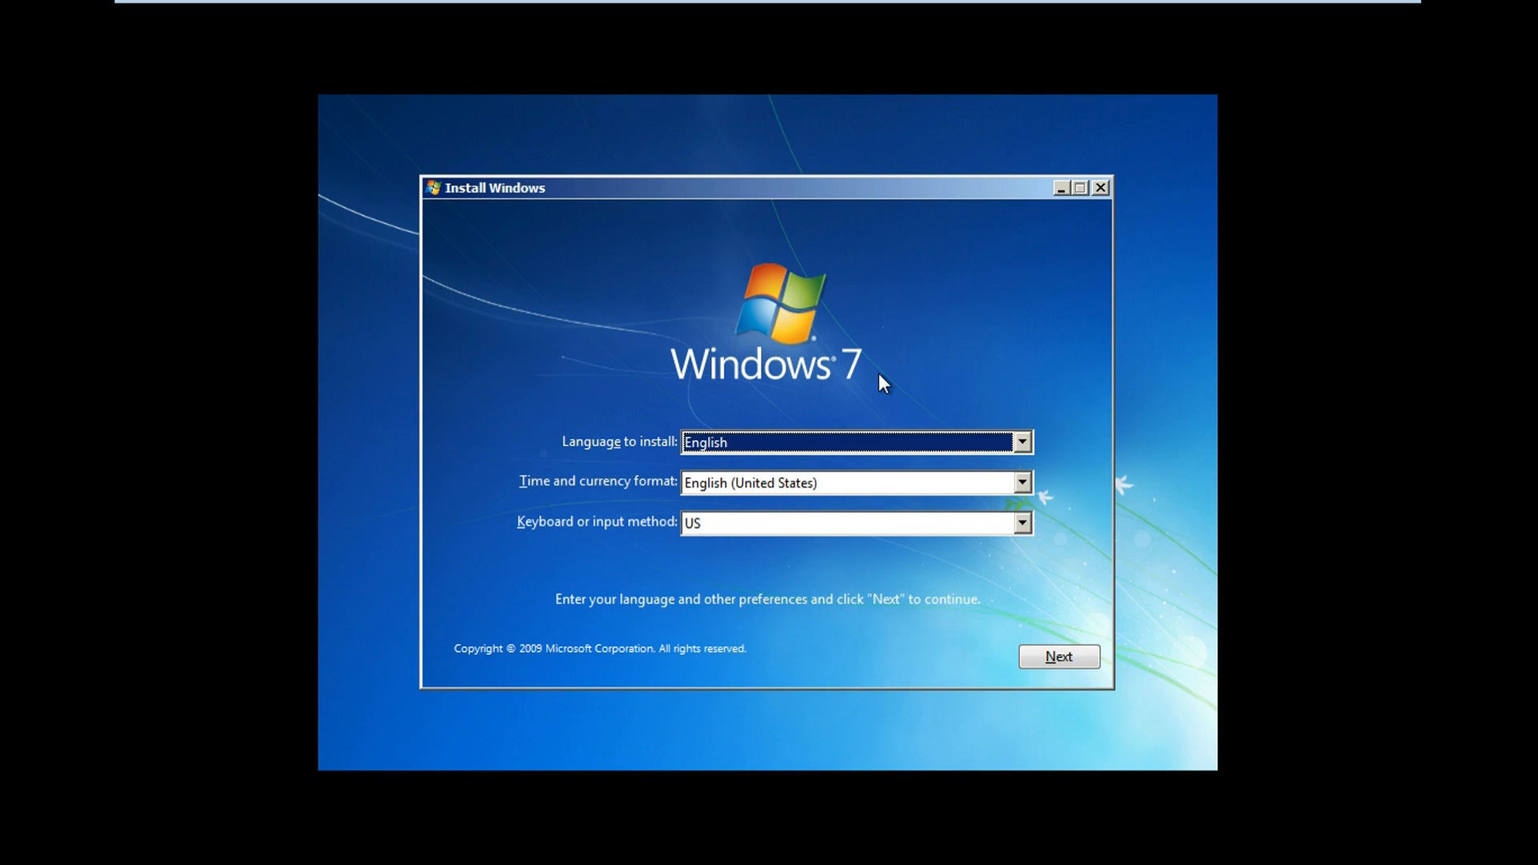
mouse_move(804, 382)
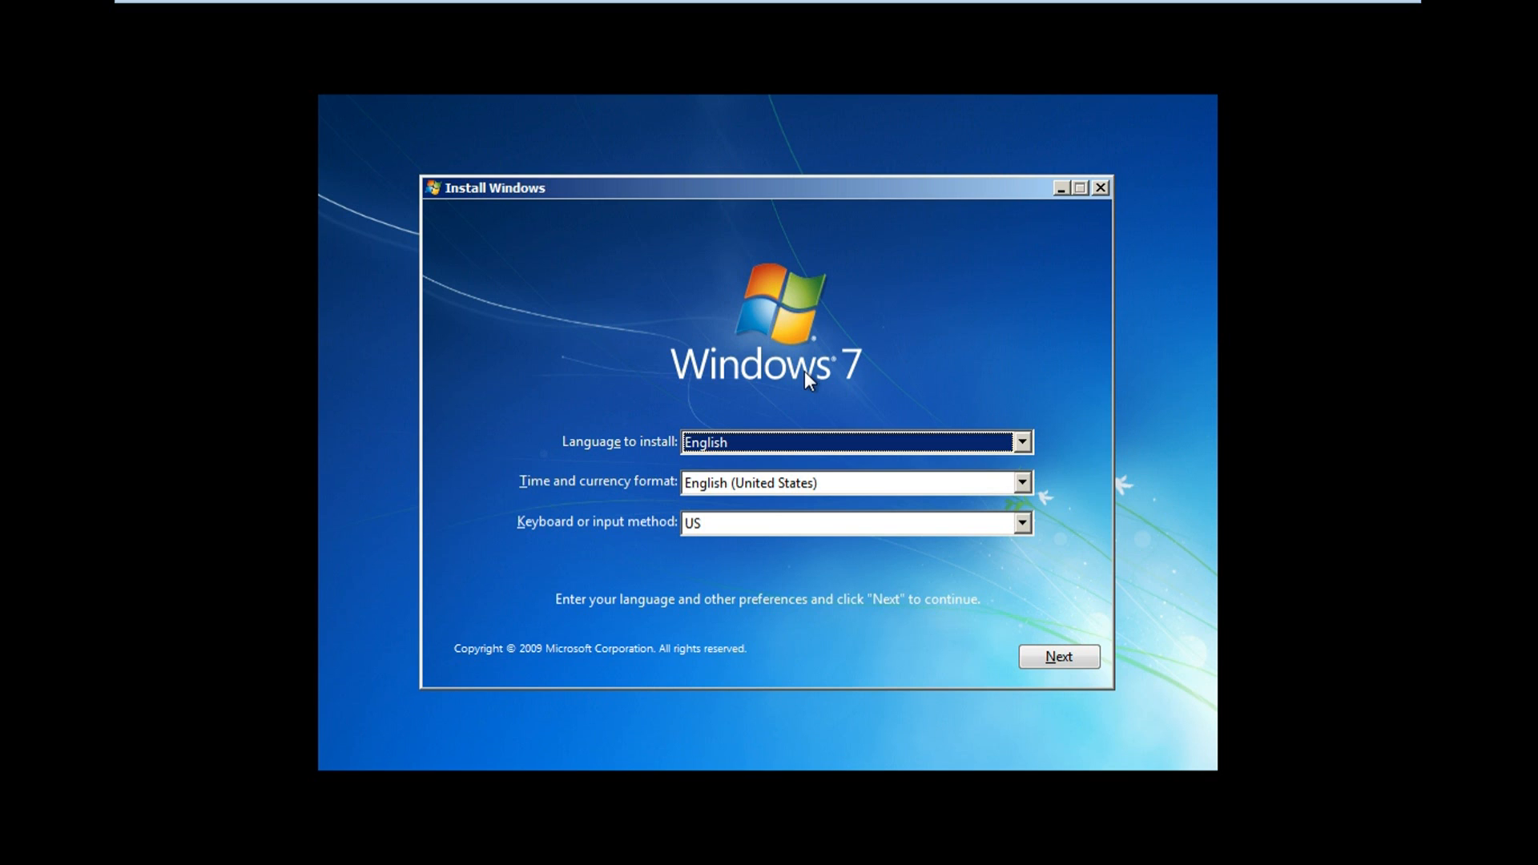
mouse_move(915, 389)
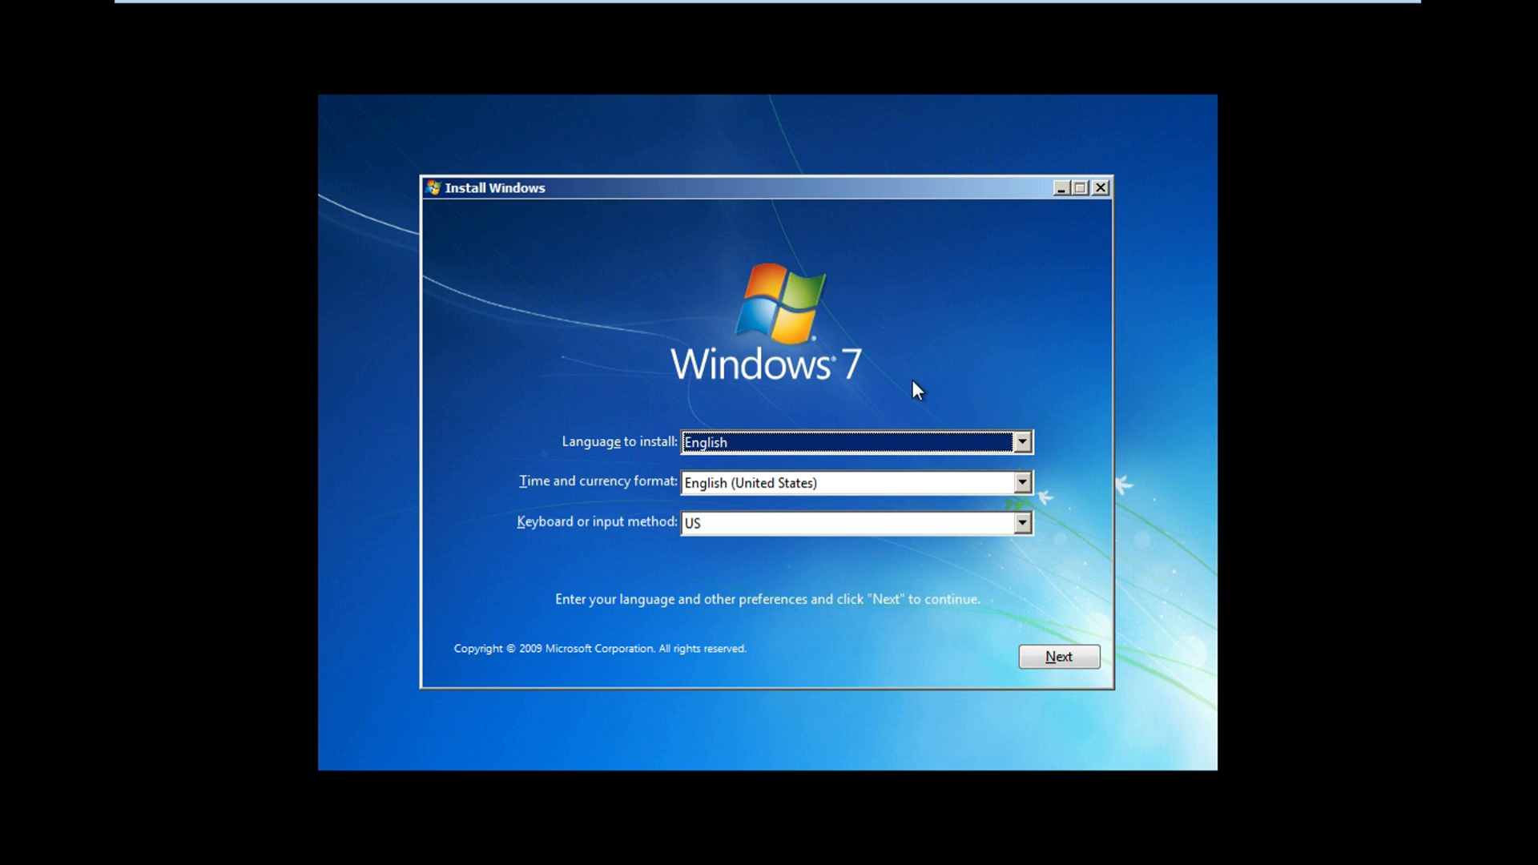
Choose English (Canada) time and currency format, continue, and start Install now.
click(854, 482)
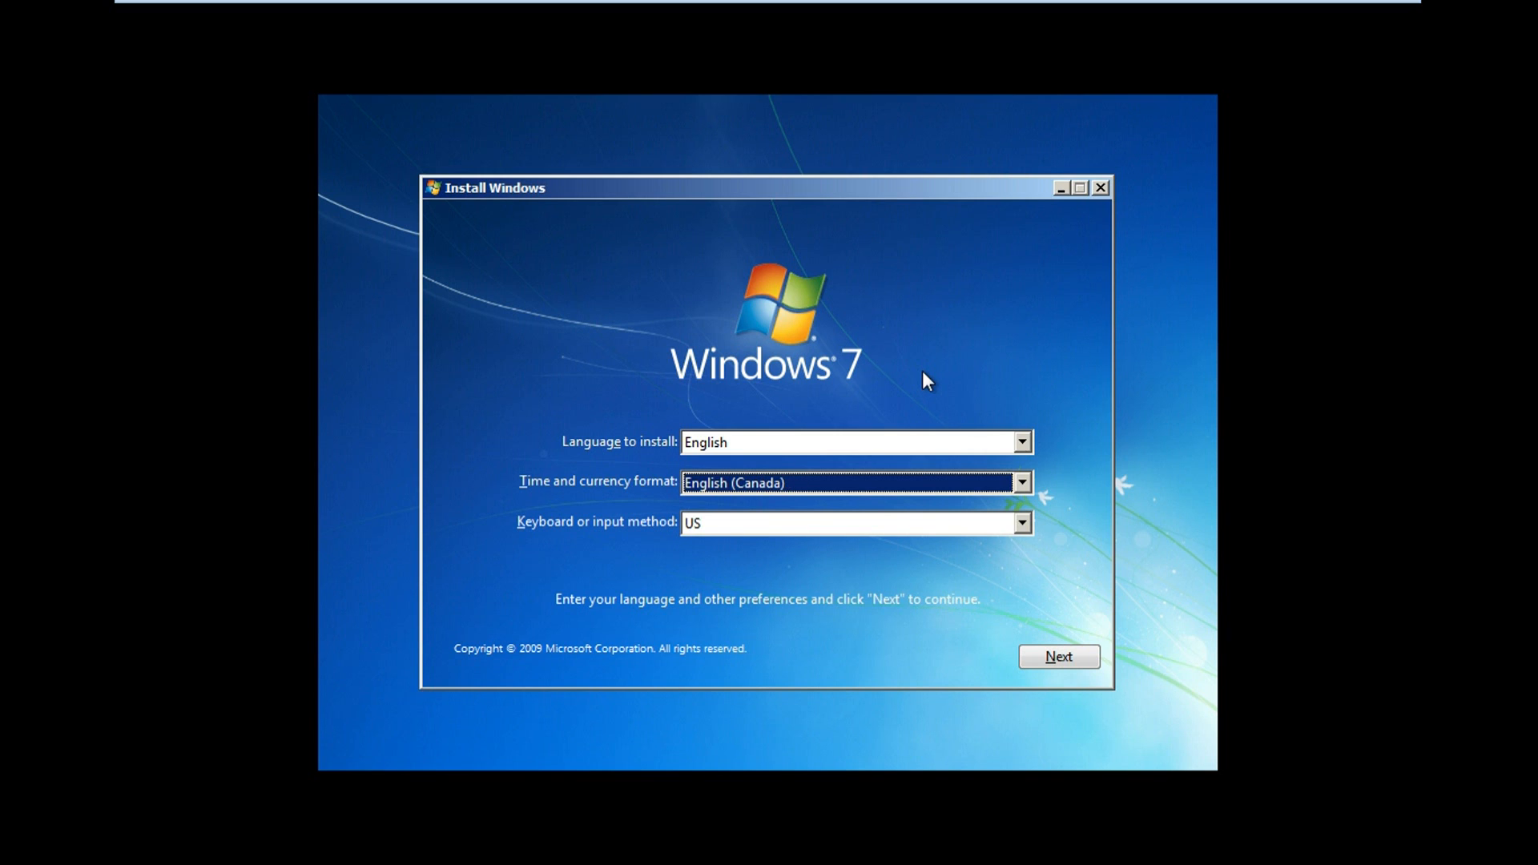
click(1058, 657)
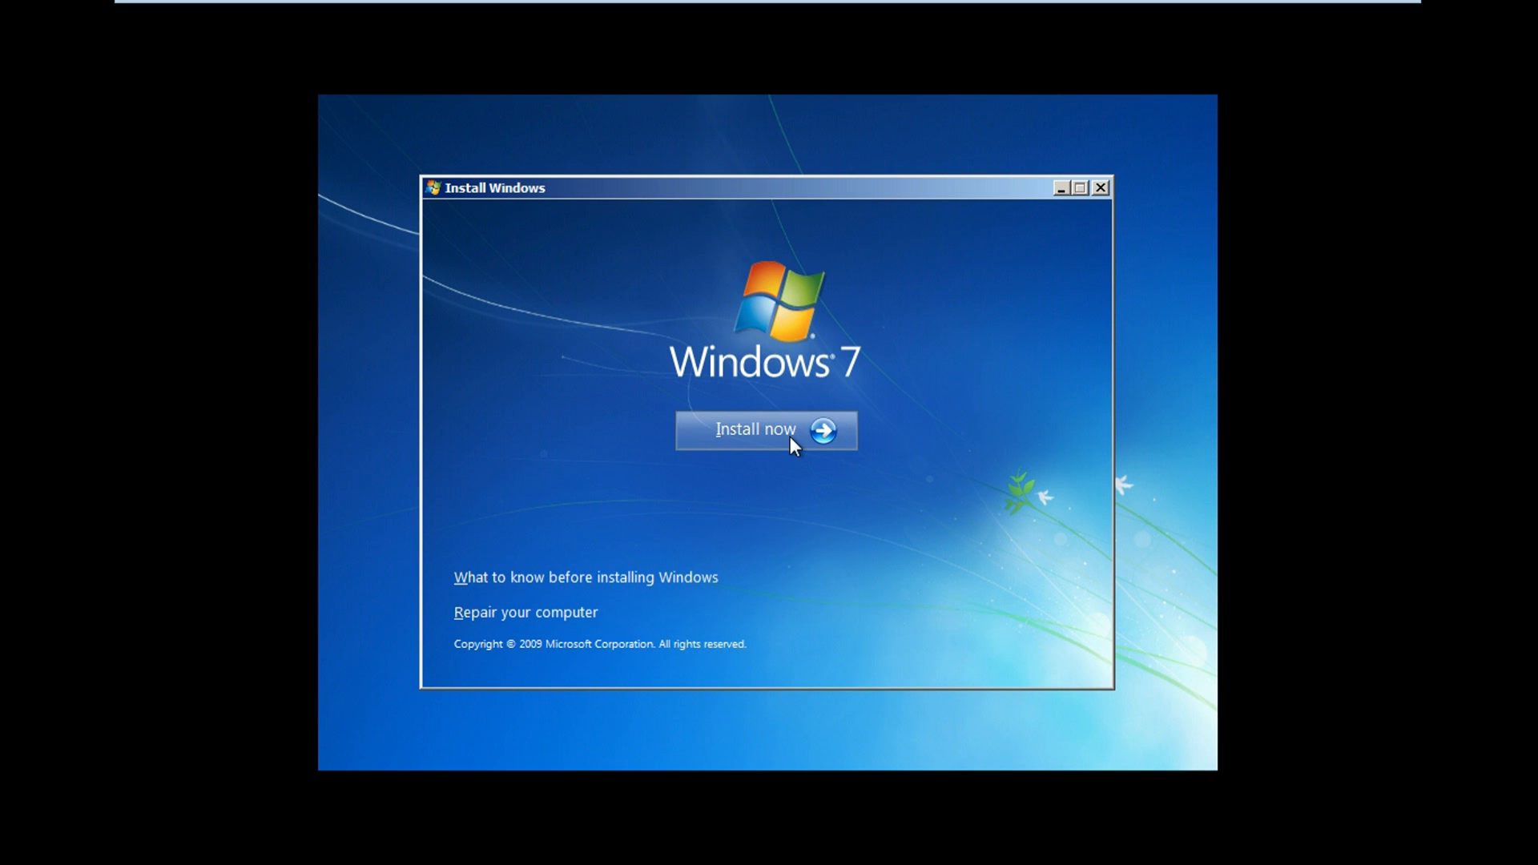
click(766, 429)
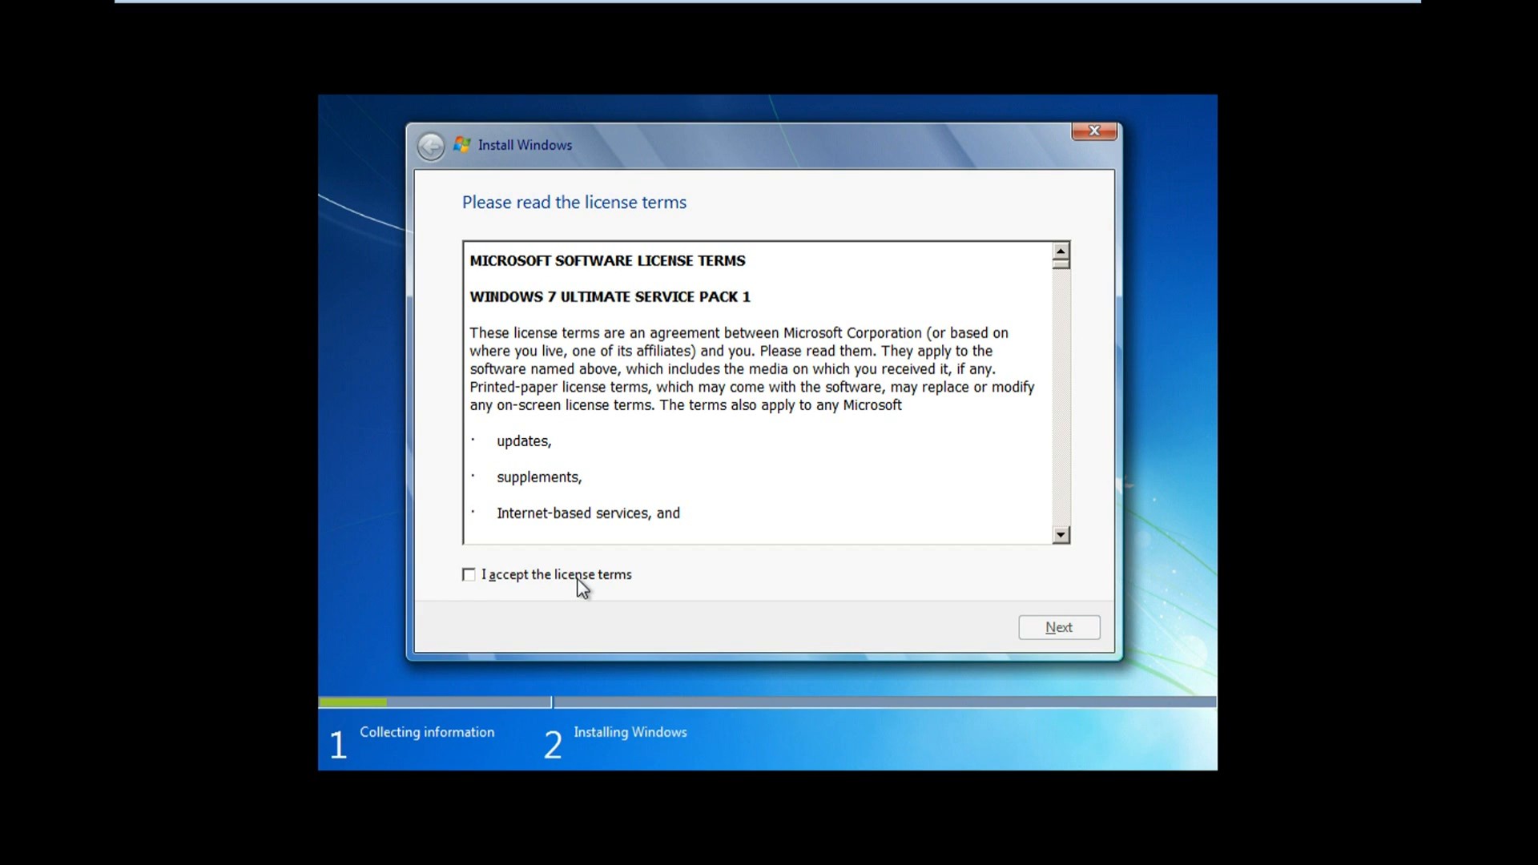
Accept the Windows 7 license terms and proceed to the next setup screen.
click(470, 575)
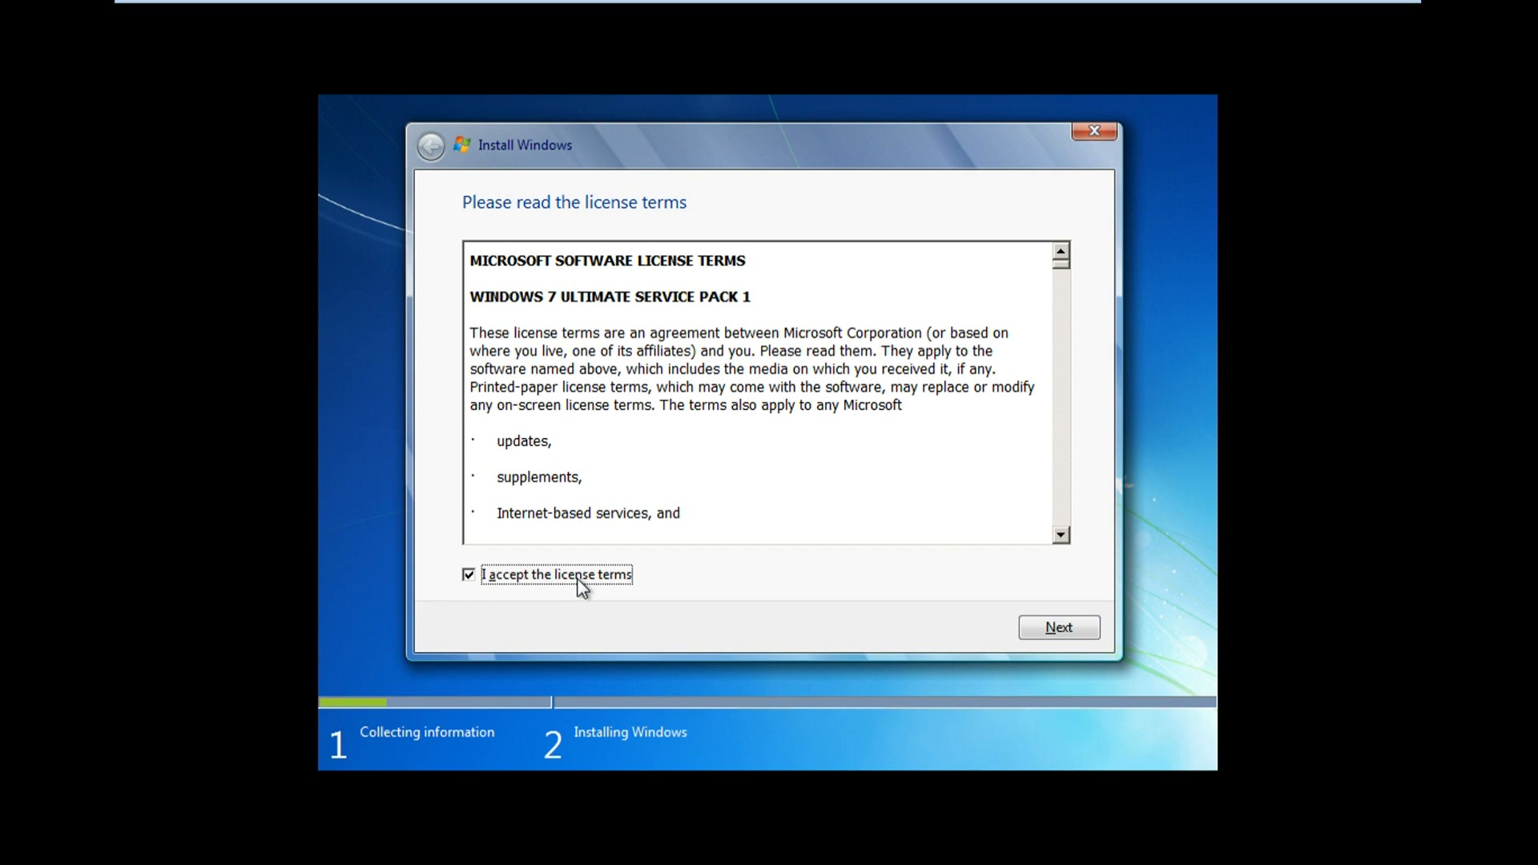
click(1058, 627)
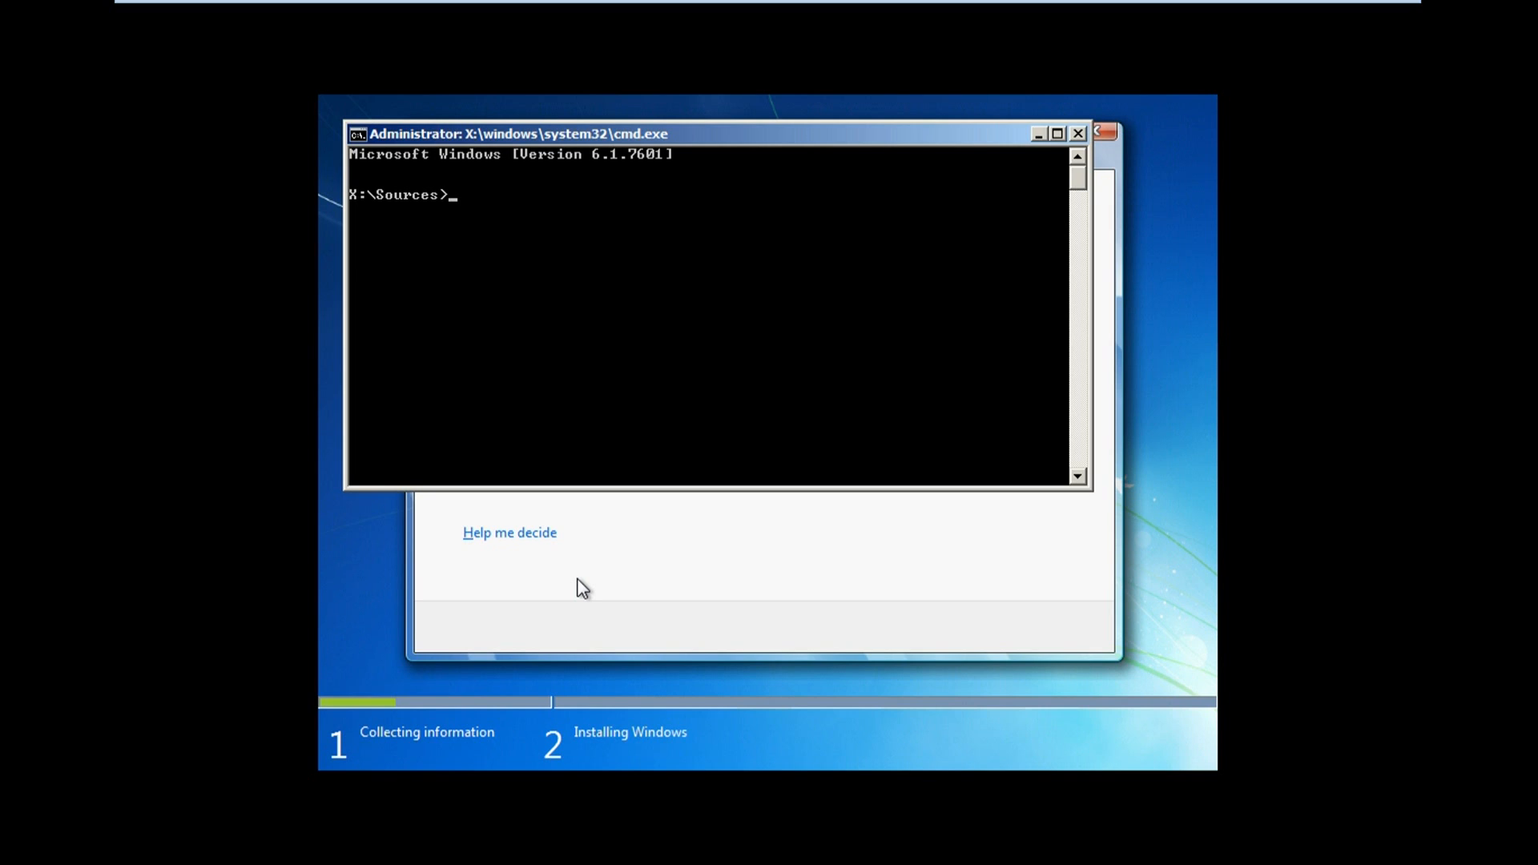
Launch diskpart from the X:\Sources command prompt.
text(di)
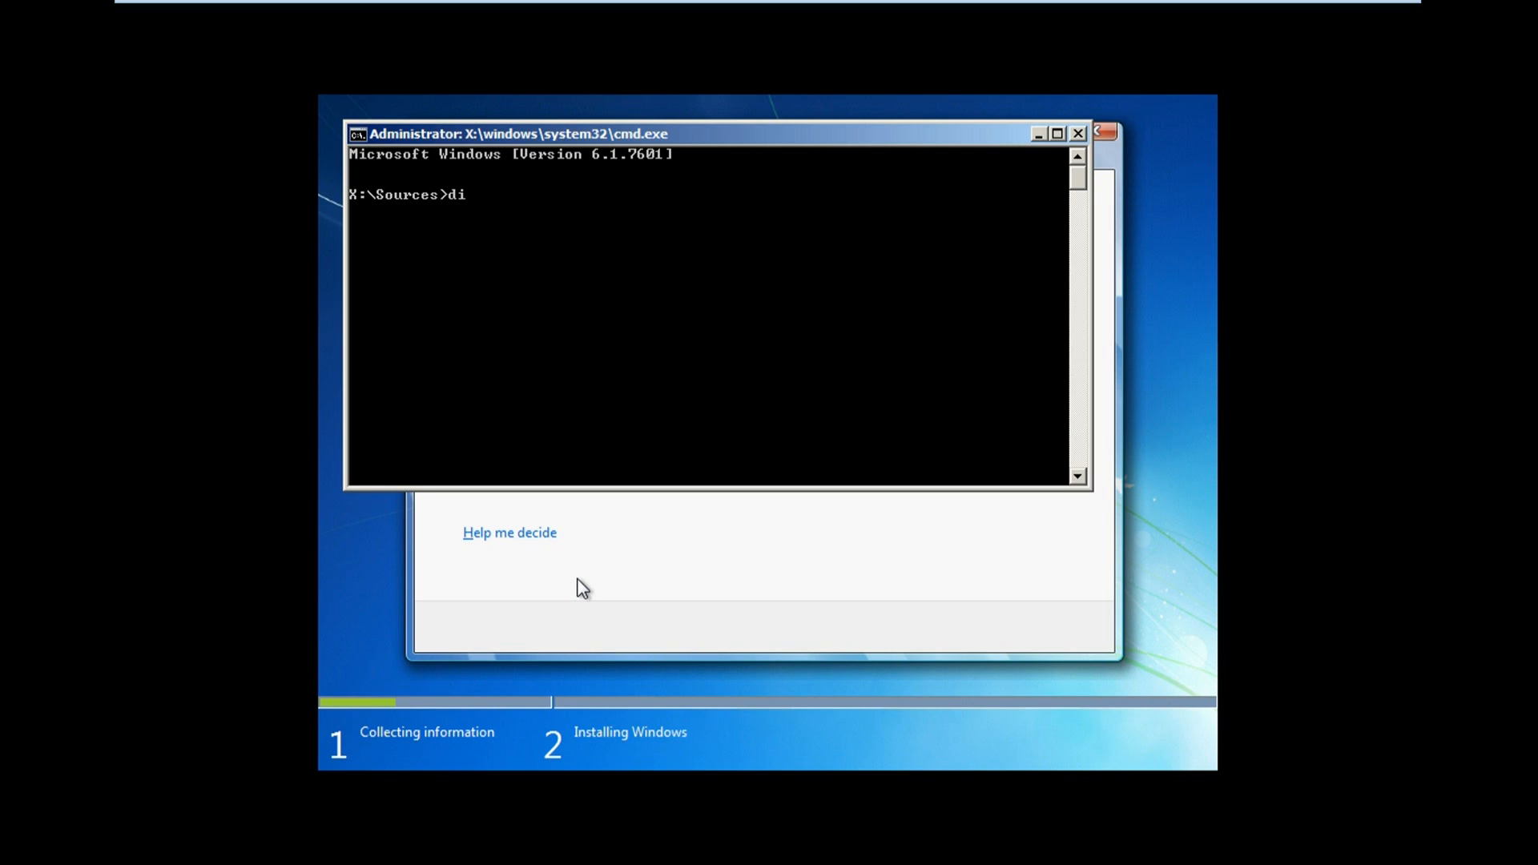
text(skpa)
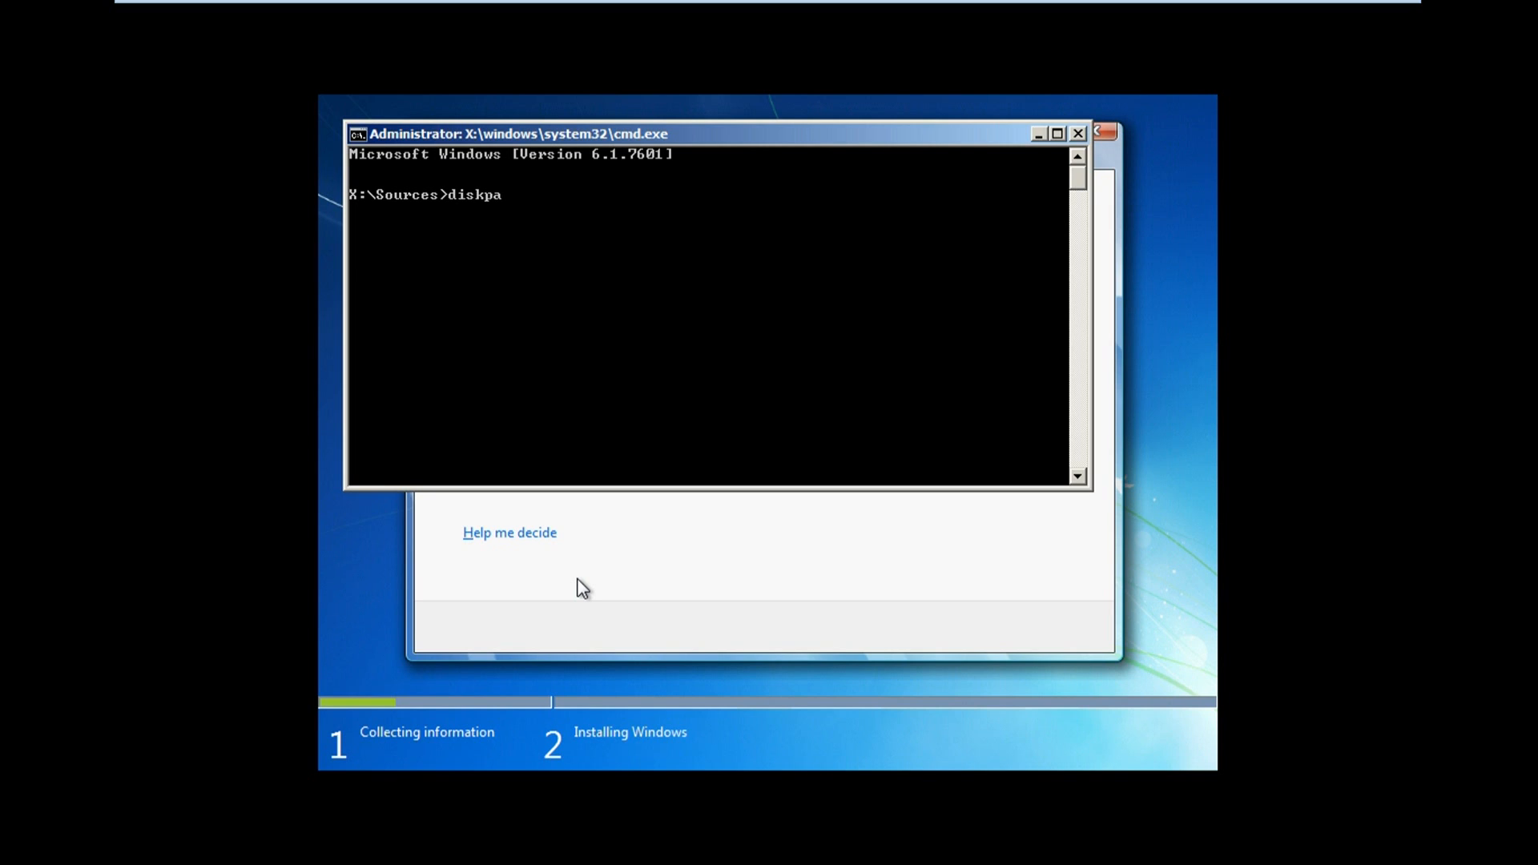
text(rt)
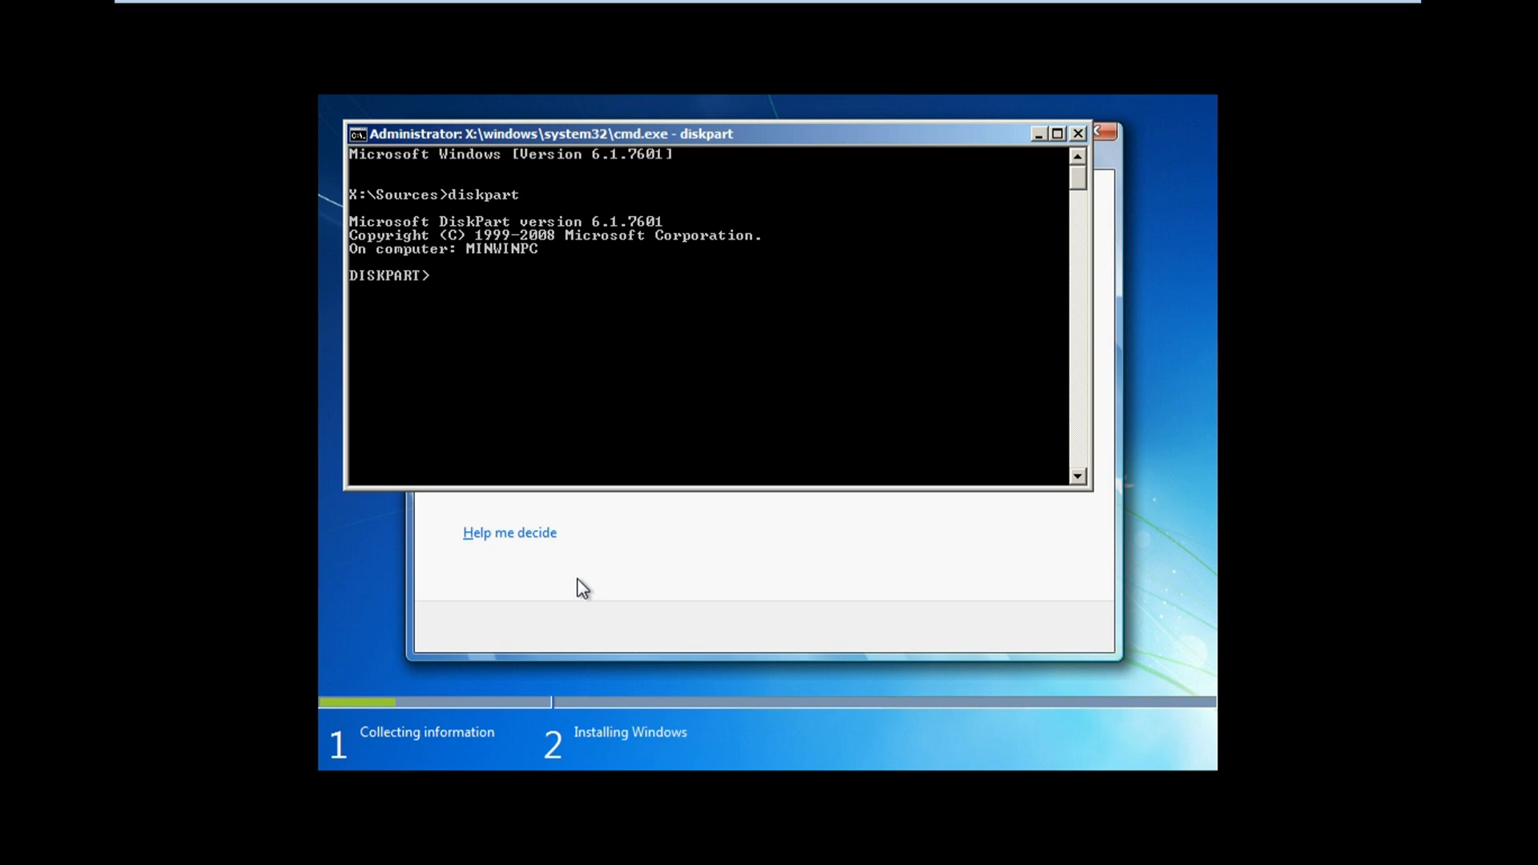
Run select vdisk file=C:\vhd\Windows.vhd, which fails with a path-not-found error.
text(s)
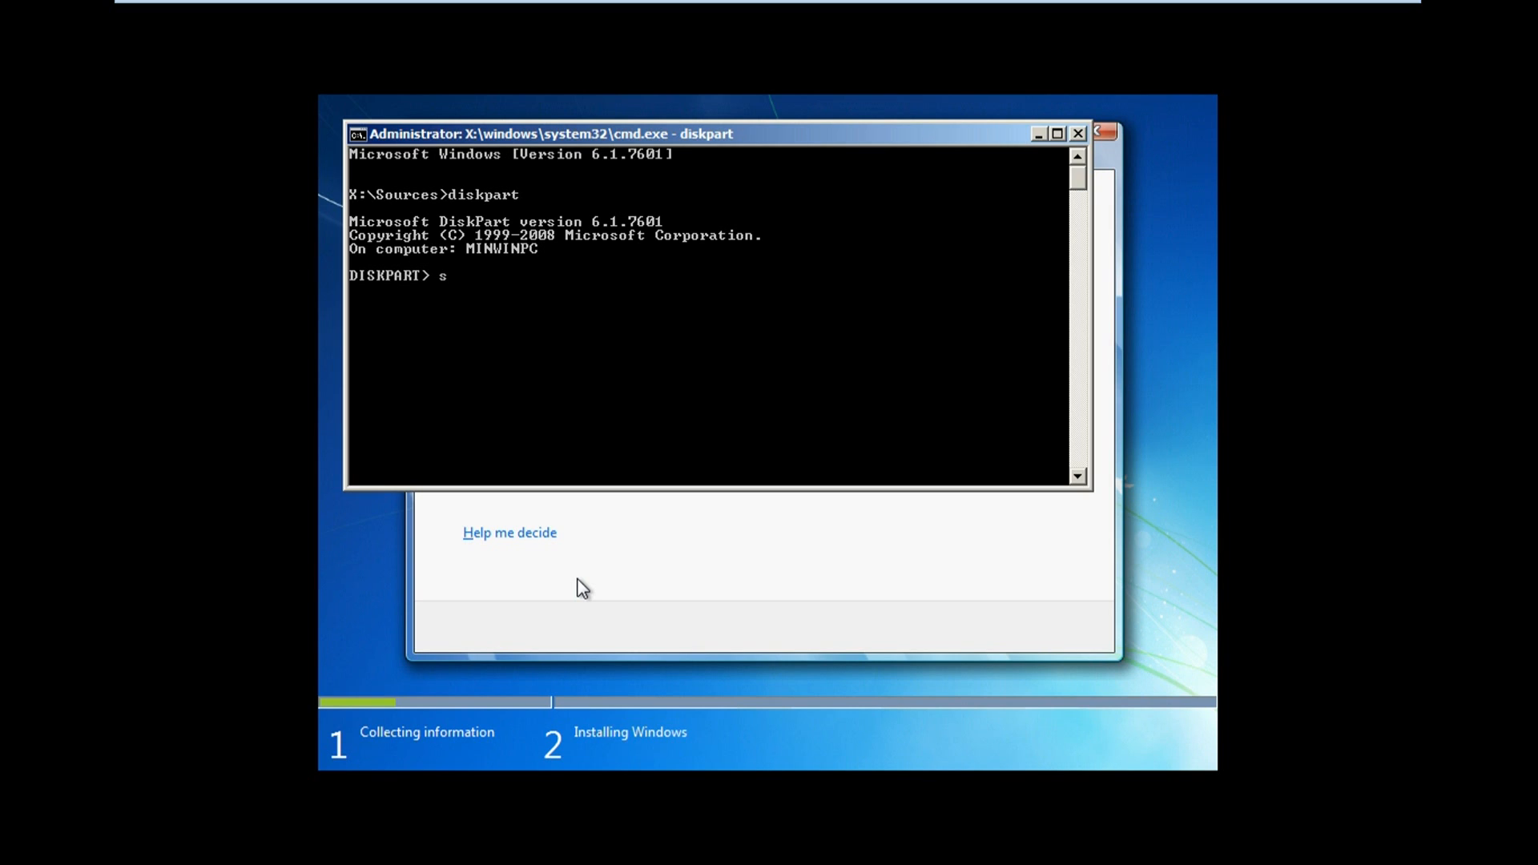
text(elect)
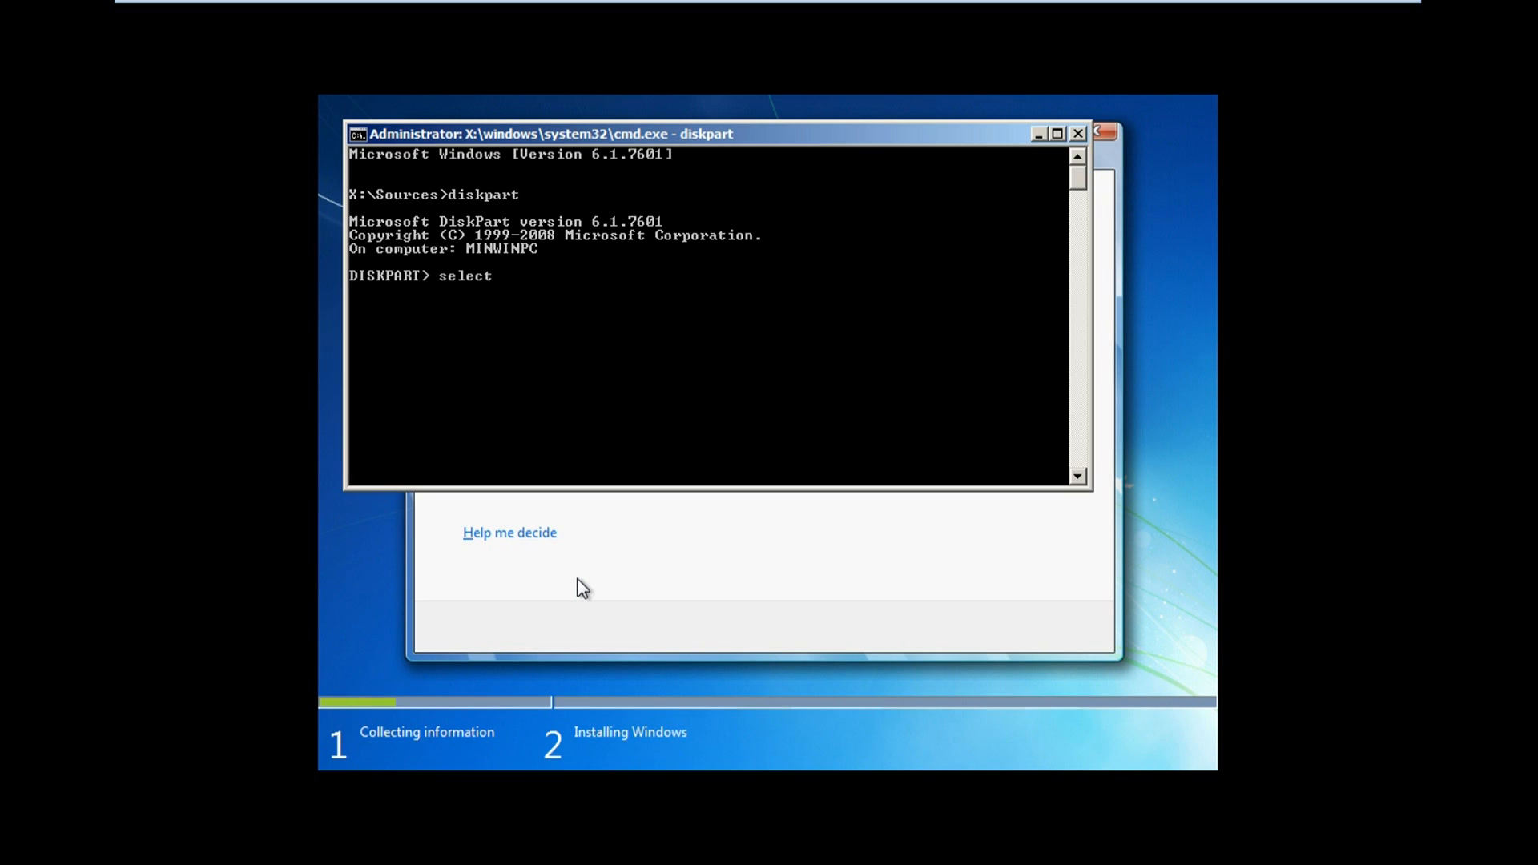
text(vdisk)
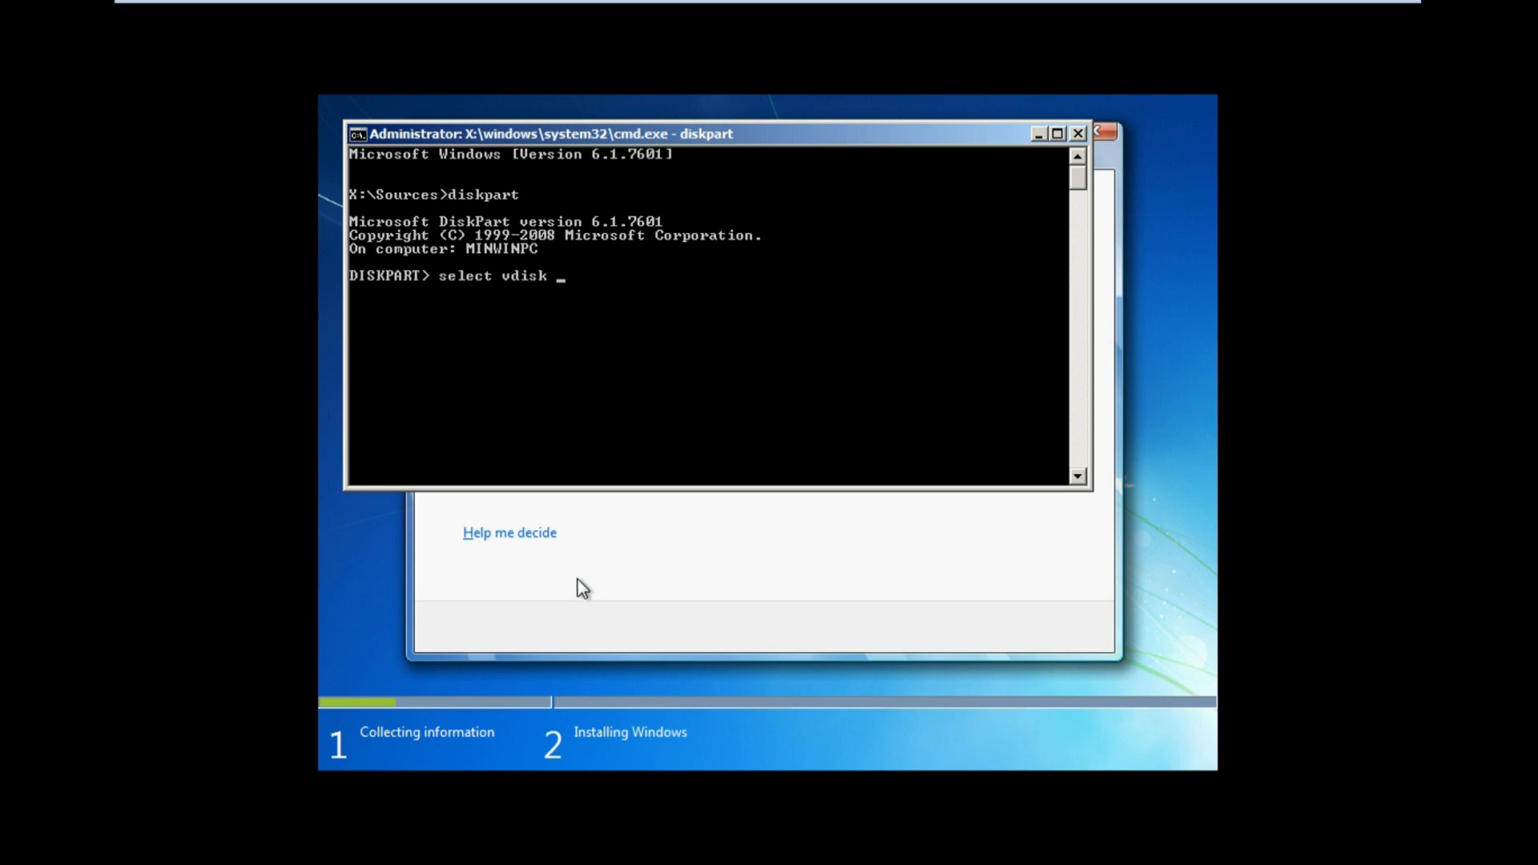
text(file)
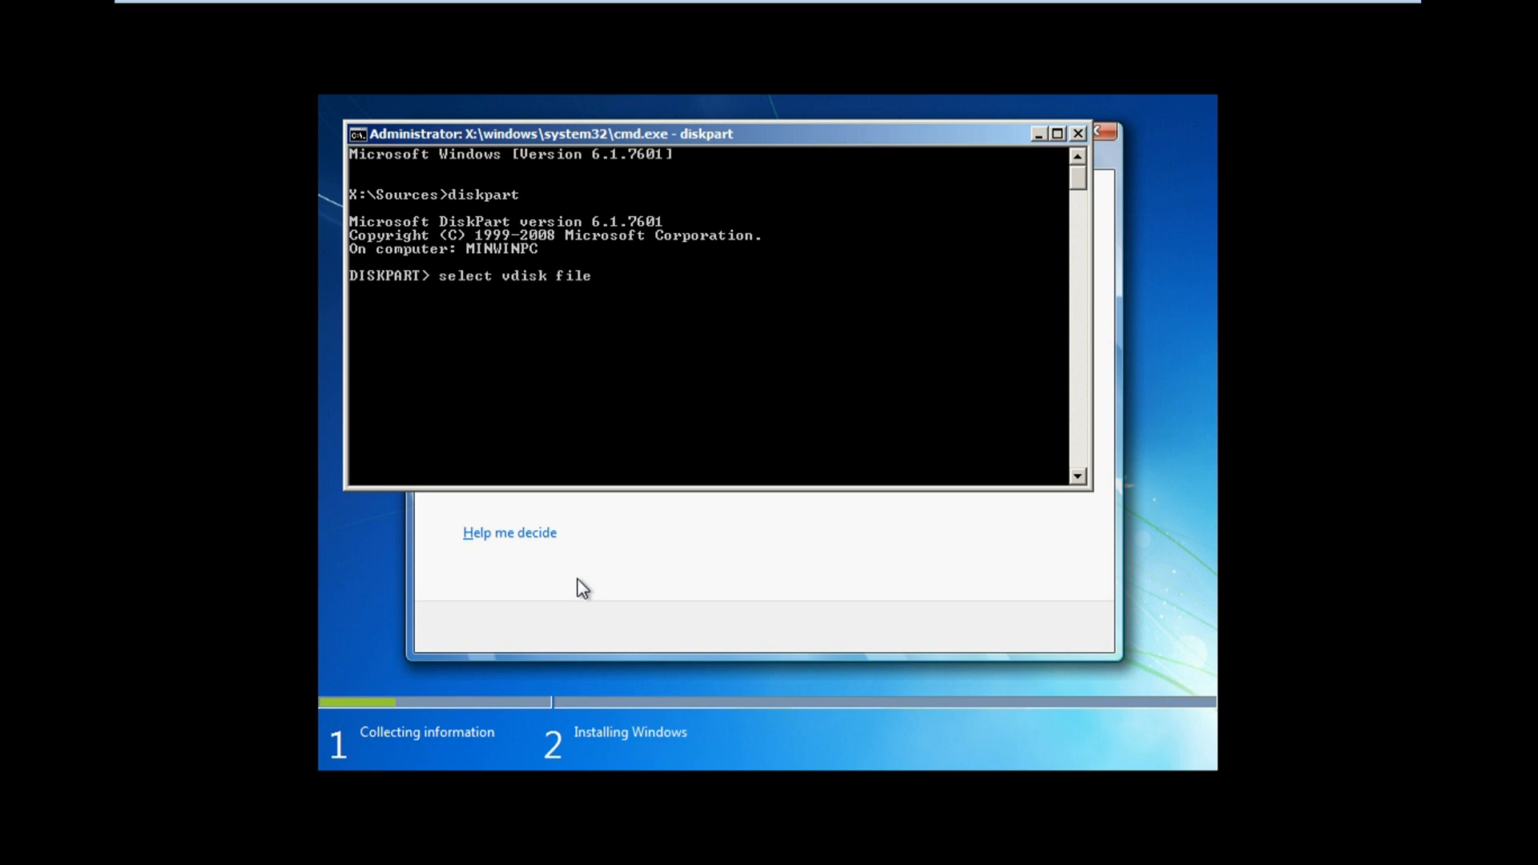
text(=)
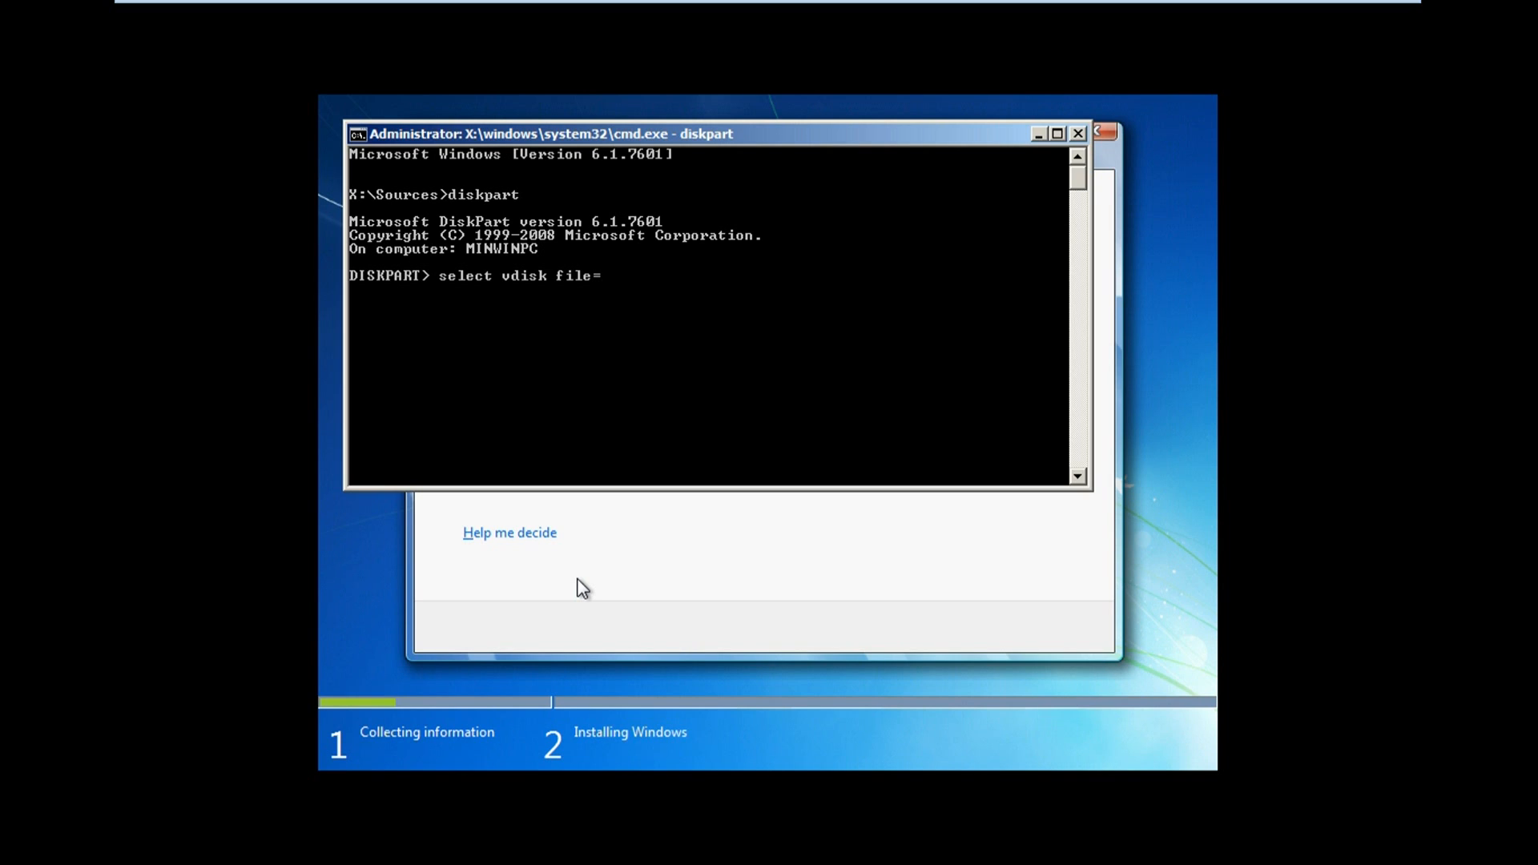
text(C:)
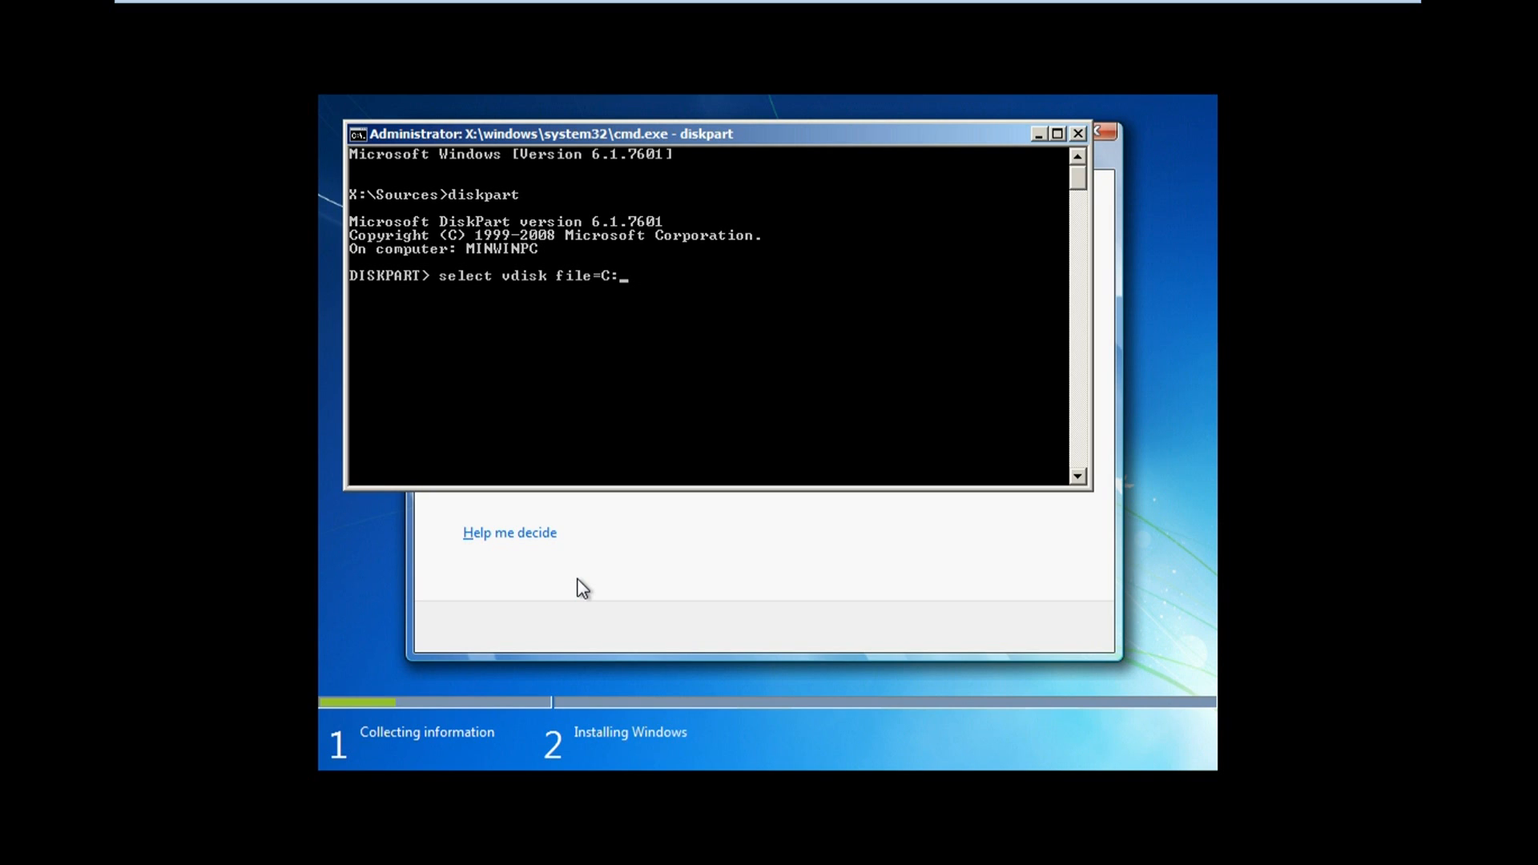
text(\)
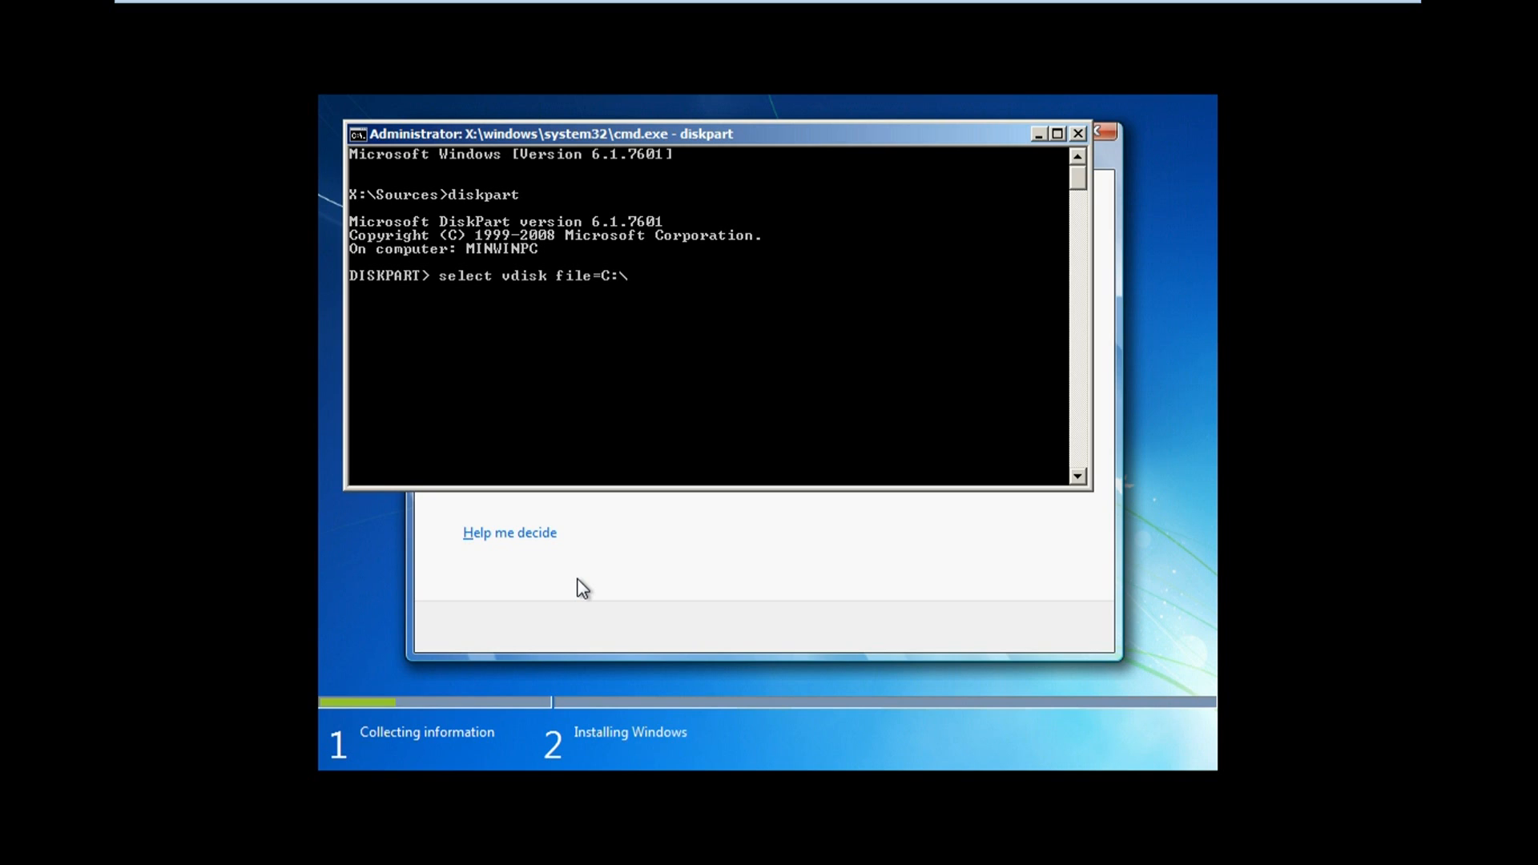
text(v)
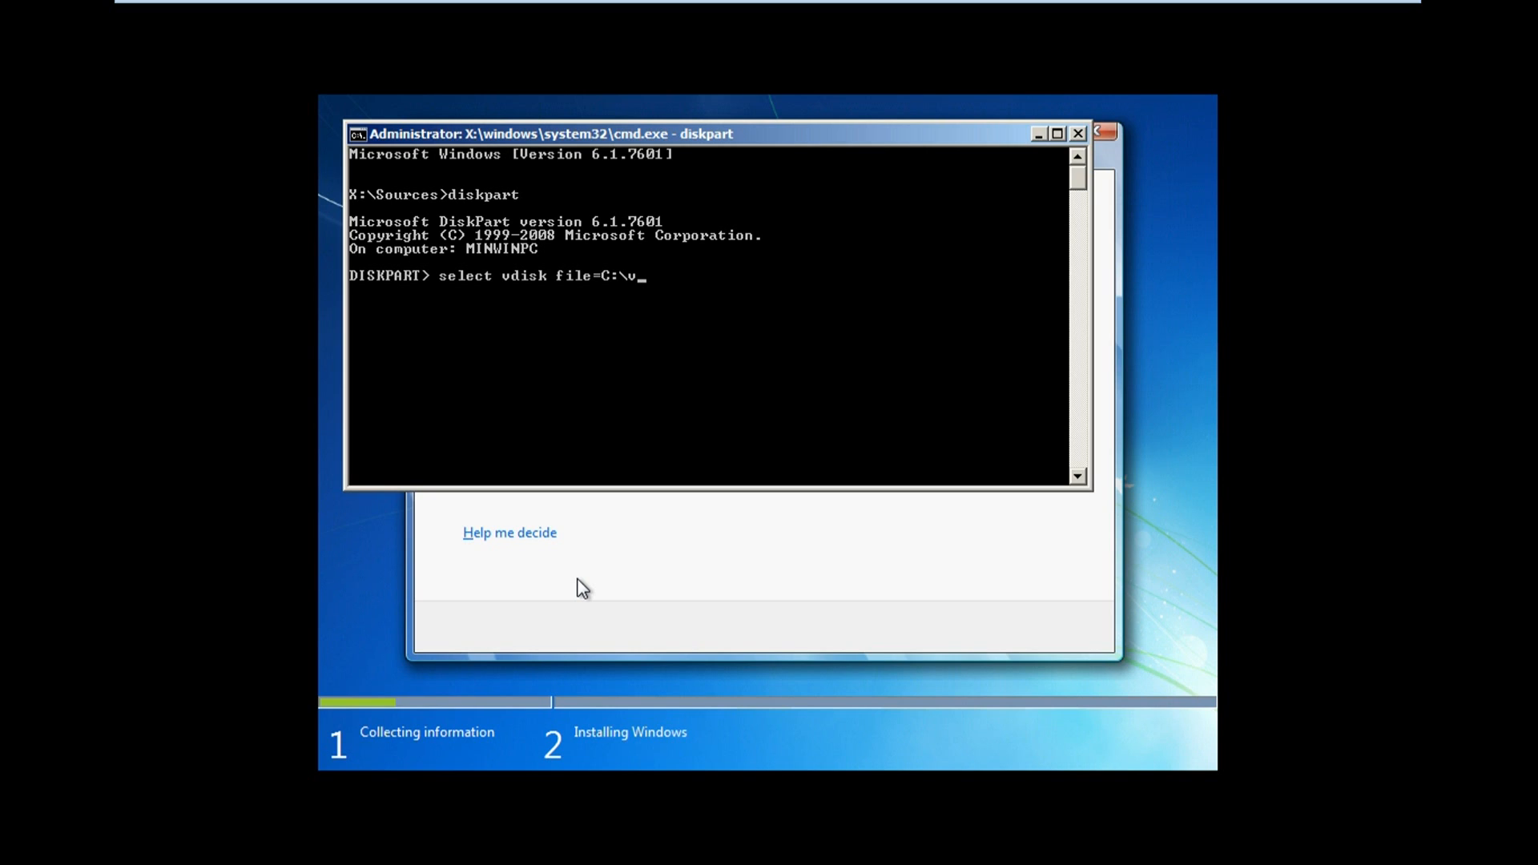
text(hd\)
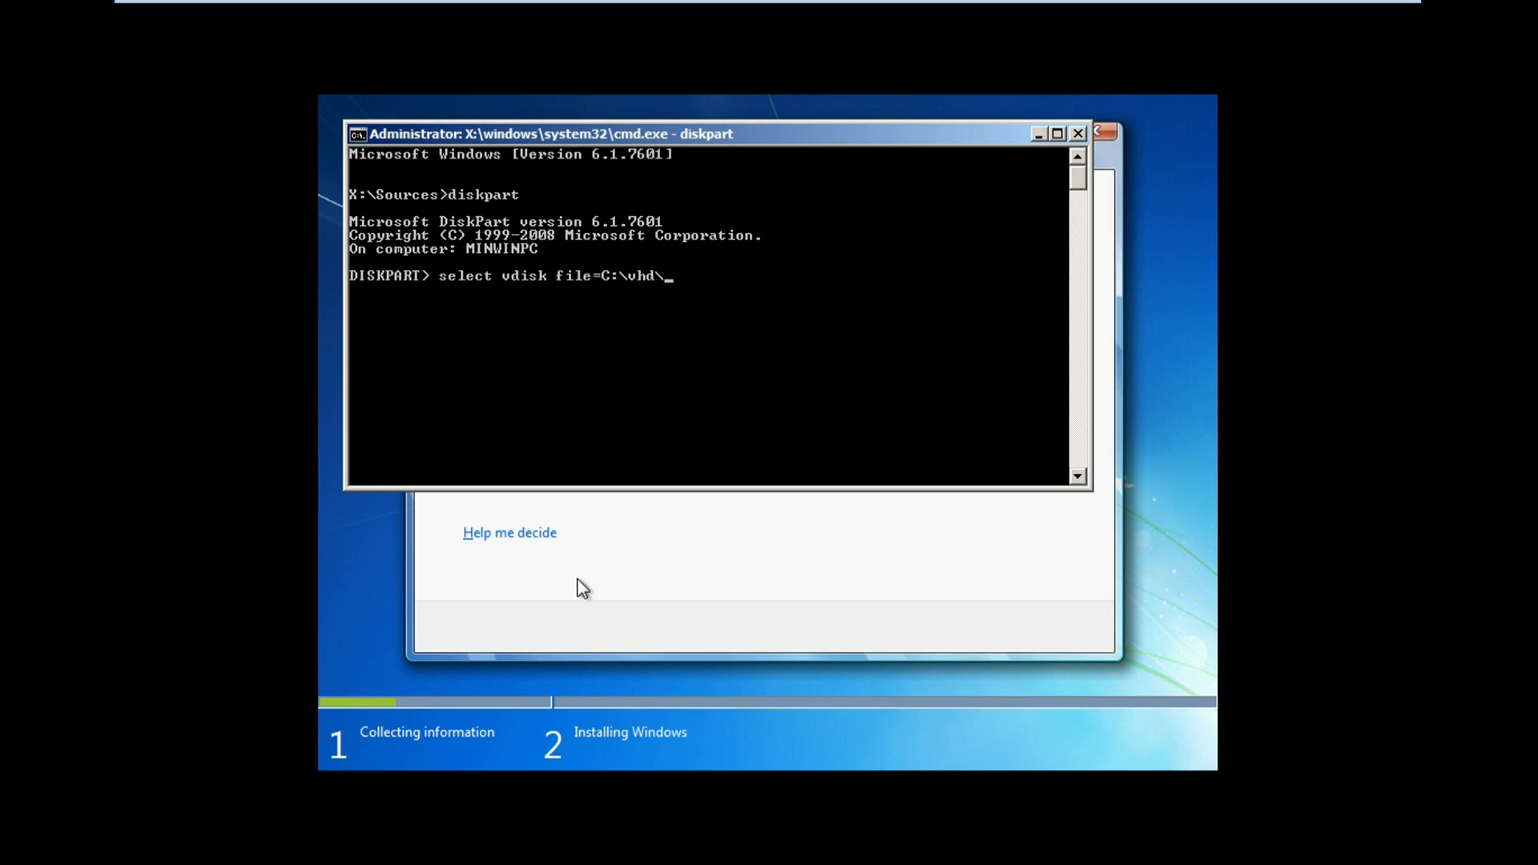
text(Wi)
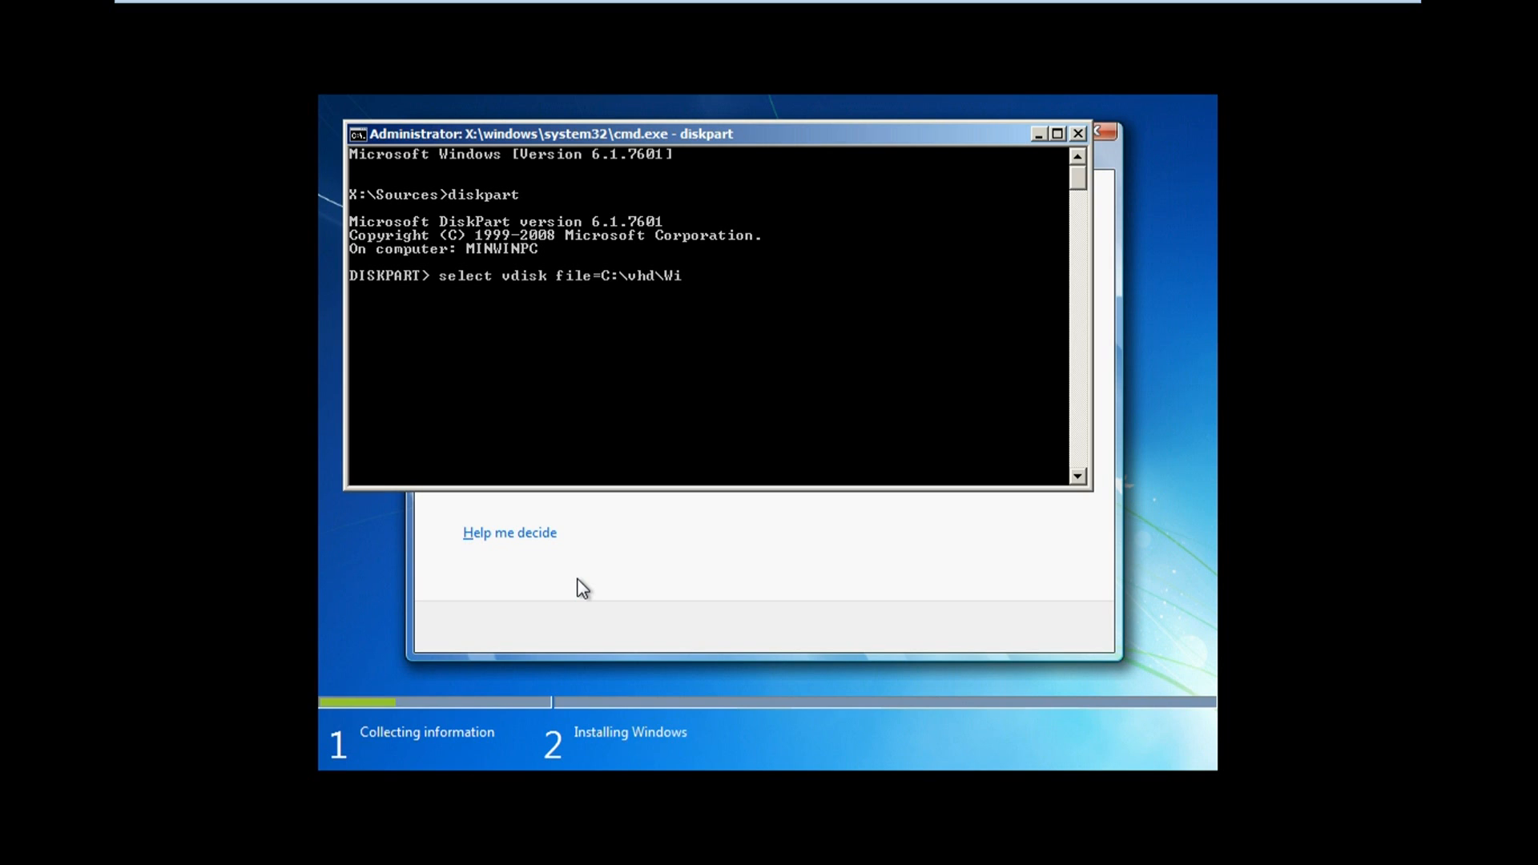
text(ndow)
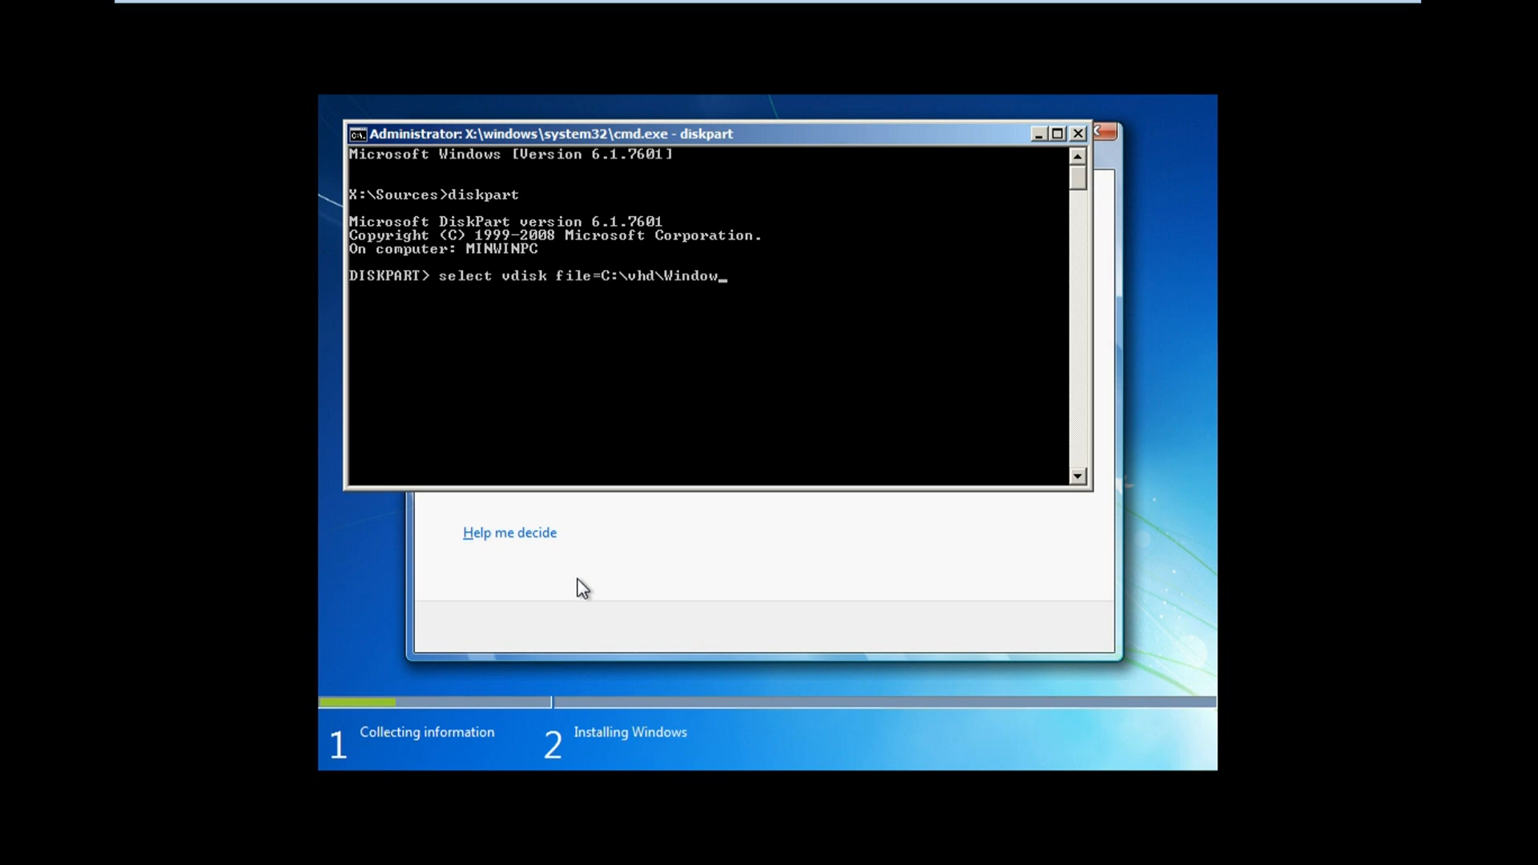
text(s.vhd)
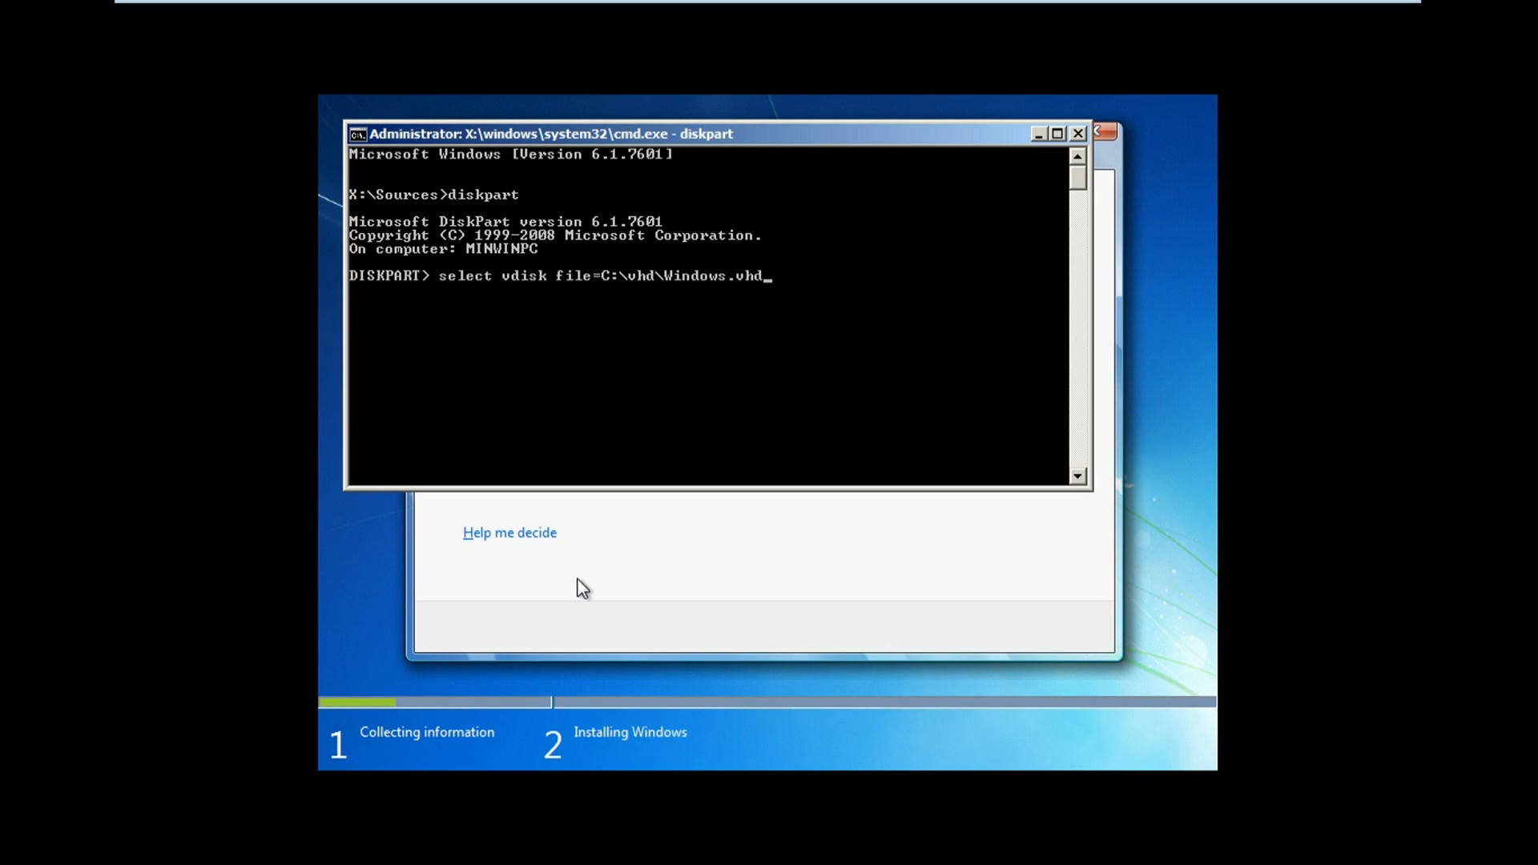
key(enter)
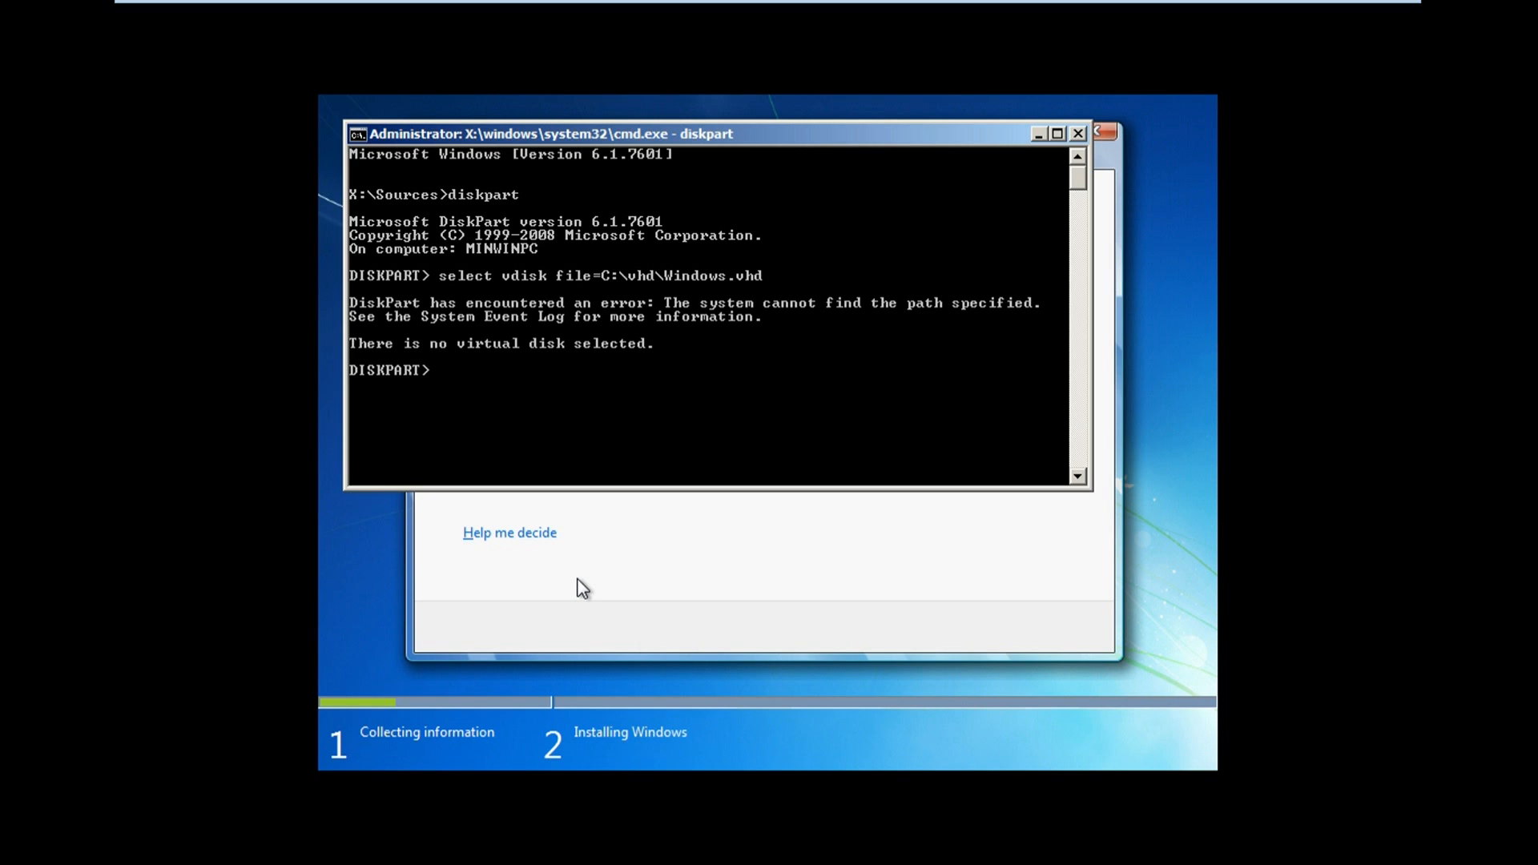
Re-enter select vdisk file=...\vhd\Windows.vhd so diskpart selects the virtual disk successfully.
text(select vdisk)
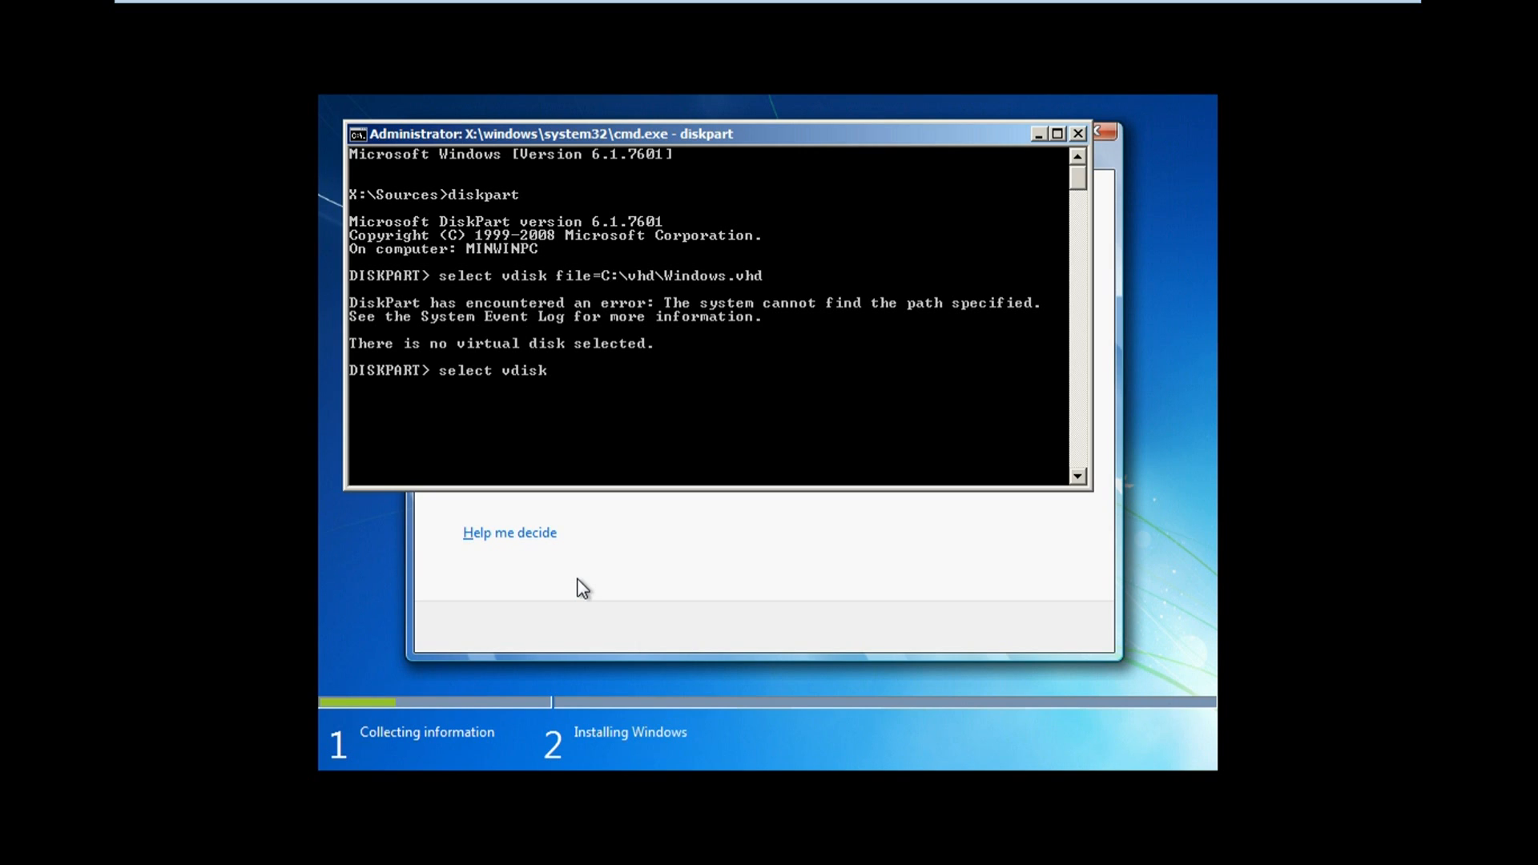
text(file=C:\vhd\Windows.)
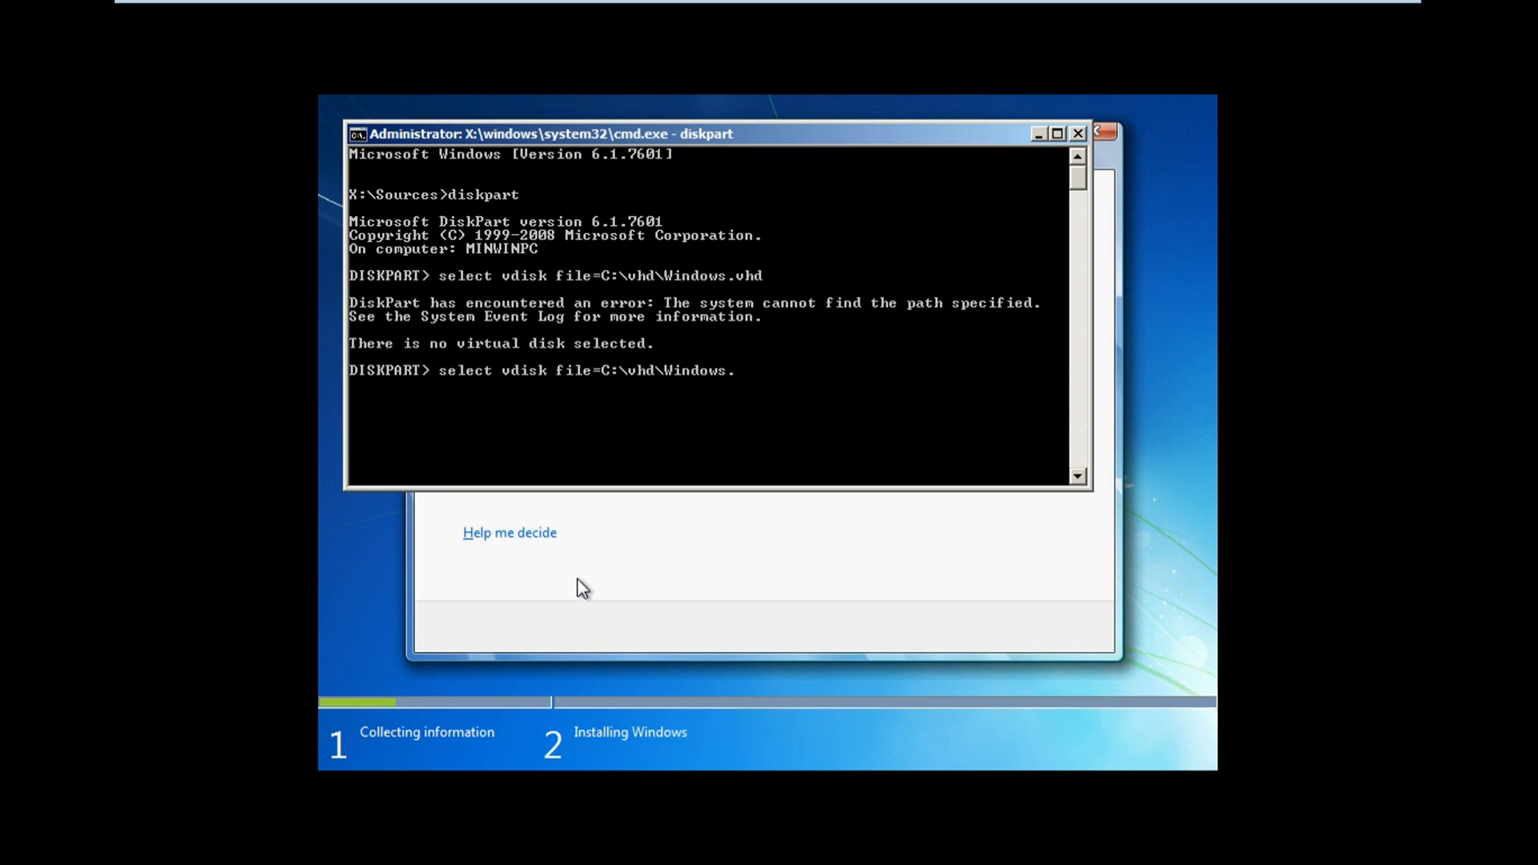
text(vhd)
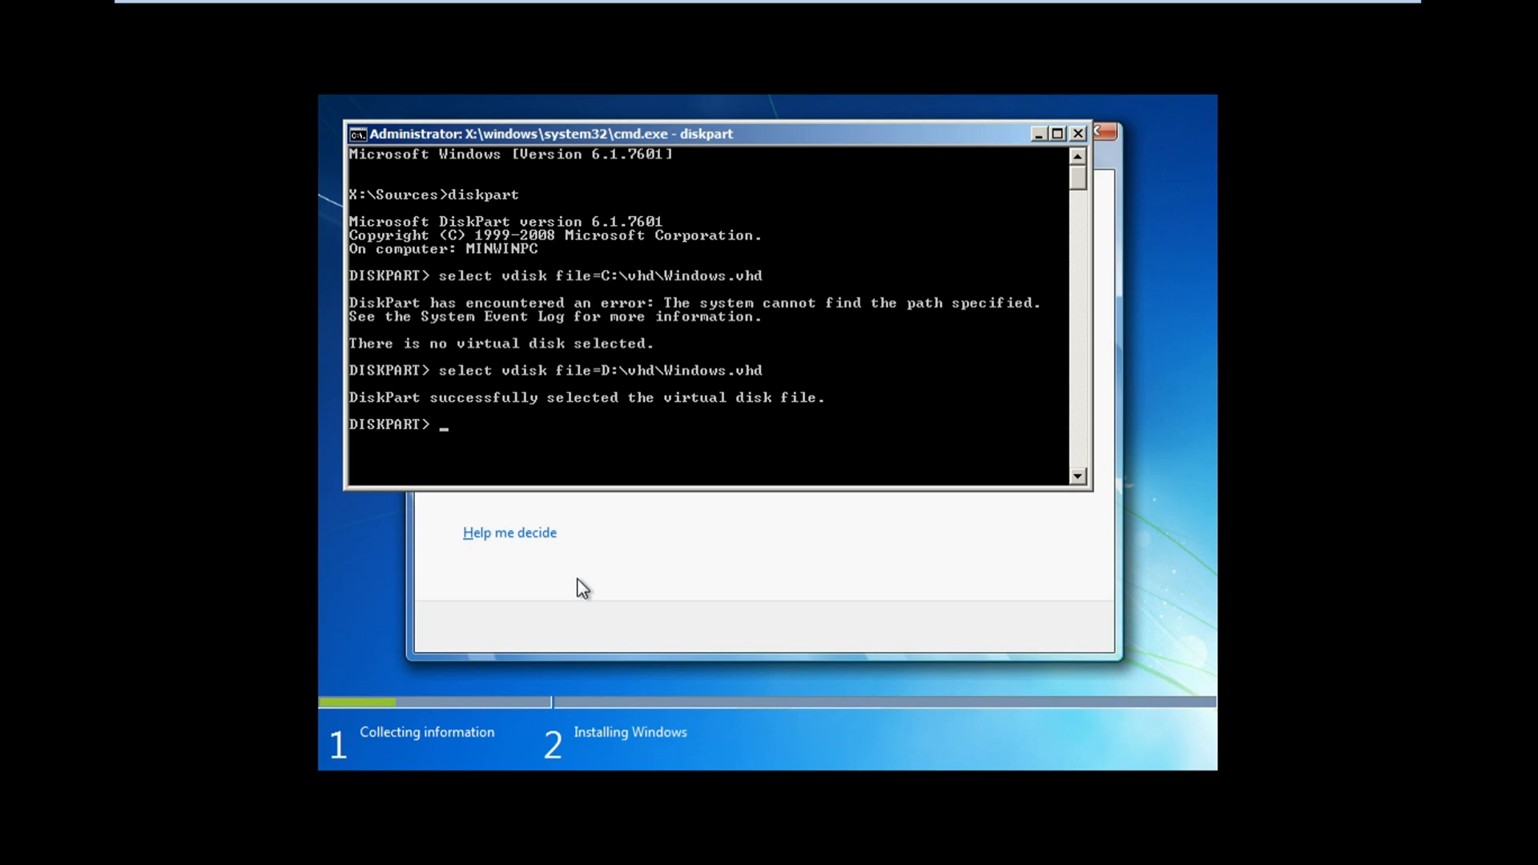
Attach the selected virtual disk with attach vdisk, then exit diskpart back to Setup.
text(attach)
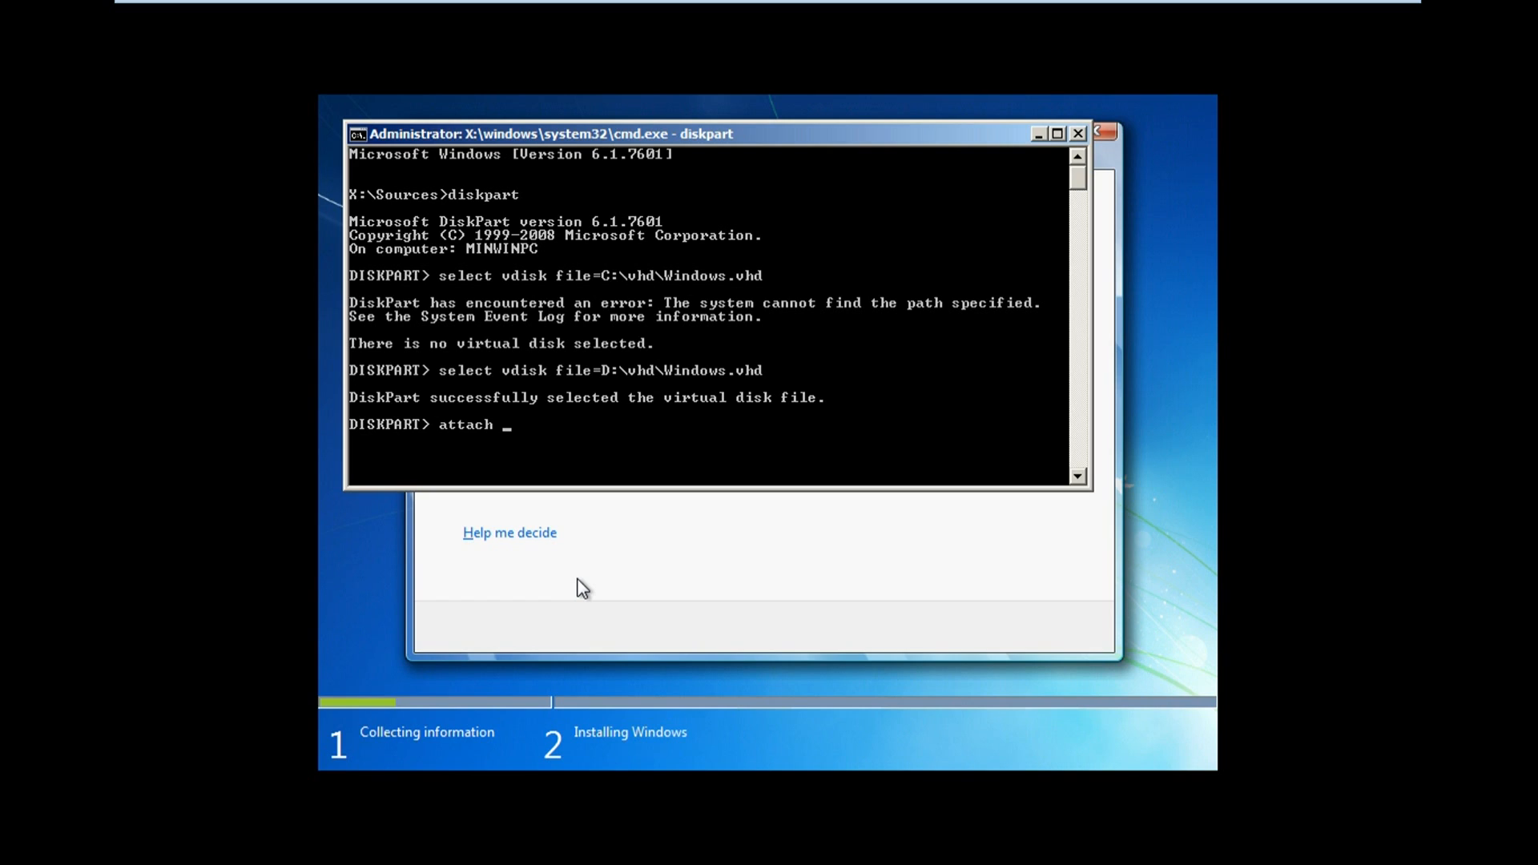
text(vddi)
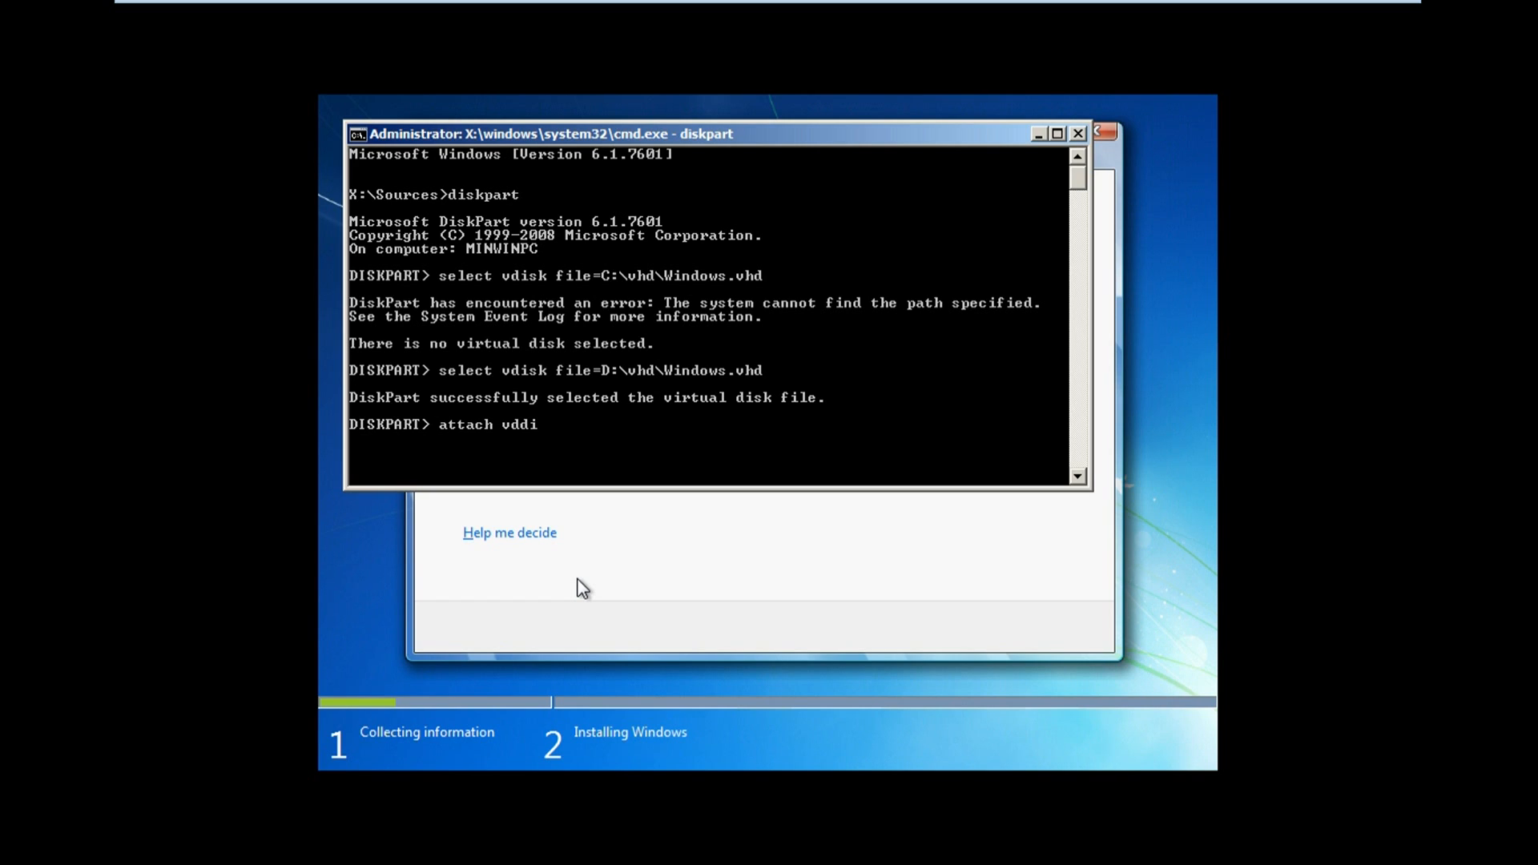
text(sk)
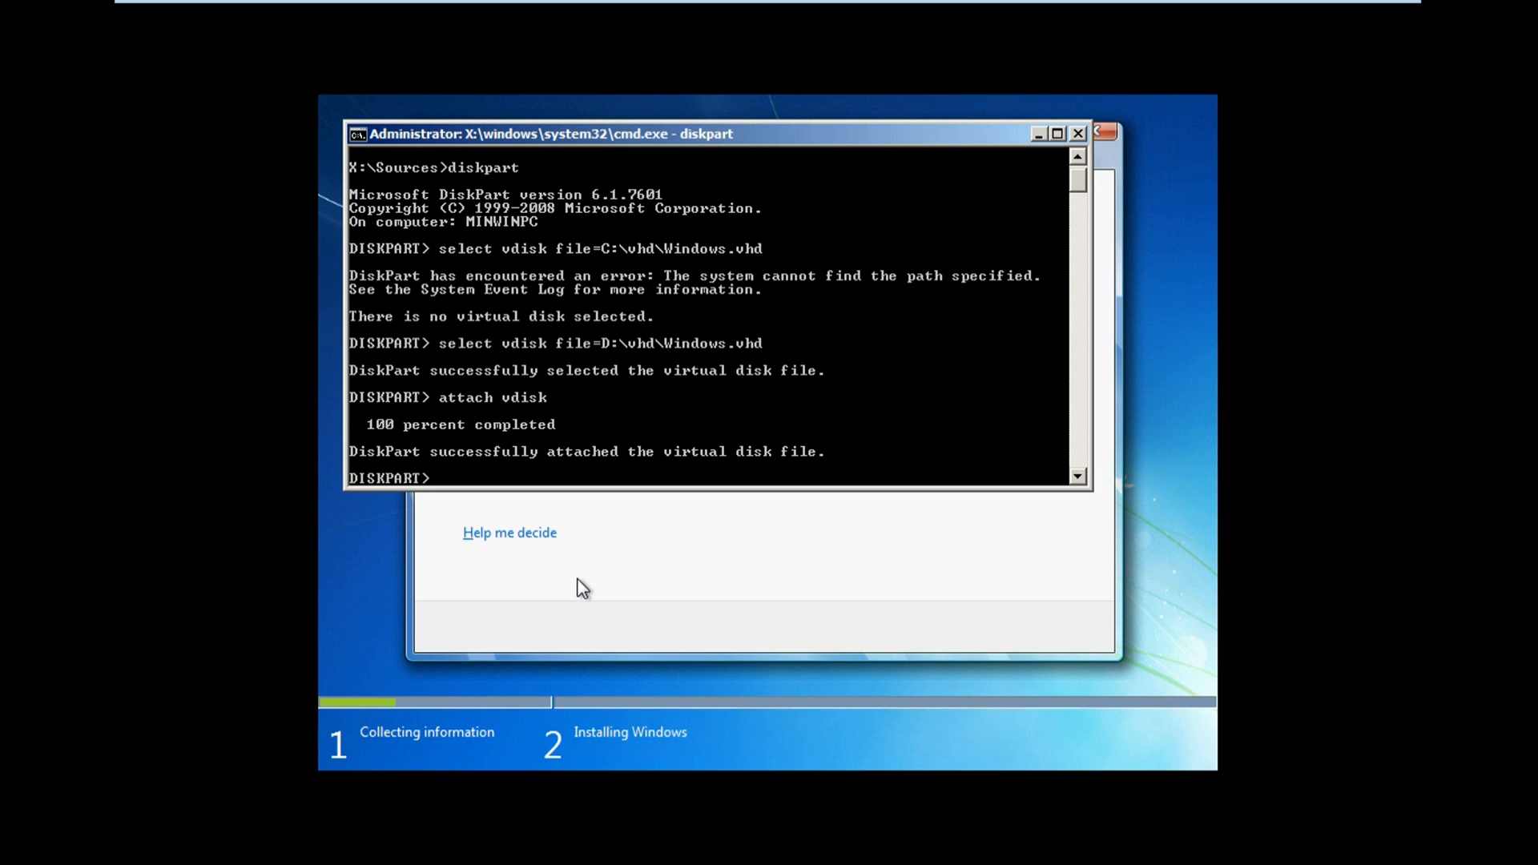
text(exit)
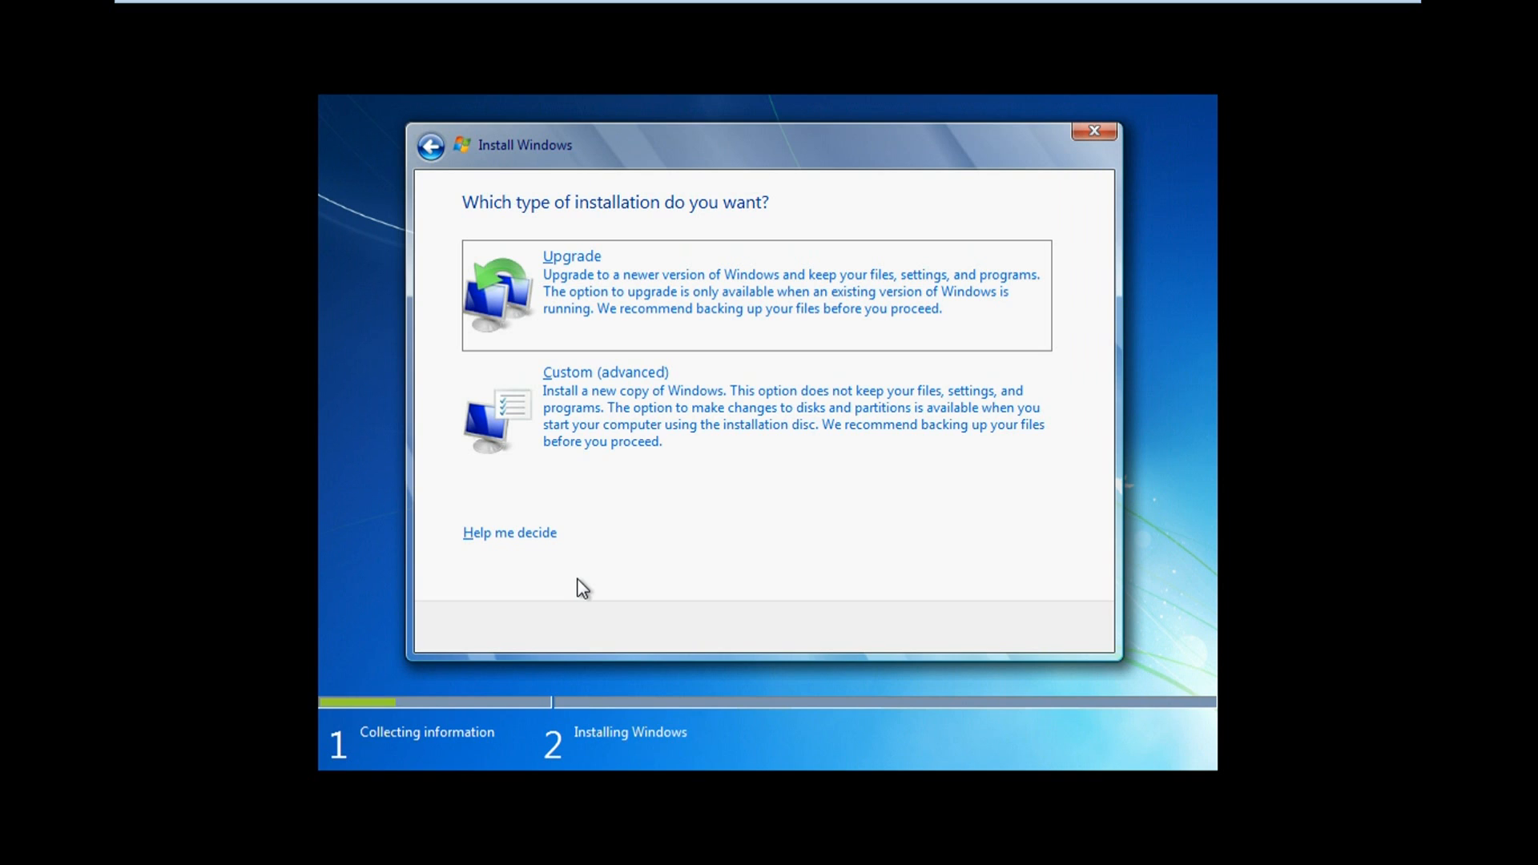
mouse_move(694, 440)
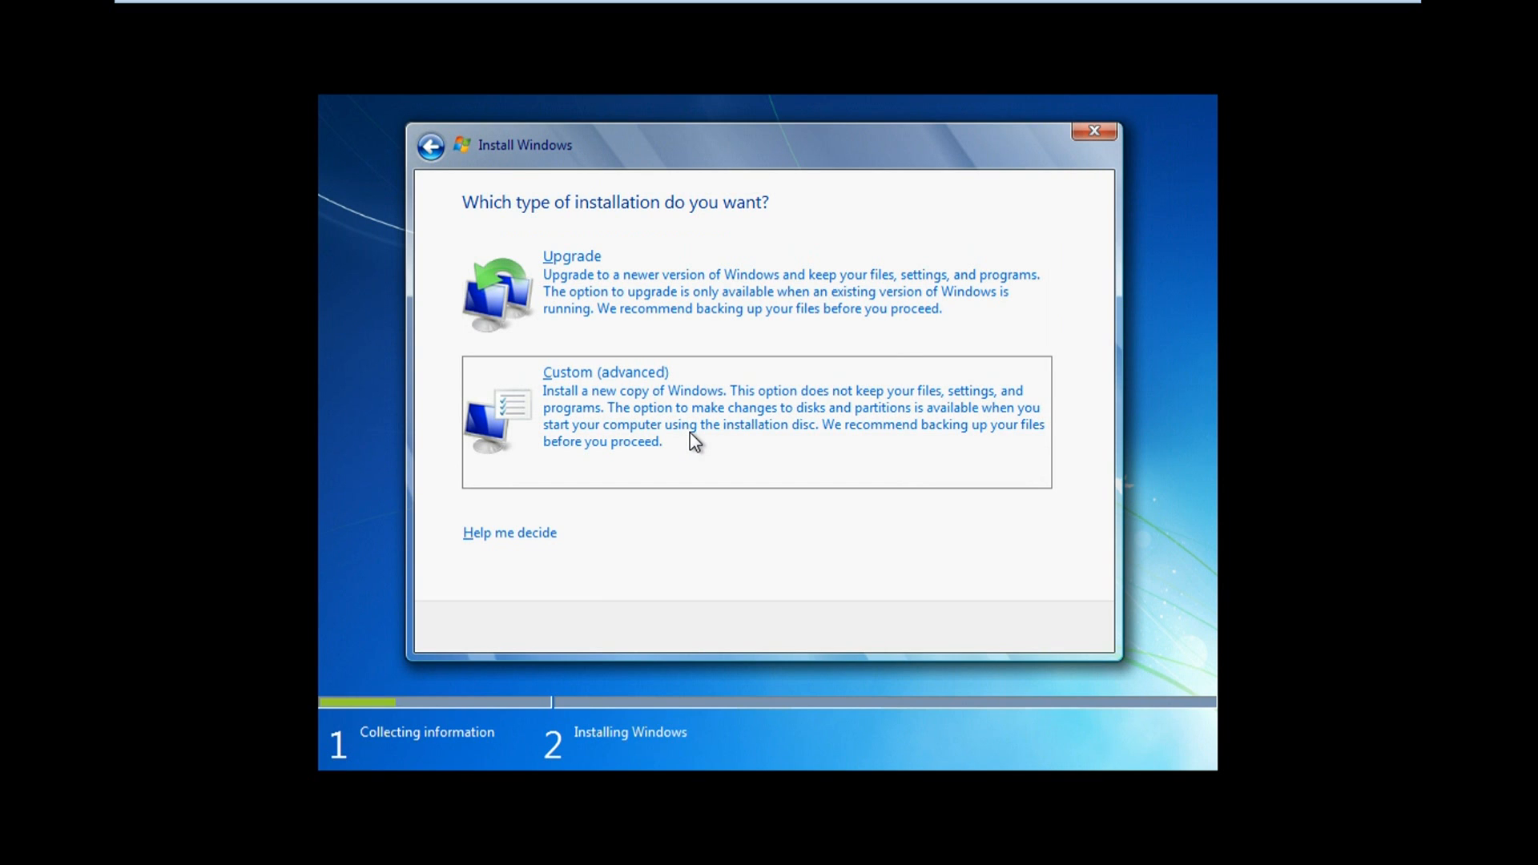
Choose the Custom (advanced) installation type for a fresh install.
click(606, 371)
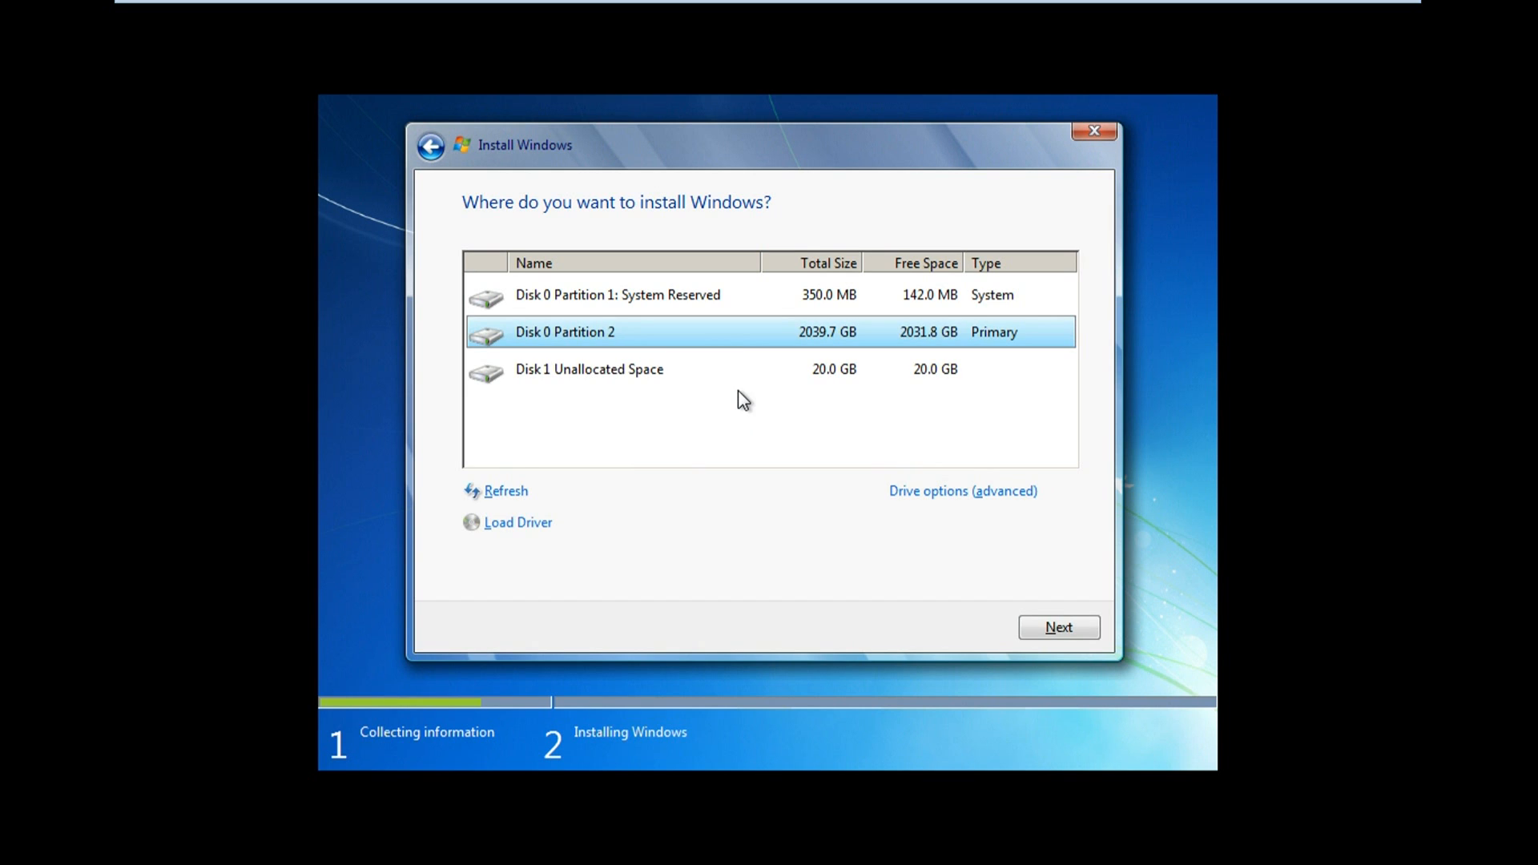
mouse_move(742, 383)
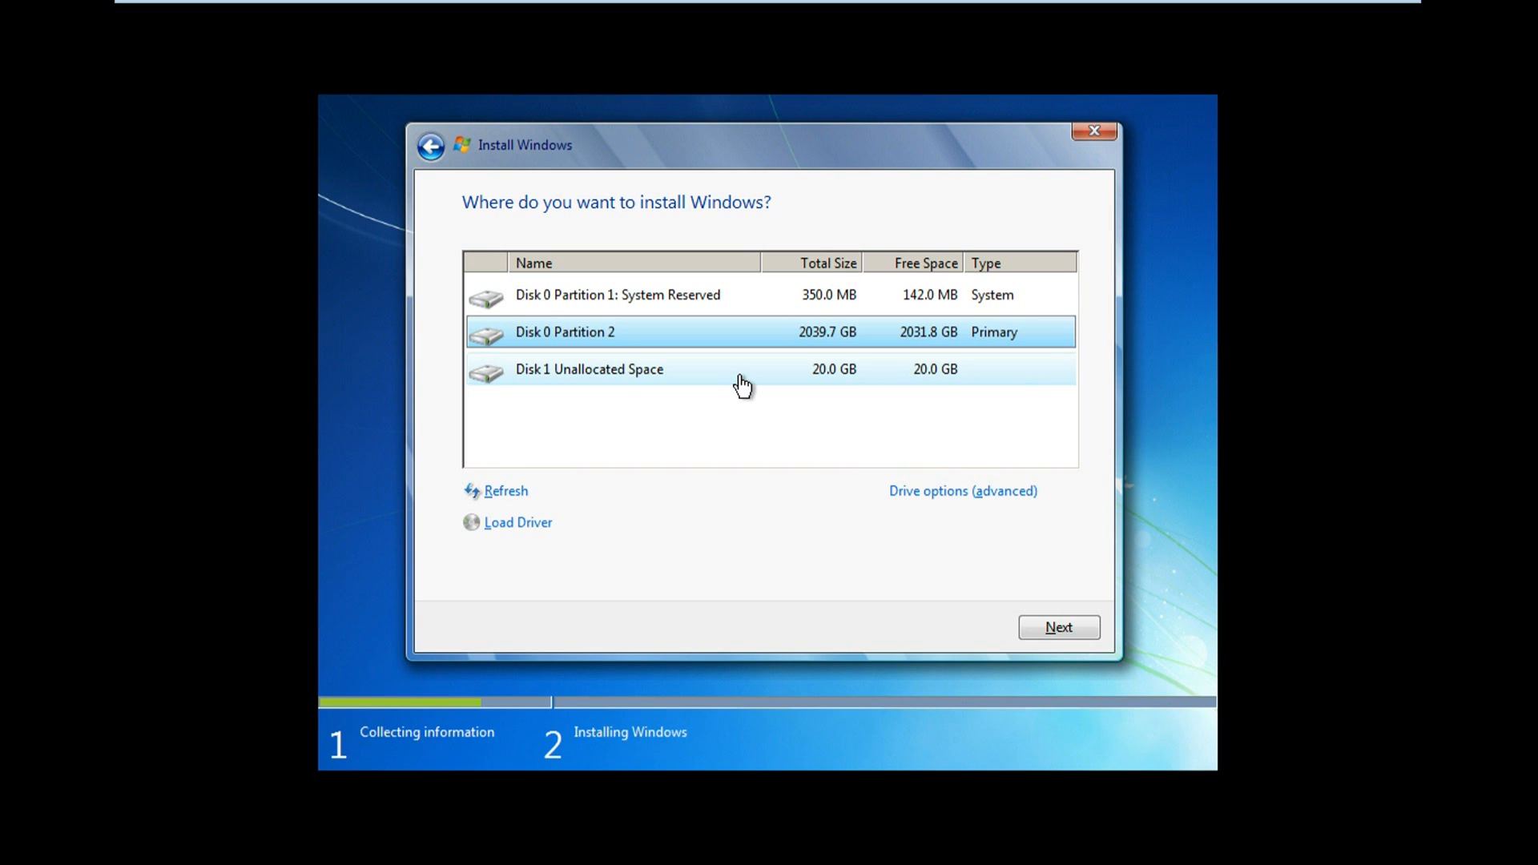
Install Windows onto Disk 1's 20 GB unallocated space.
click(588, 369)
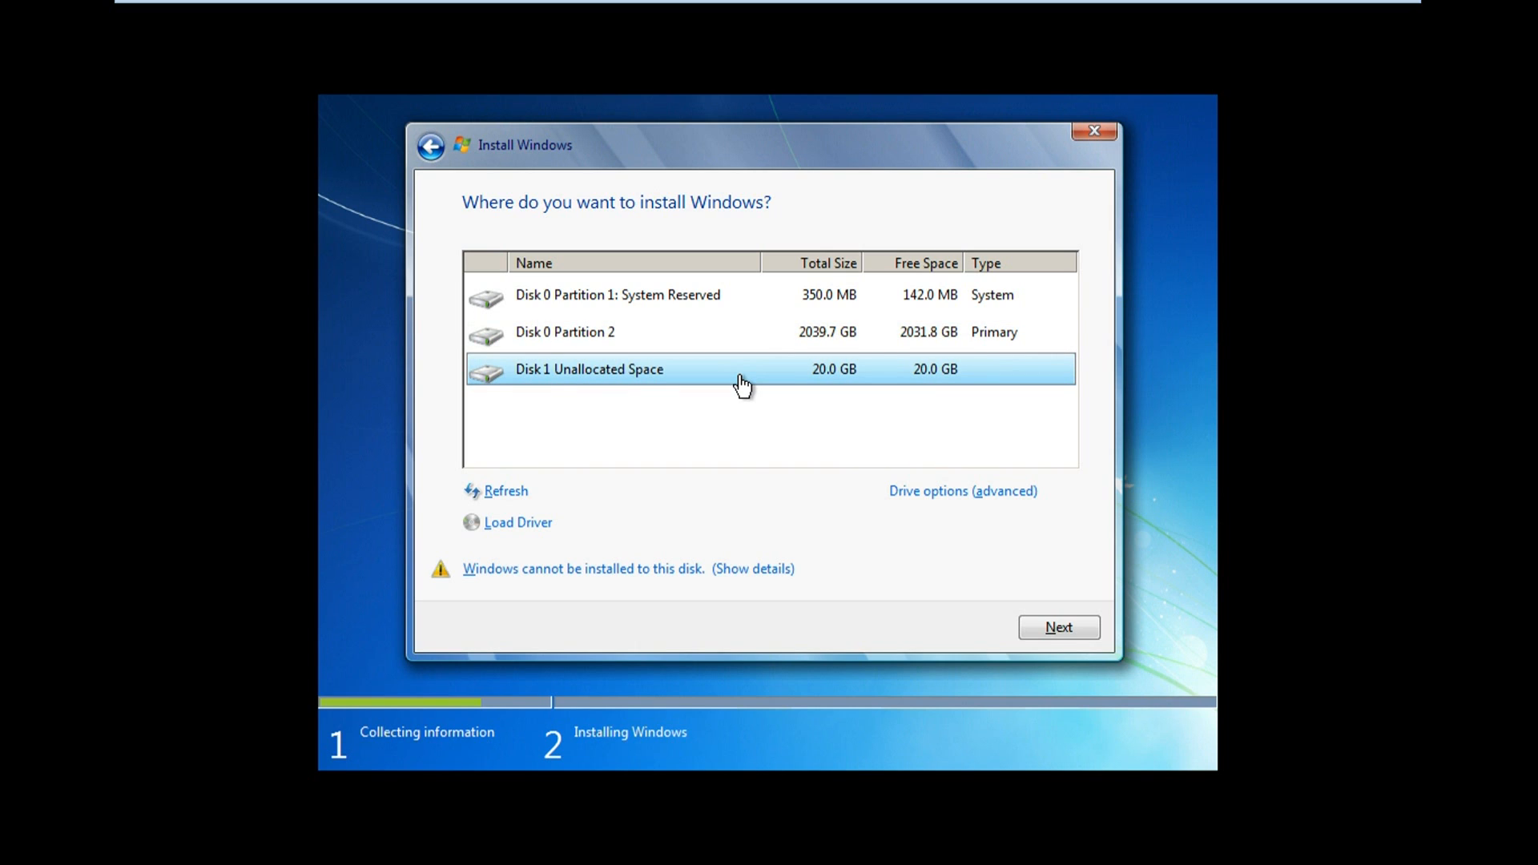
mouse_move(746, 446)
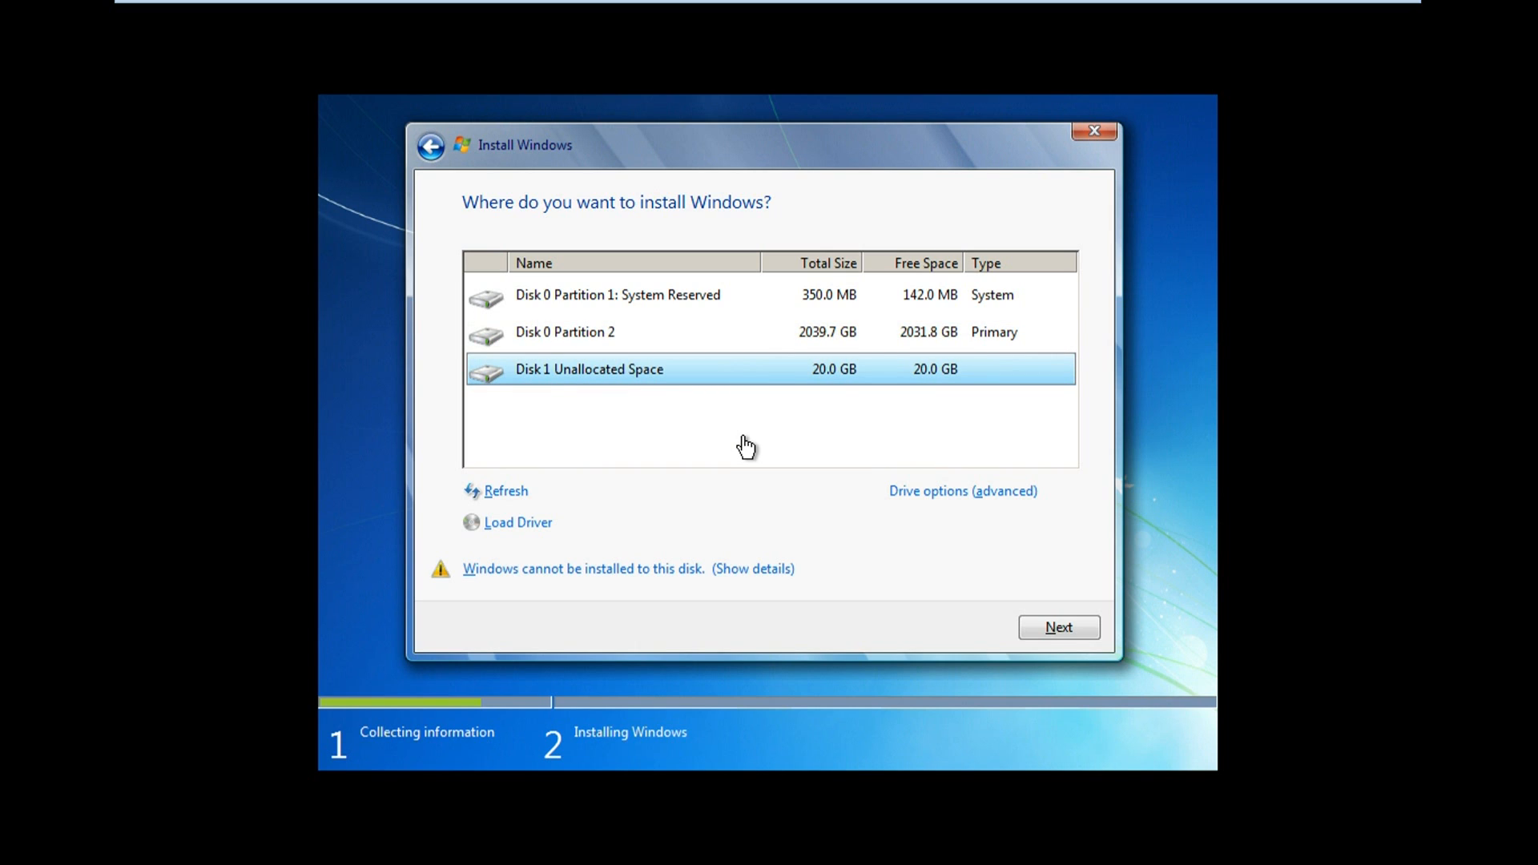
mouse_move(745, 449)
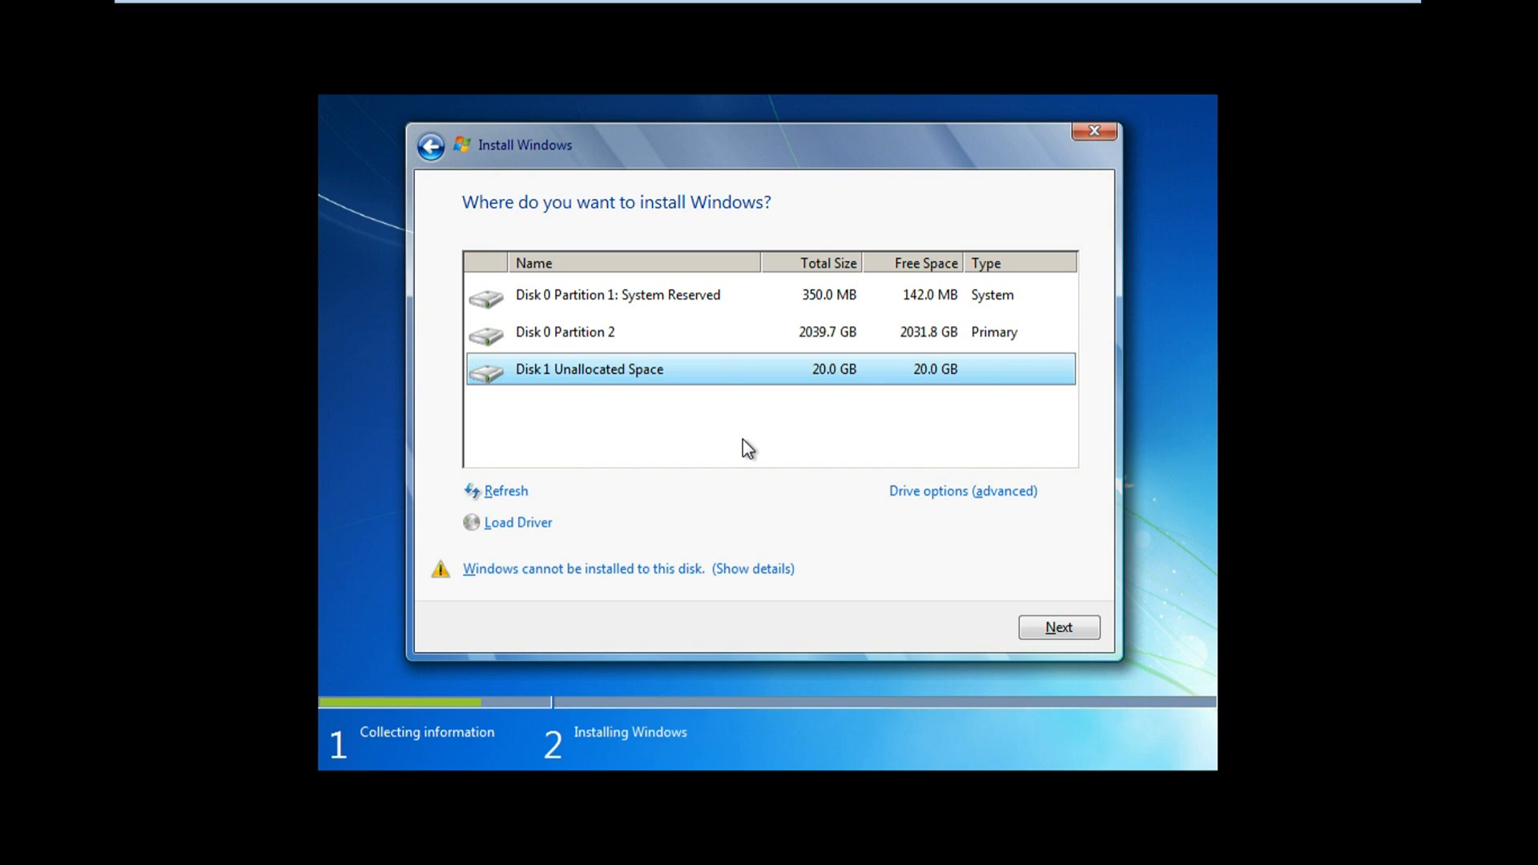
mouse_move(779, 474)
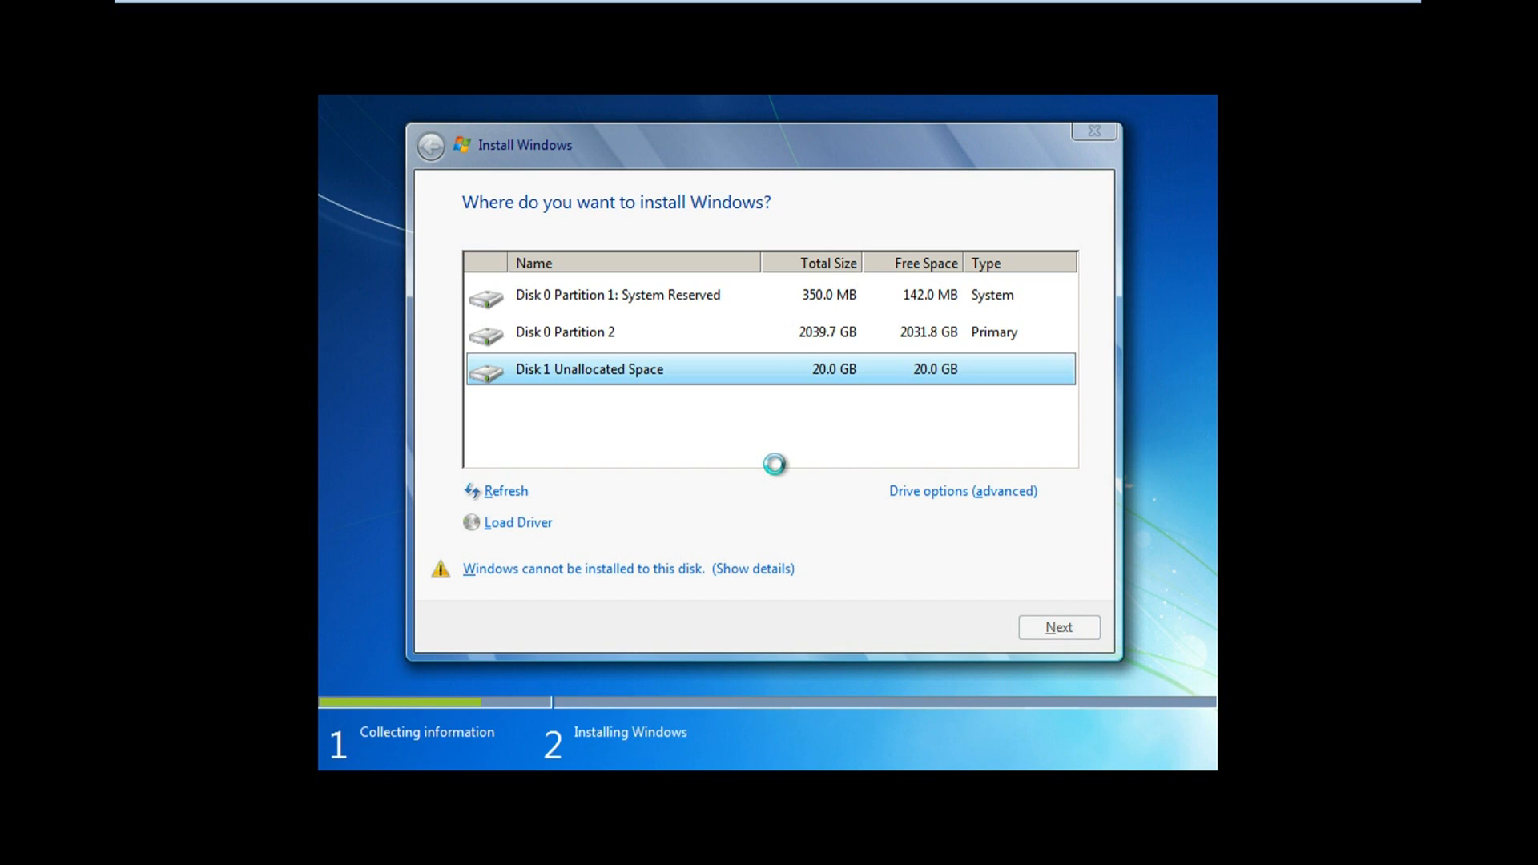
click(1057, 626)
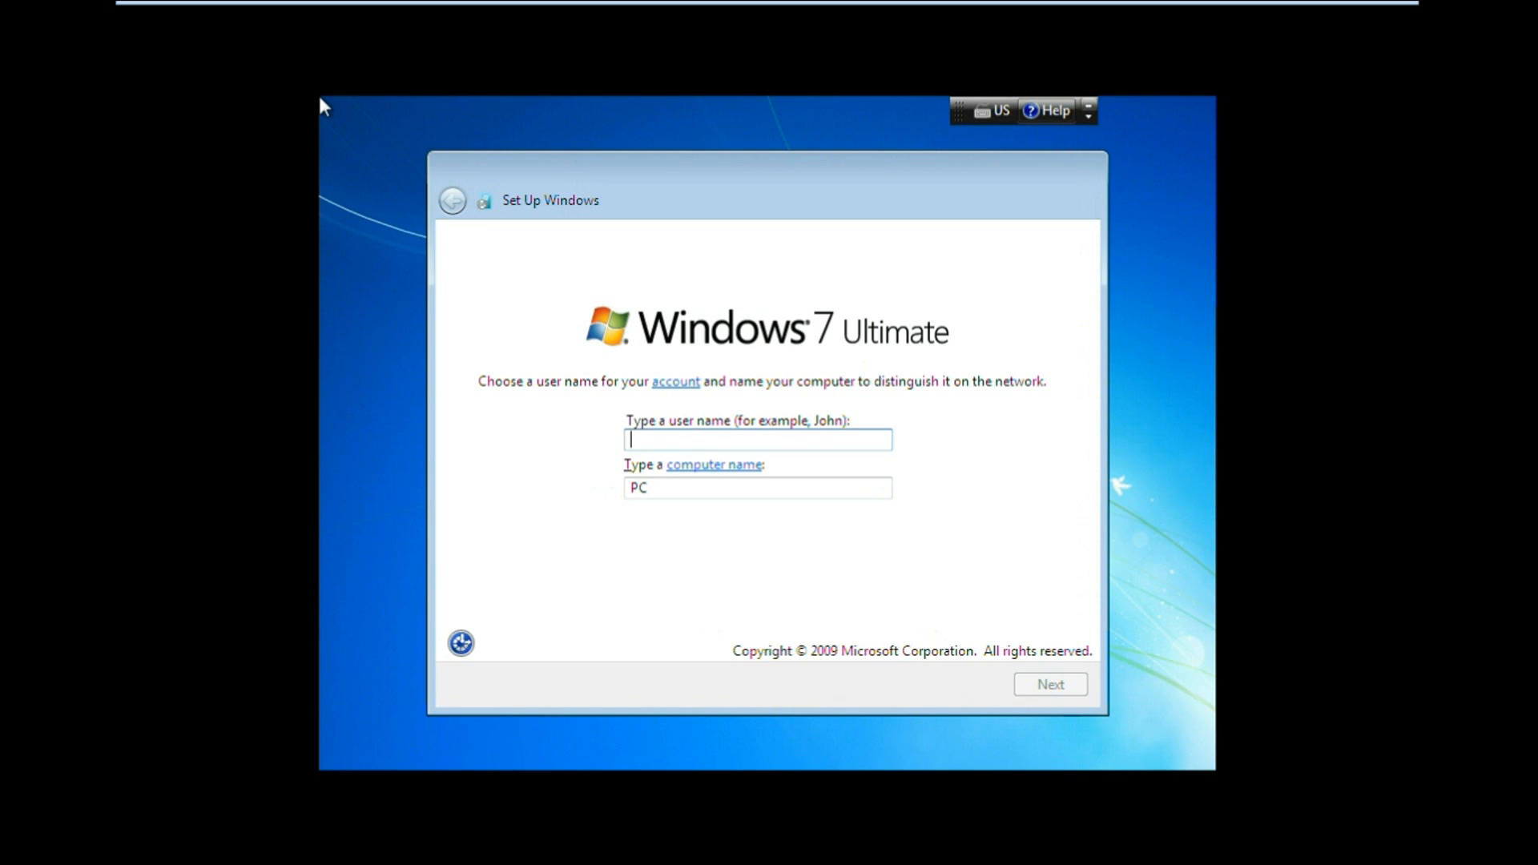
Enter the user name 'Brandon' with its generated computer name and continue.
text(B)
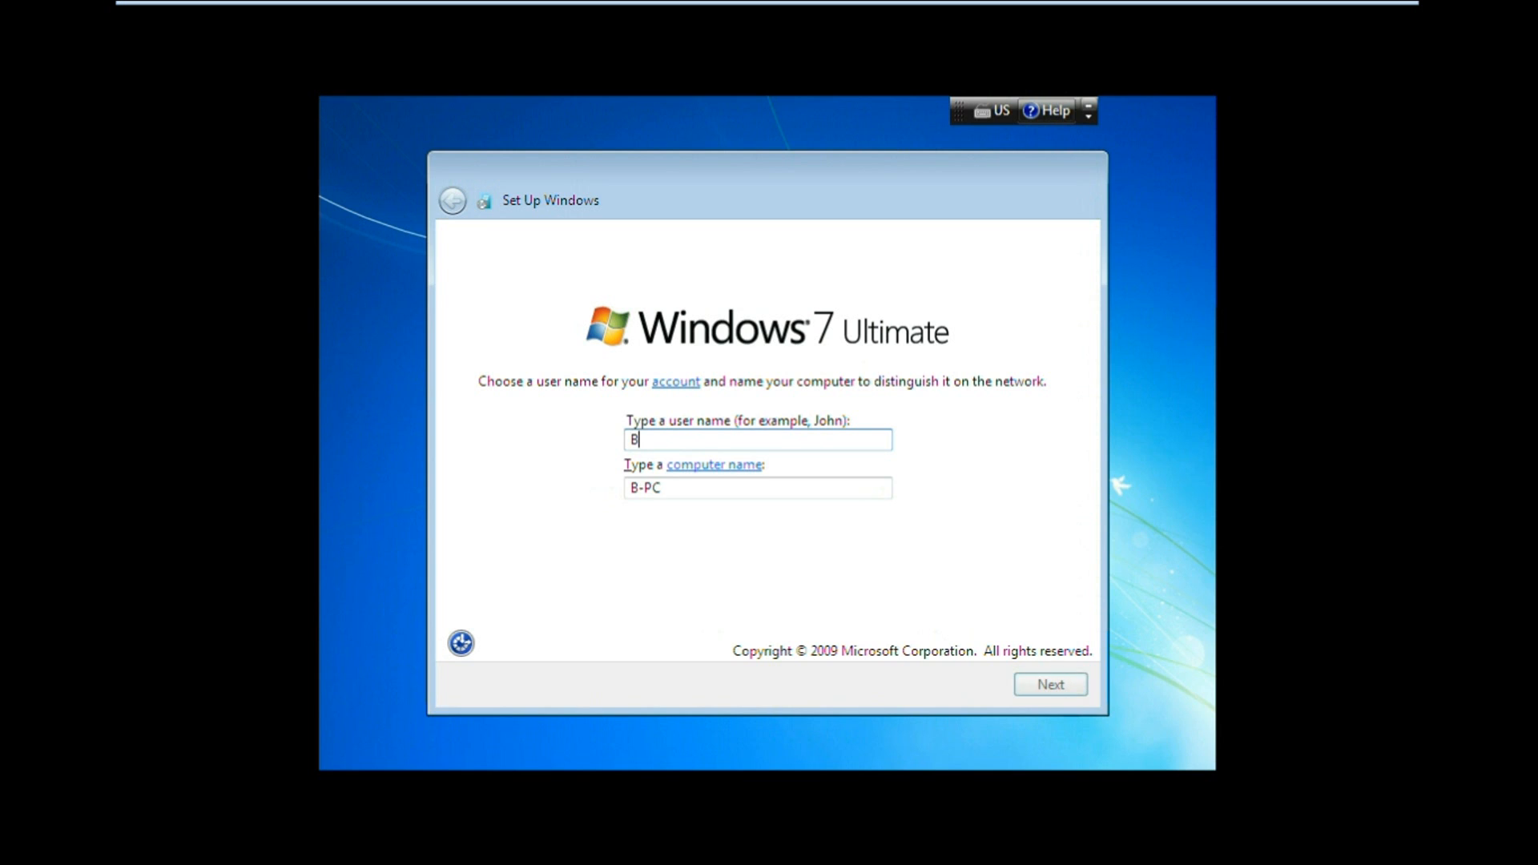
text(randon)
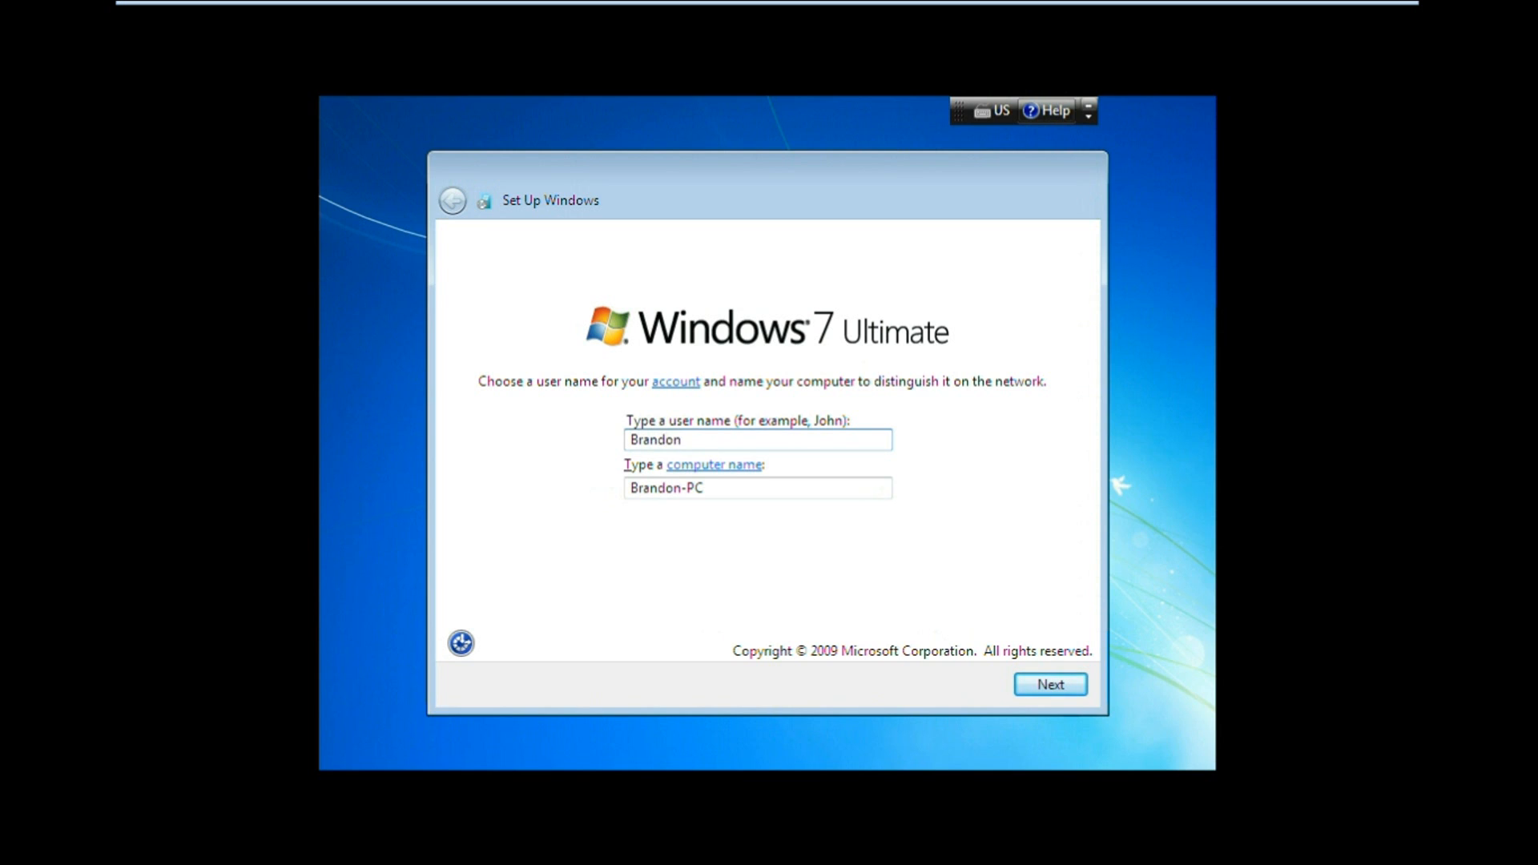
click(1049, 685)
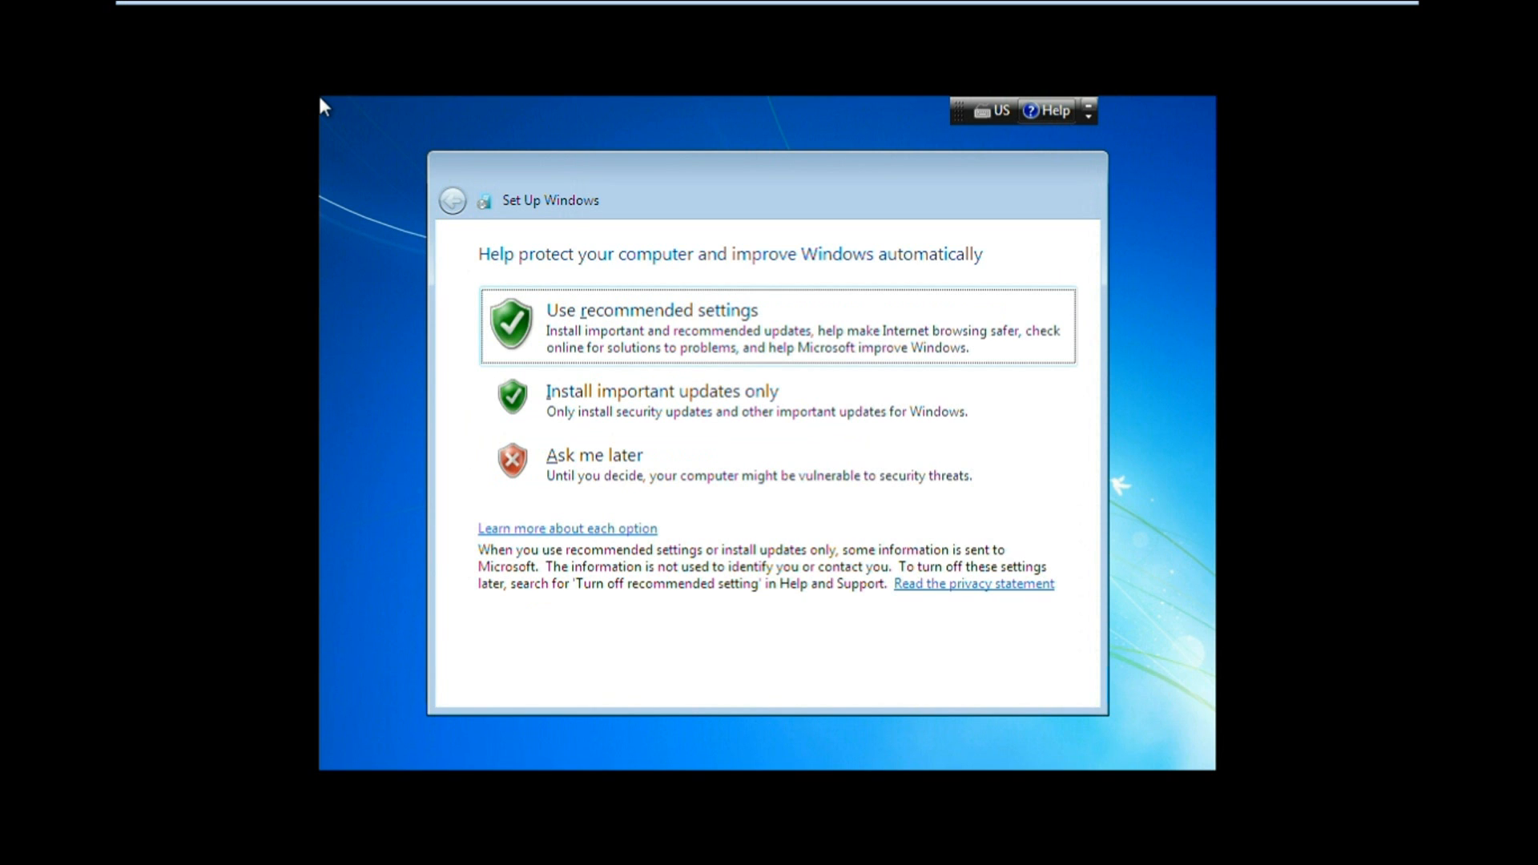
mouse_move(672, 481)
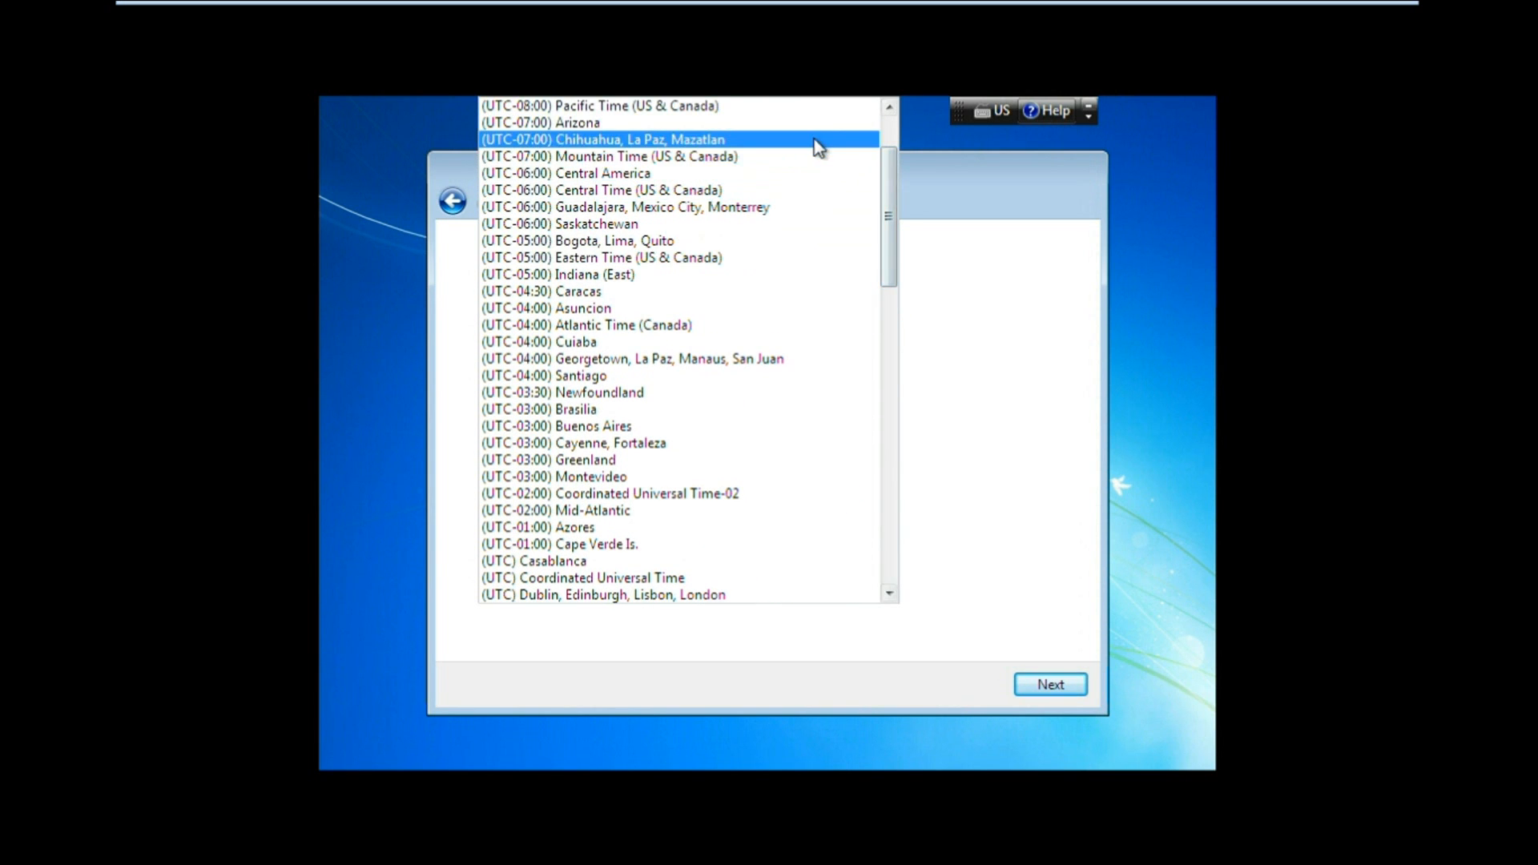
Set the time zone to (UTC-08:00) Pacific Time (US & Canada) and accept the date settings.
click(586, 106)
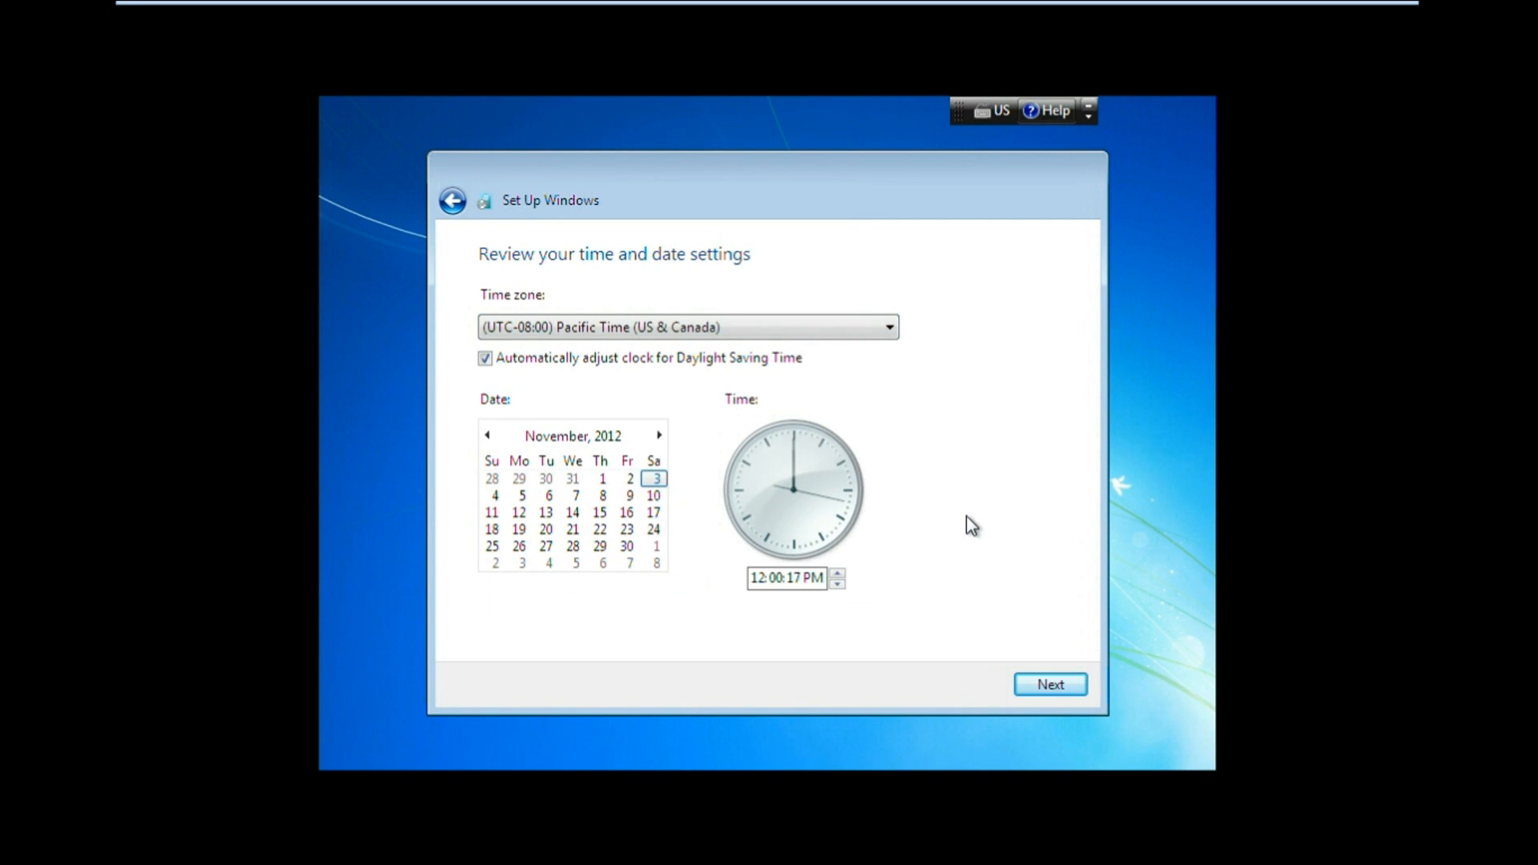
click(1048, 684)
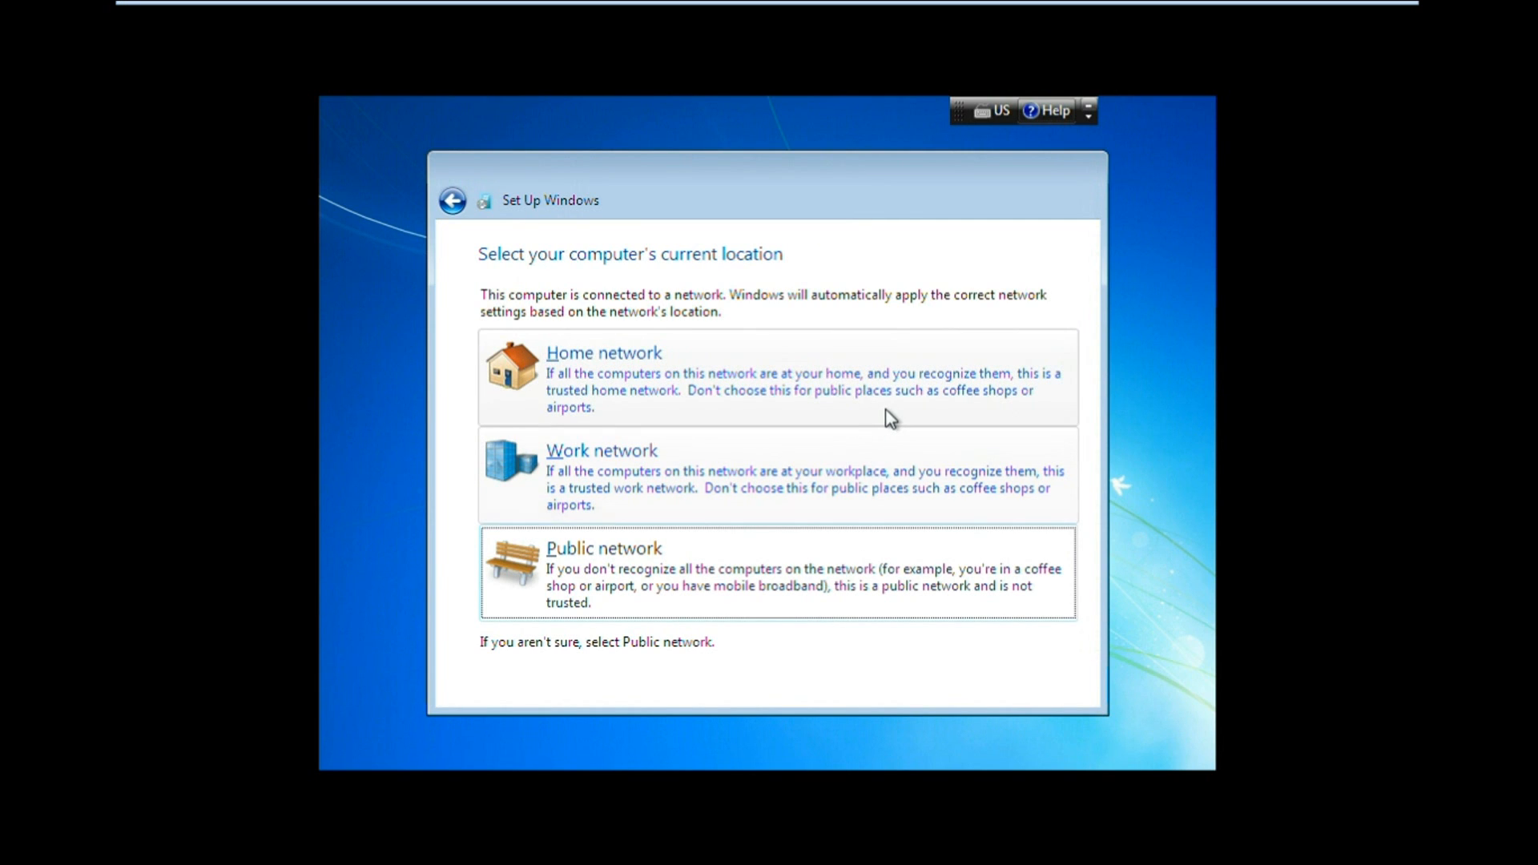
Choose a network location so setup finishes at the Windows 7 desktop.
click(605, 353)
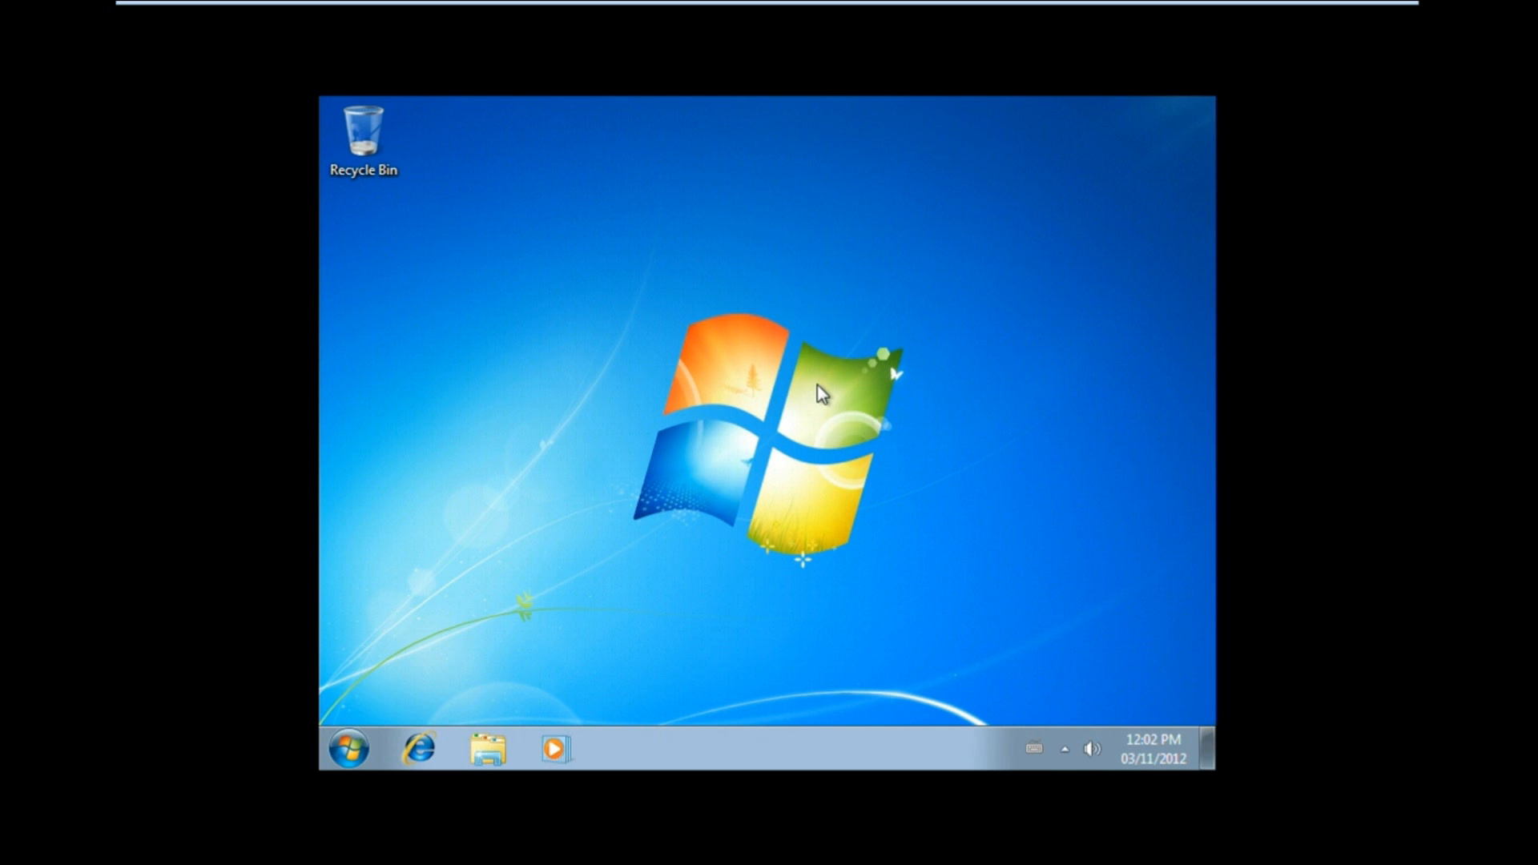
Restart Windows 7 from the Start menu's shut-down options.
click(346, 748)
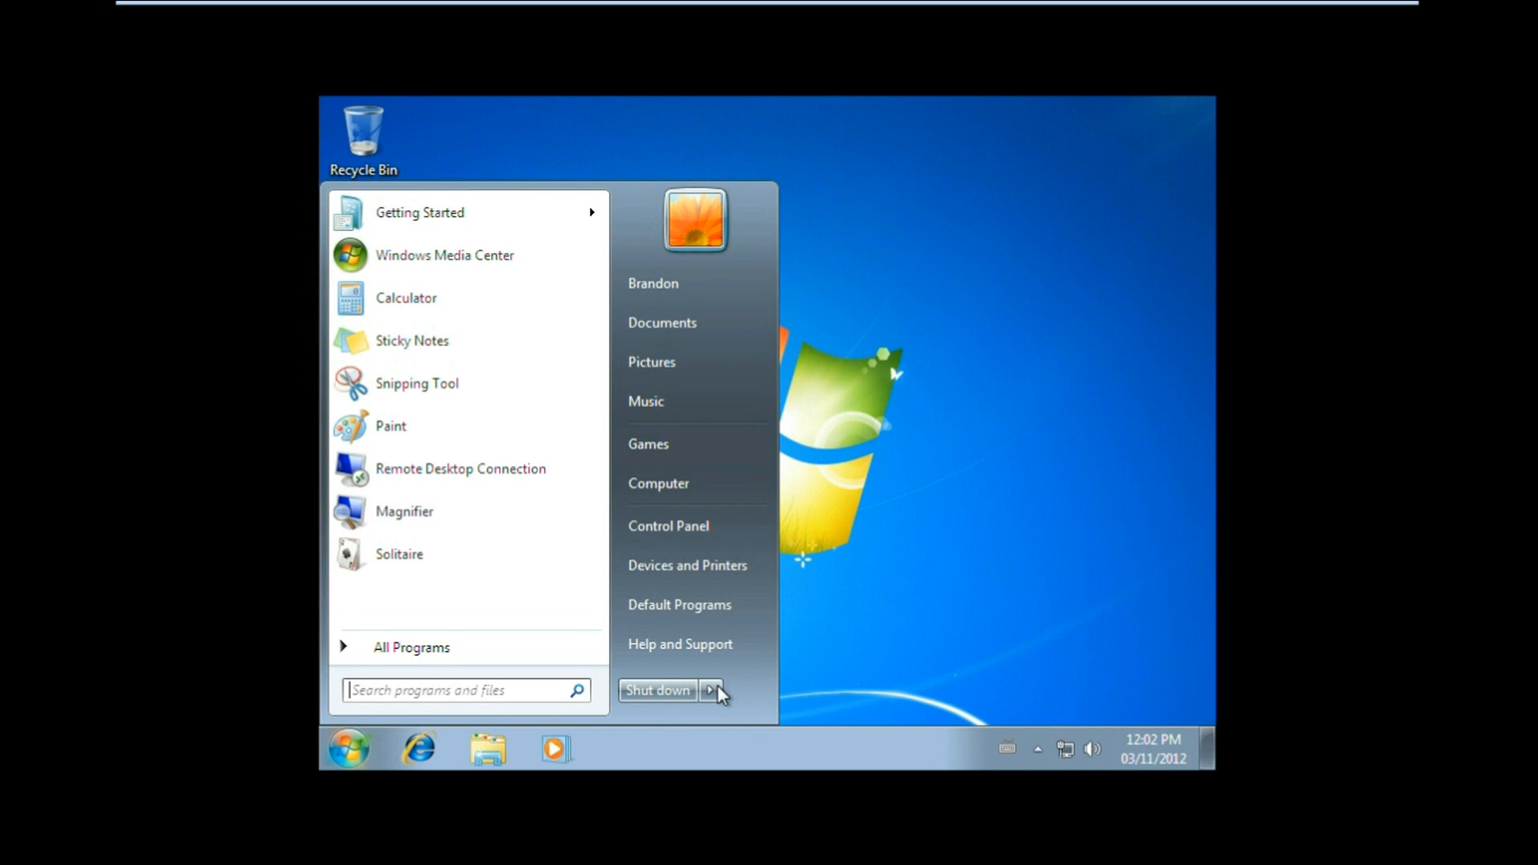
click(713, 691)
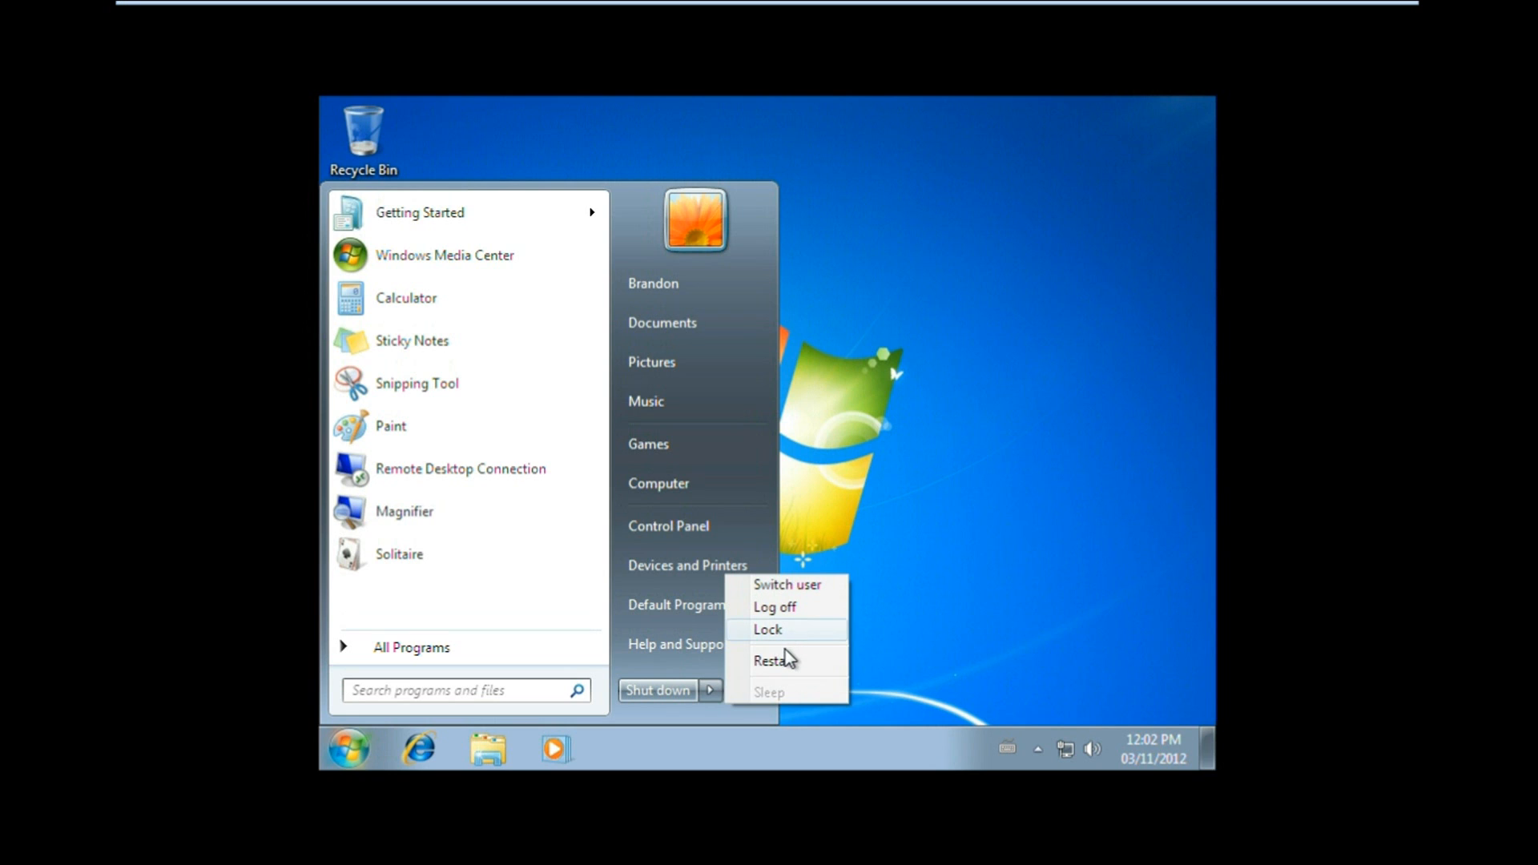
click(774, 659)
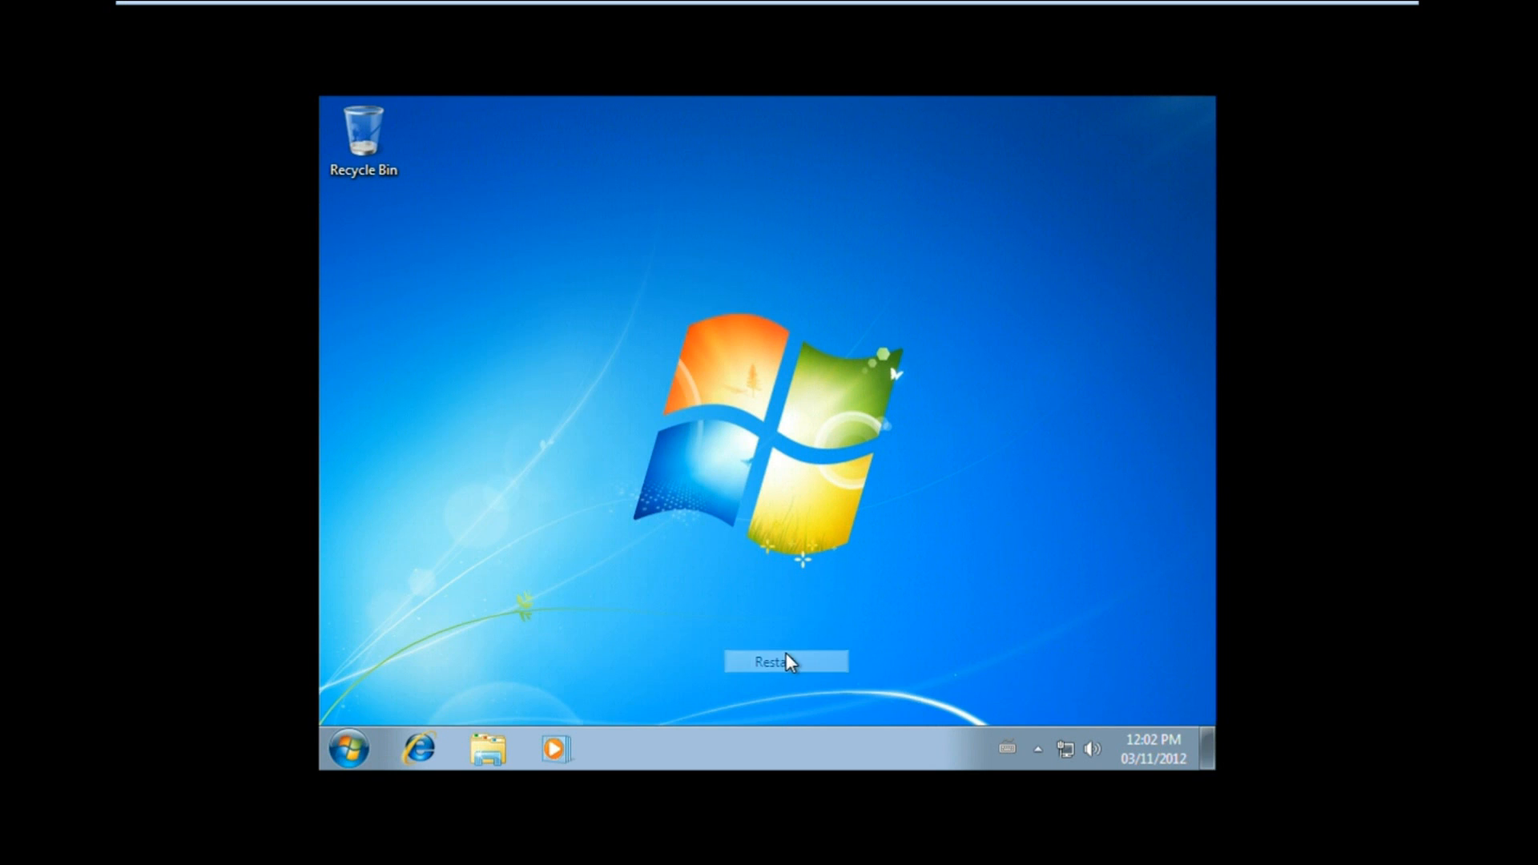
click(785, 660)
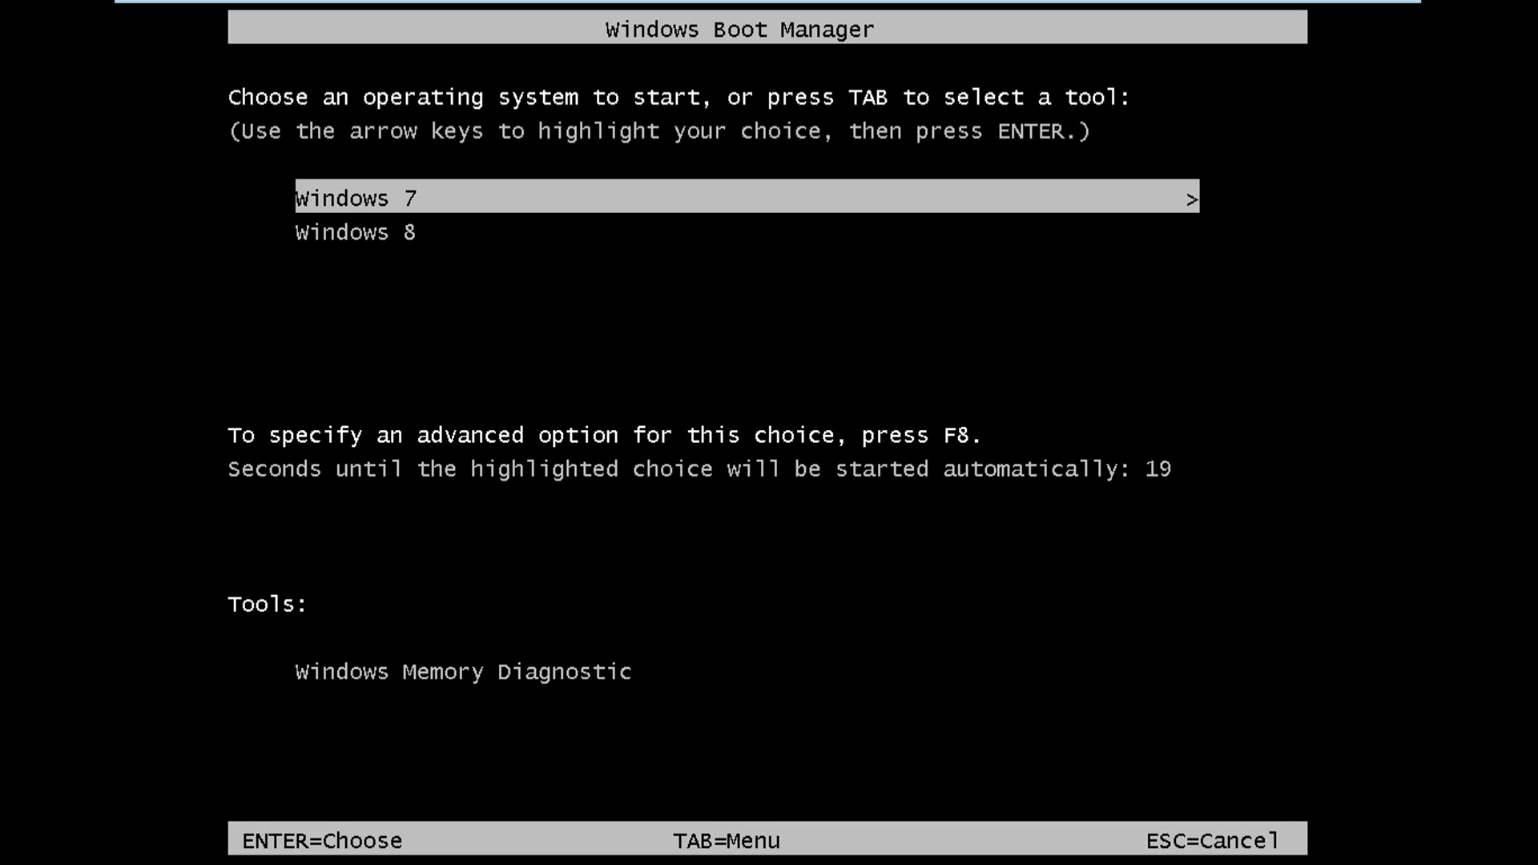
Stop the boot countdown and highlight the Windows 8 entry.
key(Down)
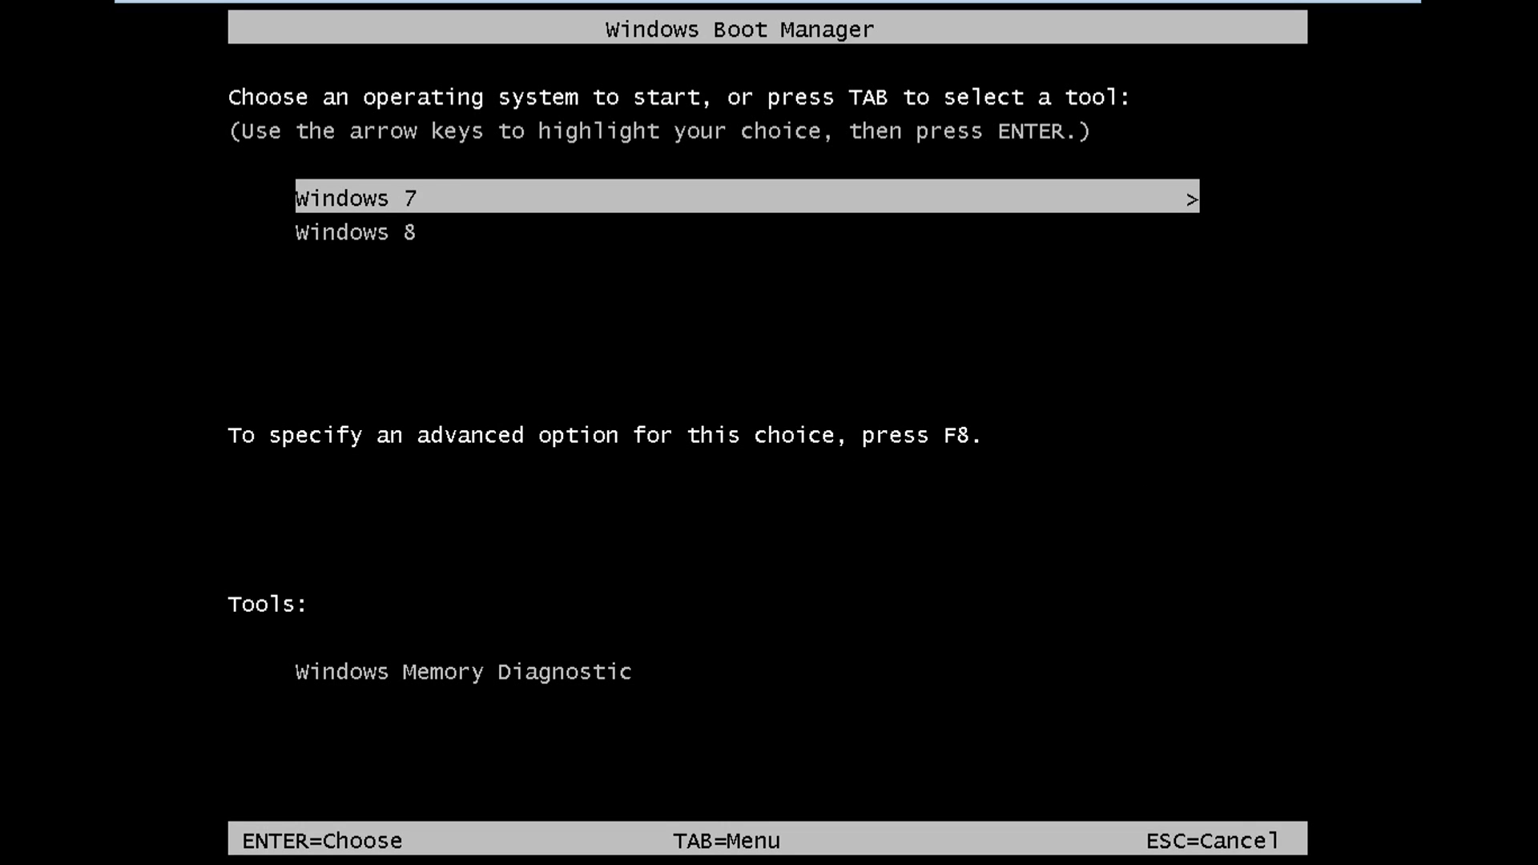
key(Down)
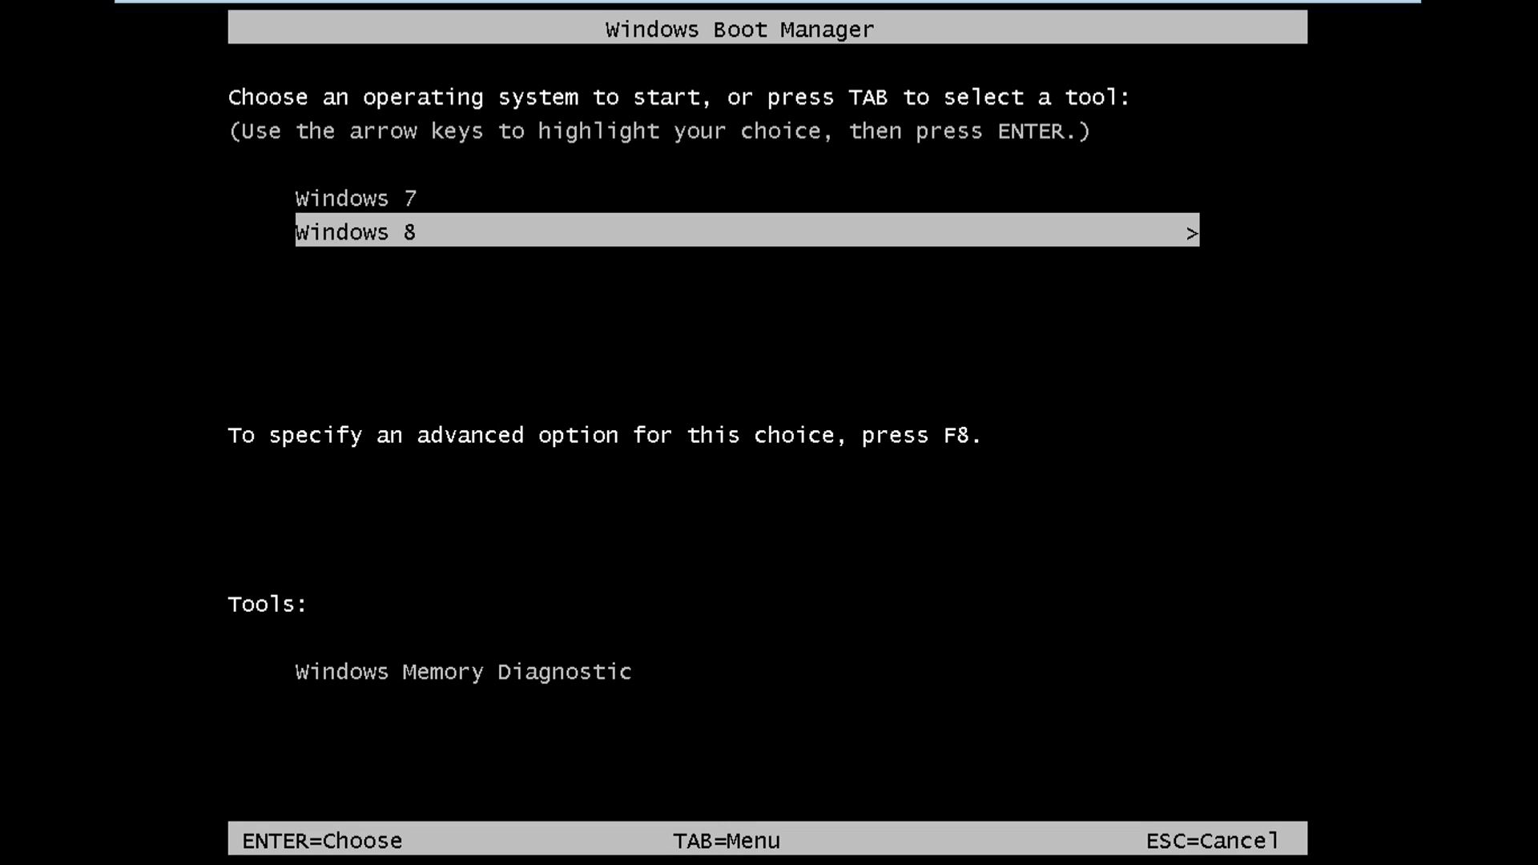